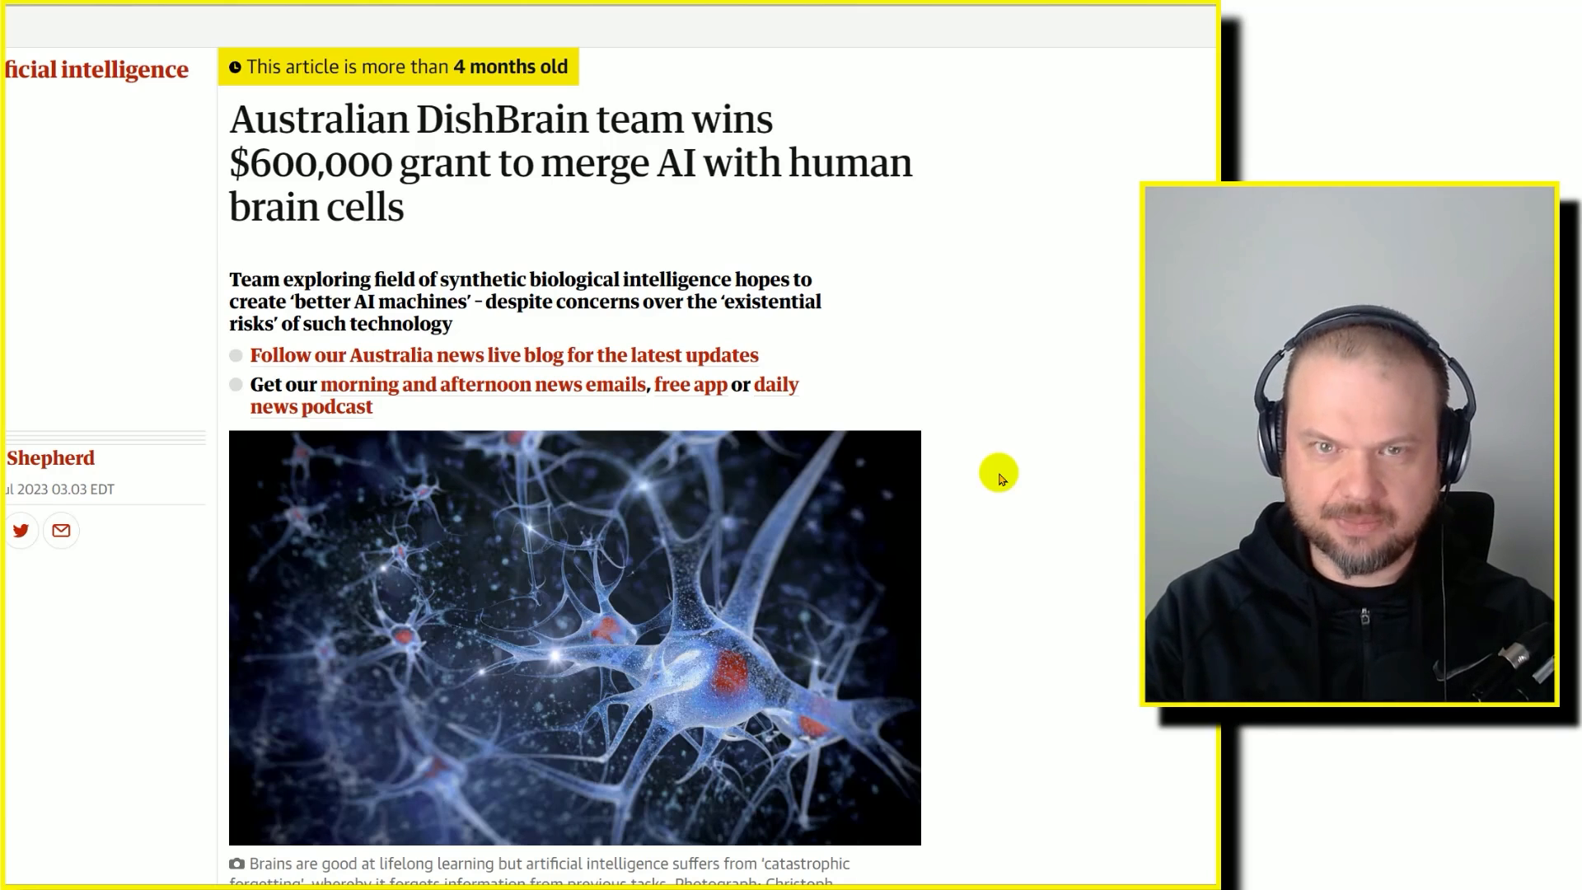
{"action": "mouse_move", "coordinate": [1009, 461]}
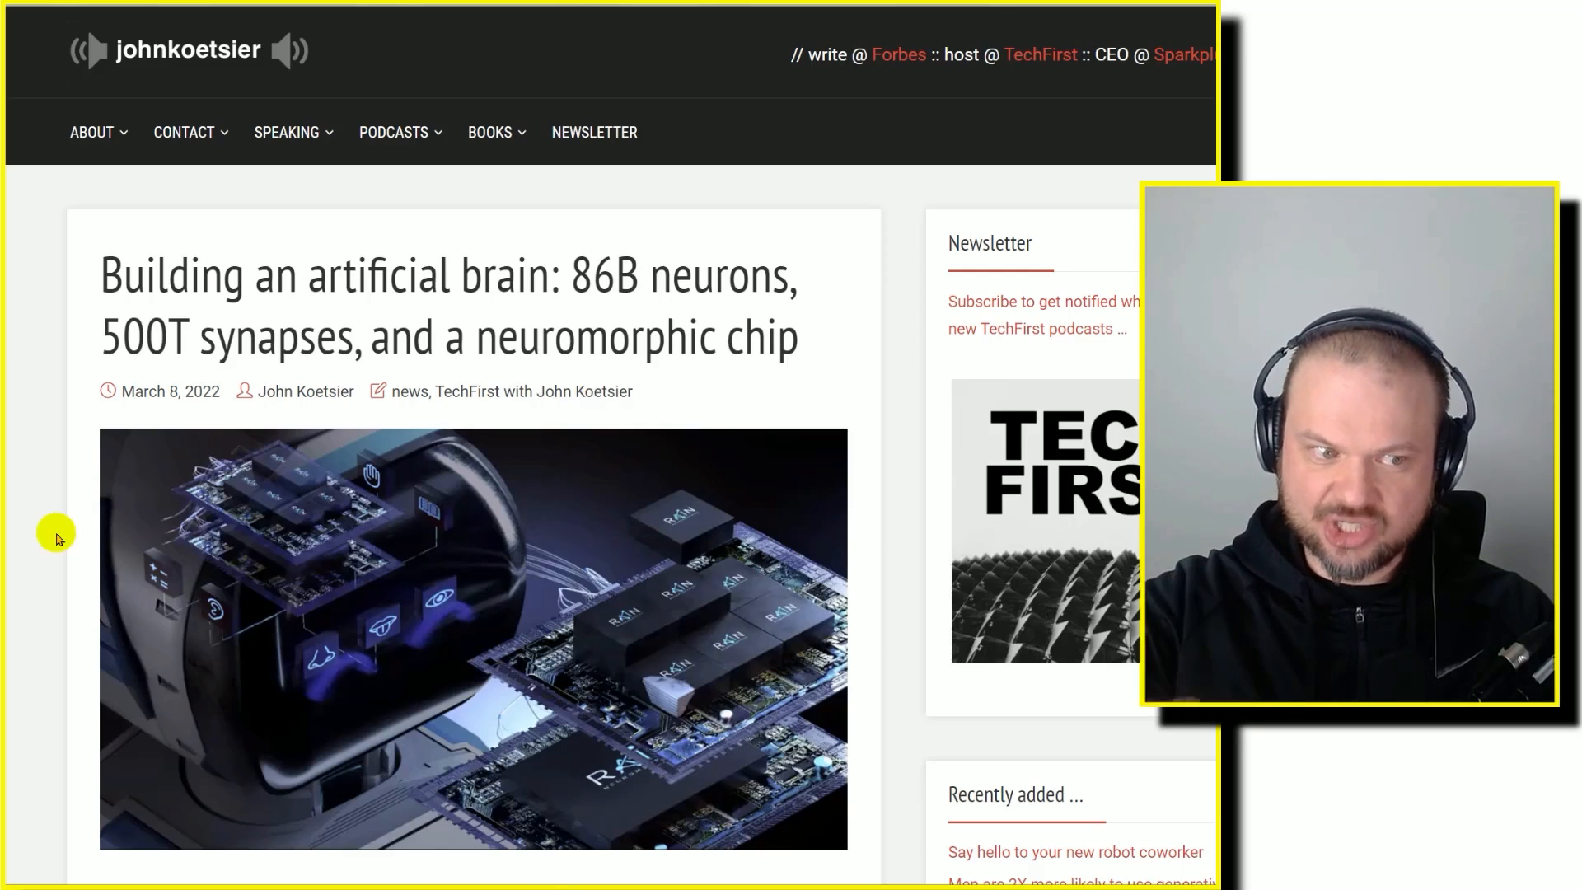
- Scroll through the johnkoetsier.com artificial-brain article toward the WIRED OpenAI–Rain AI report
{"action": "scroll", "scroll_direction": "down", "scroll_amount": 3}
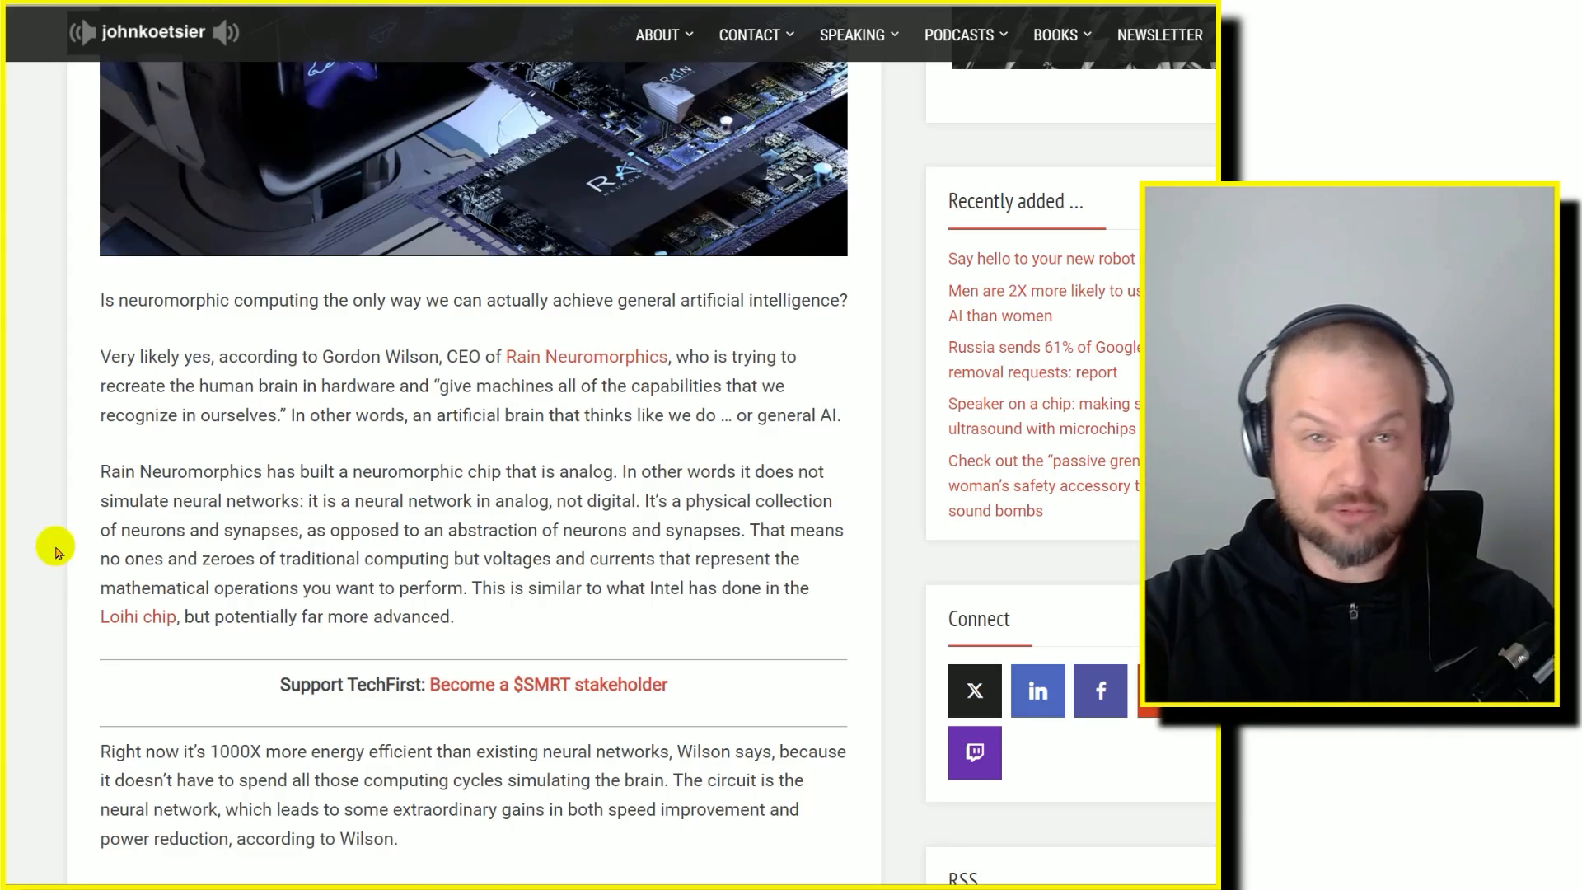
{"action": "mouse_move", "coordinate": [494, 493]}
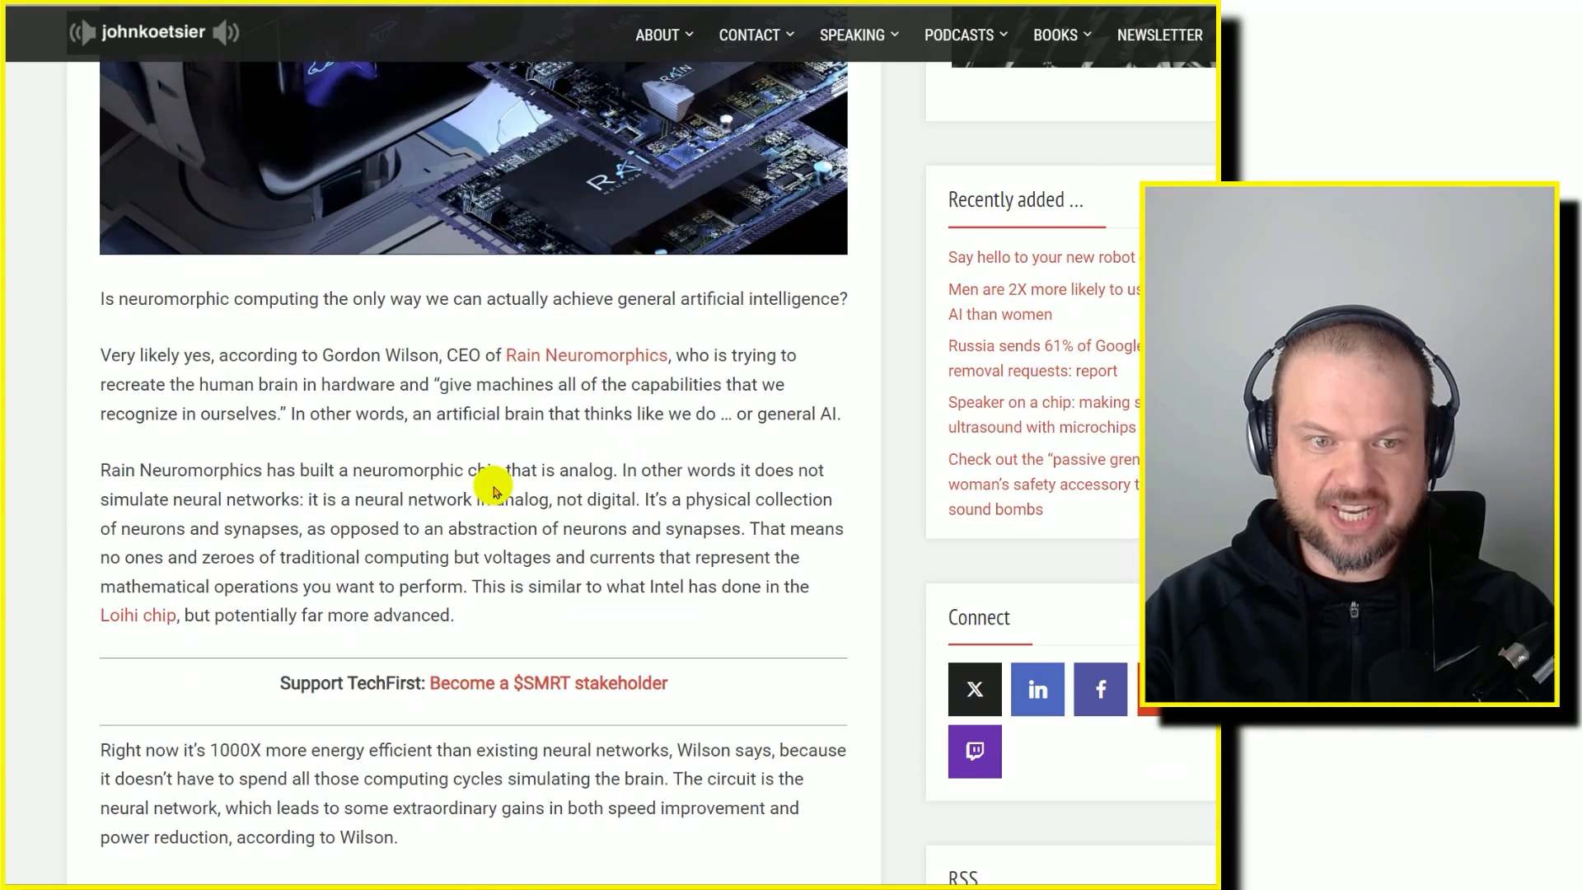
{"action": "mouse_move", "coordinate": [537, 384]}
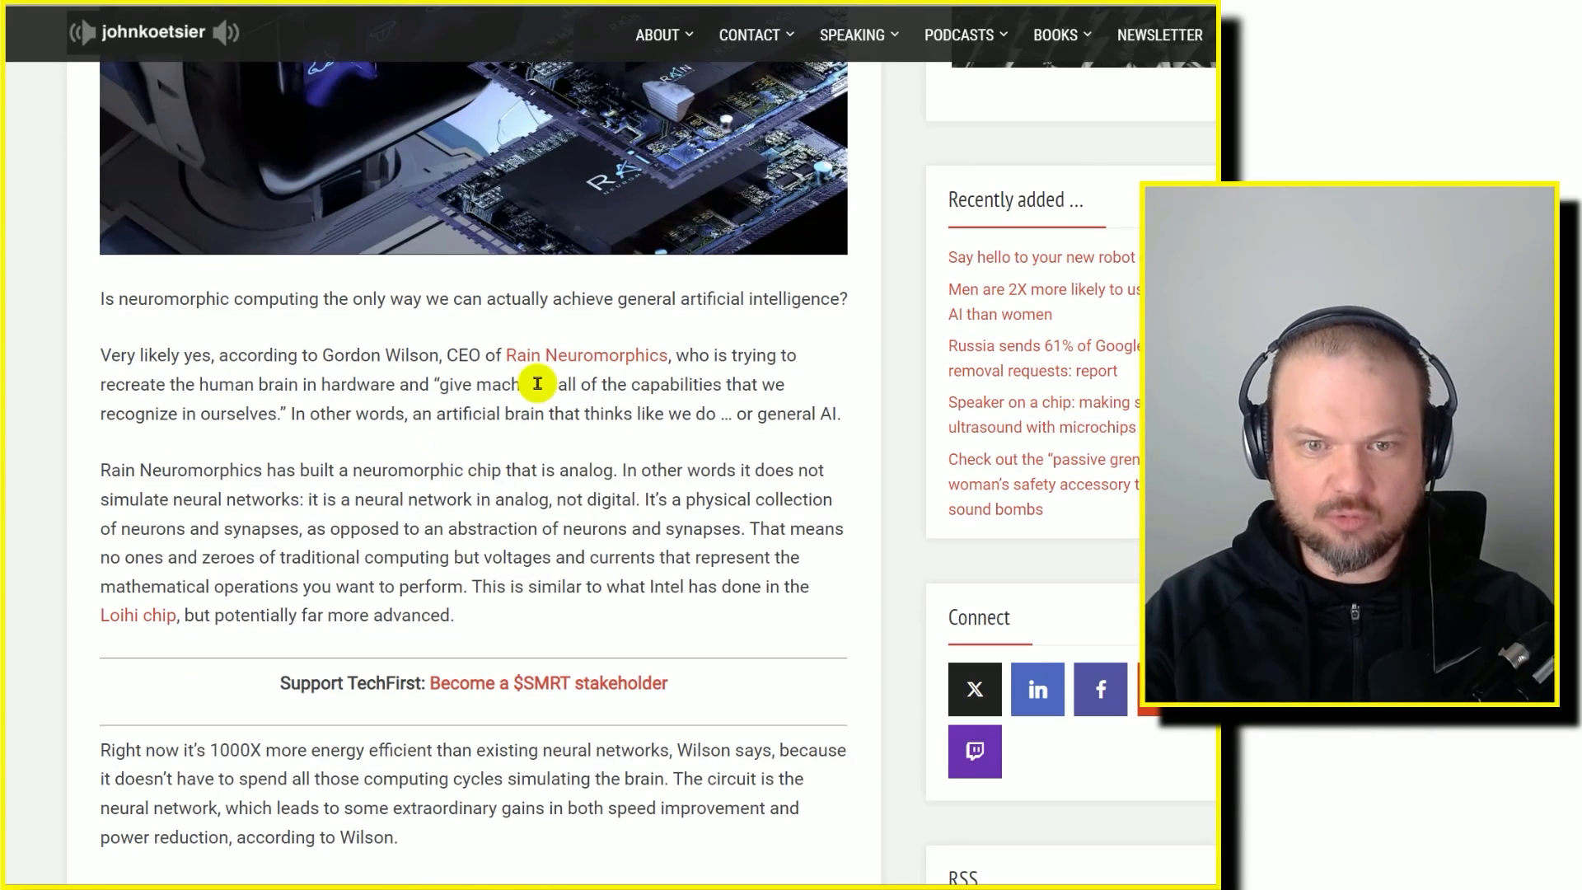
{"action": "scroll", "scroll_direction": "up", "scroll_amount": 3}
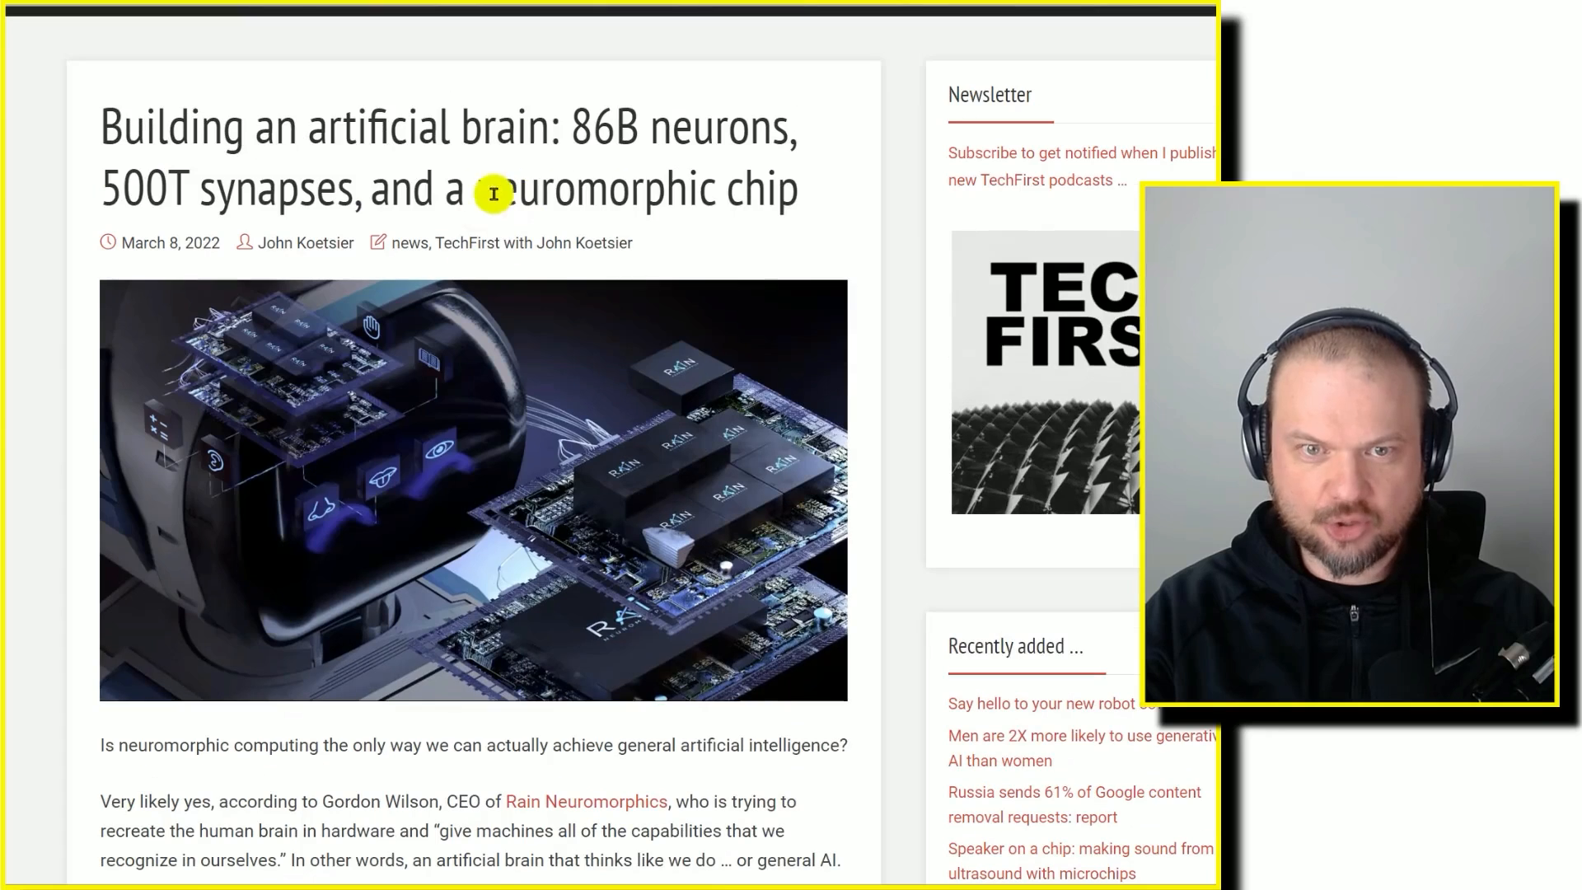
{"action": "scroll", "scroll_direction": "down", "scroll_amount": 3}
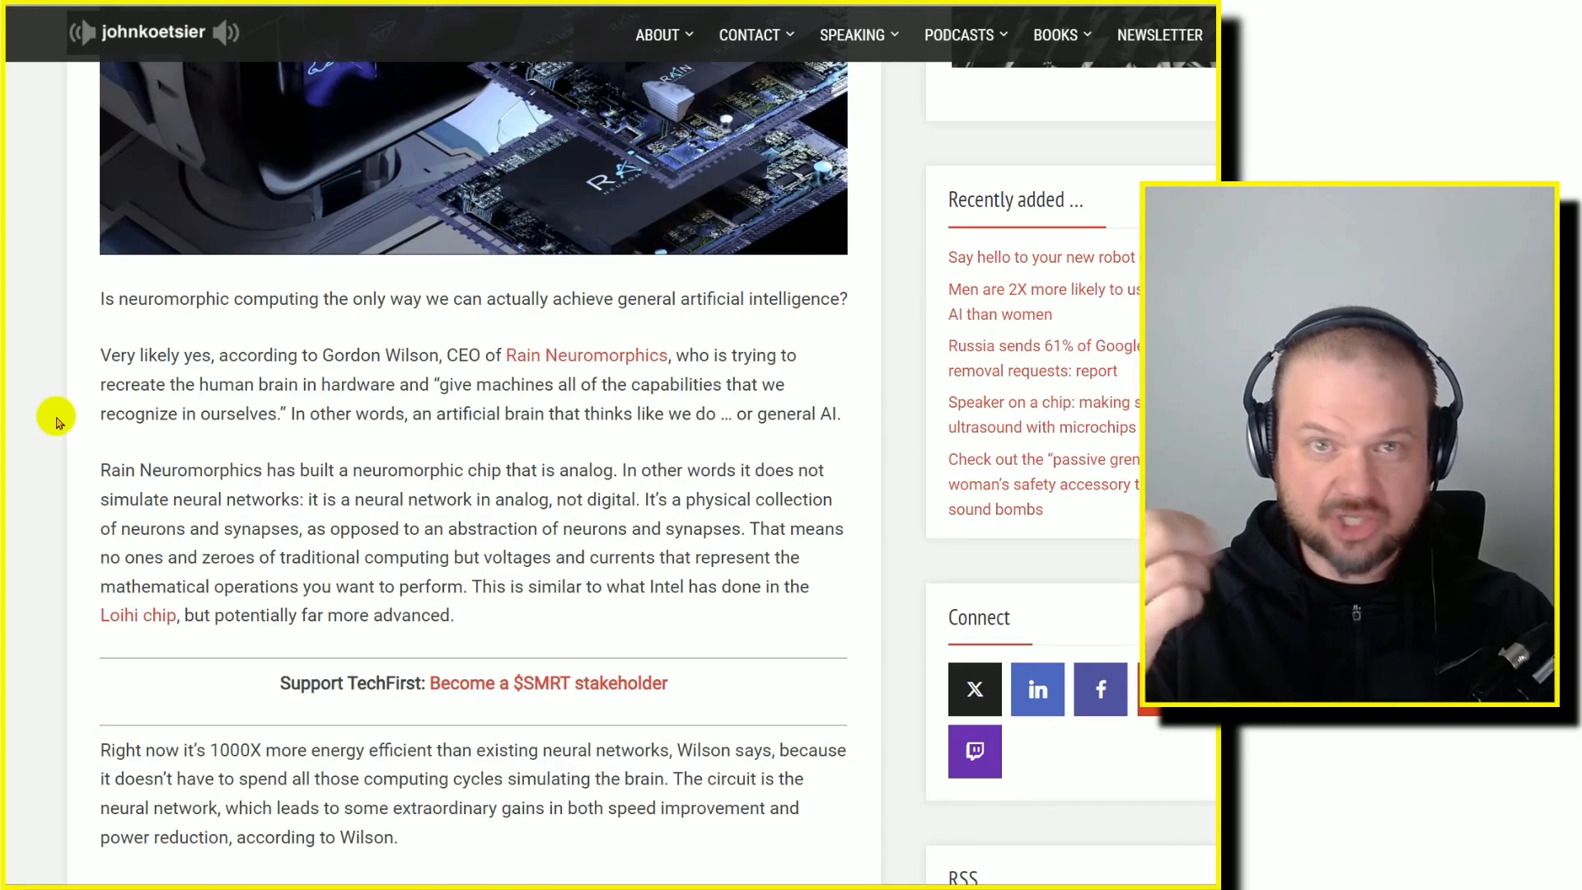
{"action": "scroll", "scroll_direction": "down", "scroll_amount": 3}
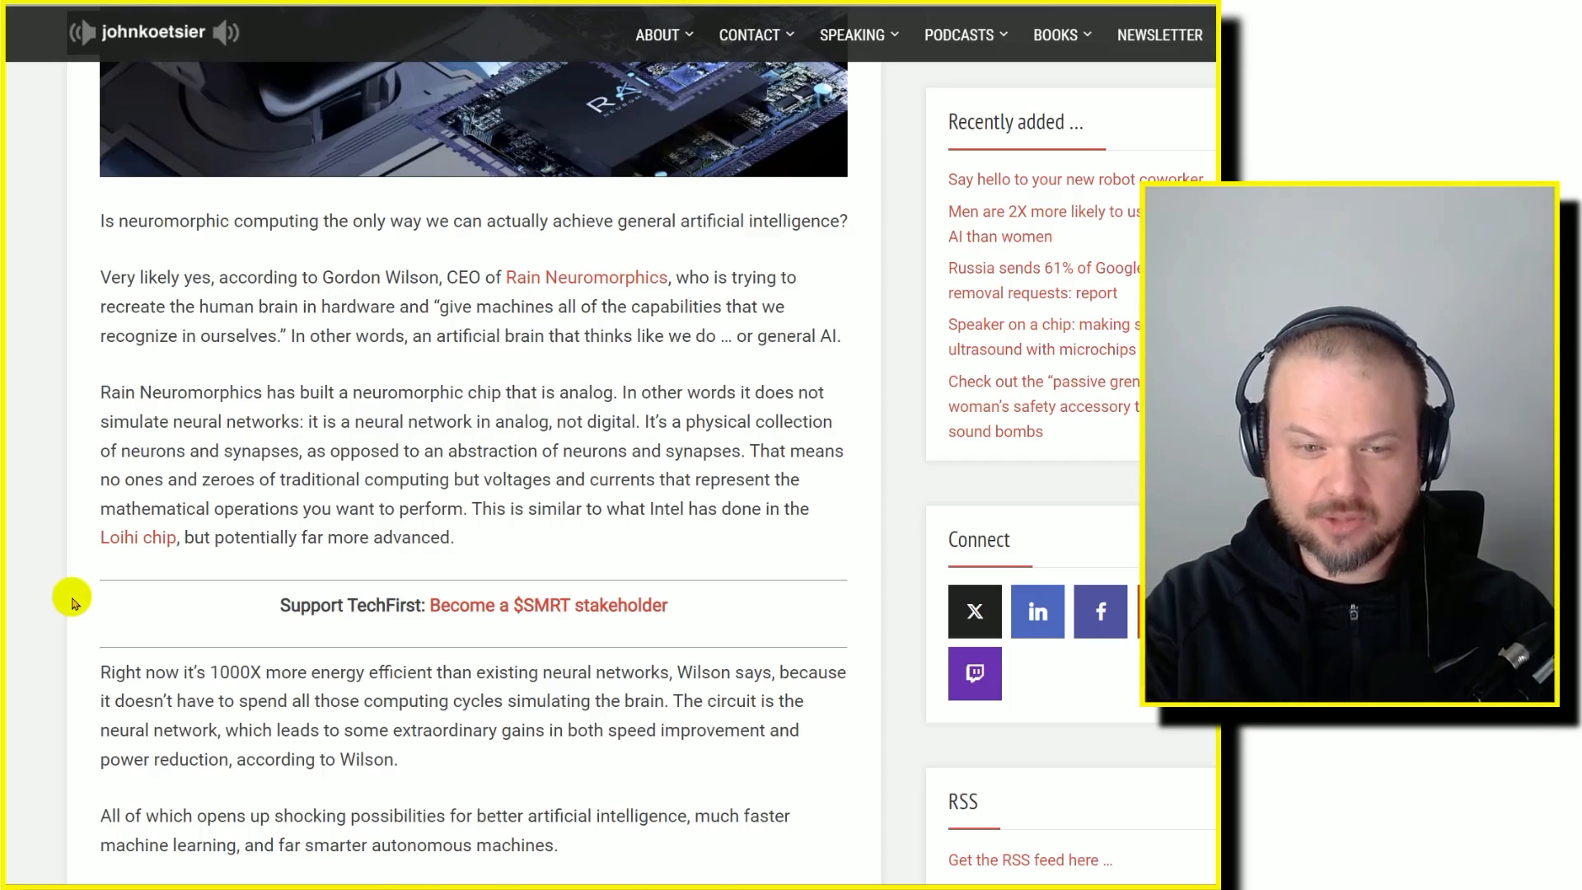
{"action": "scroll", "scroll_direction": "down", "scroll_amount": 3}
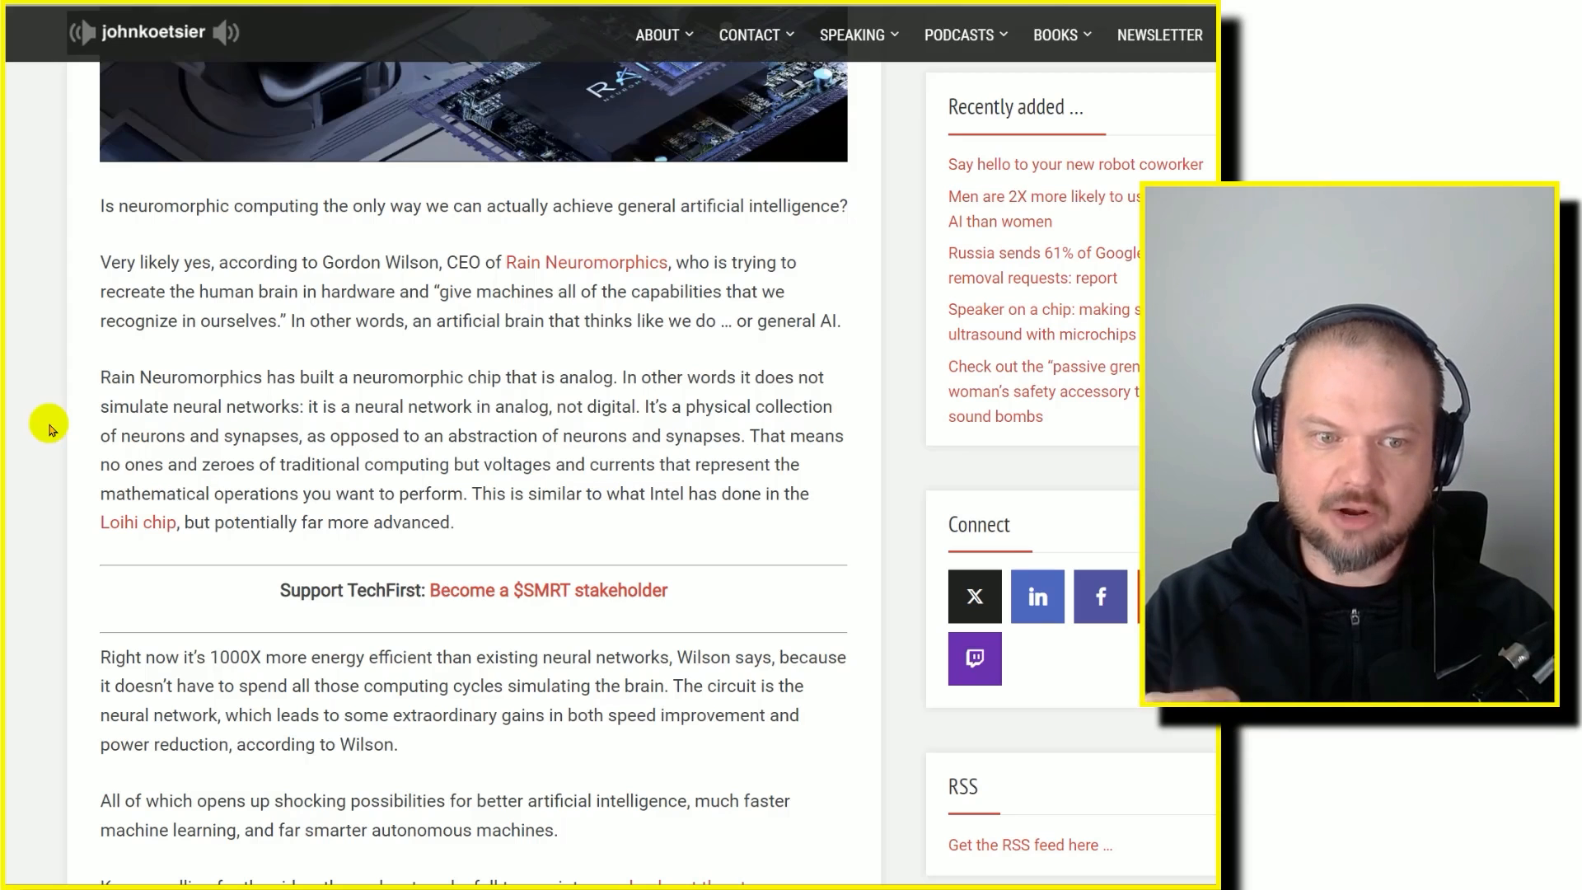
{"action": "scroll", "scroll_direction": "down", "scroll_amount": 3}
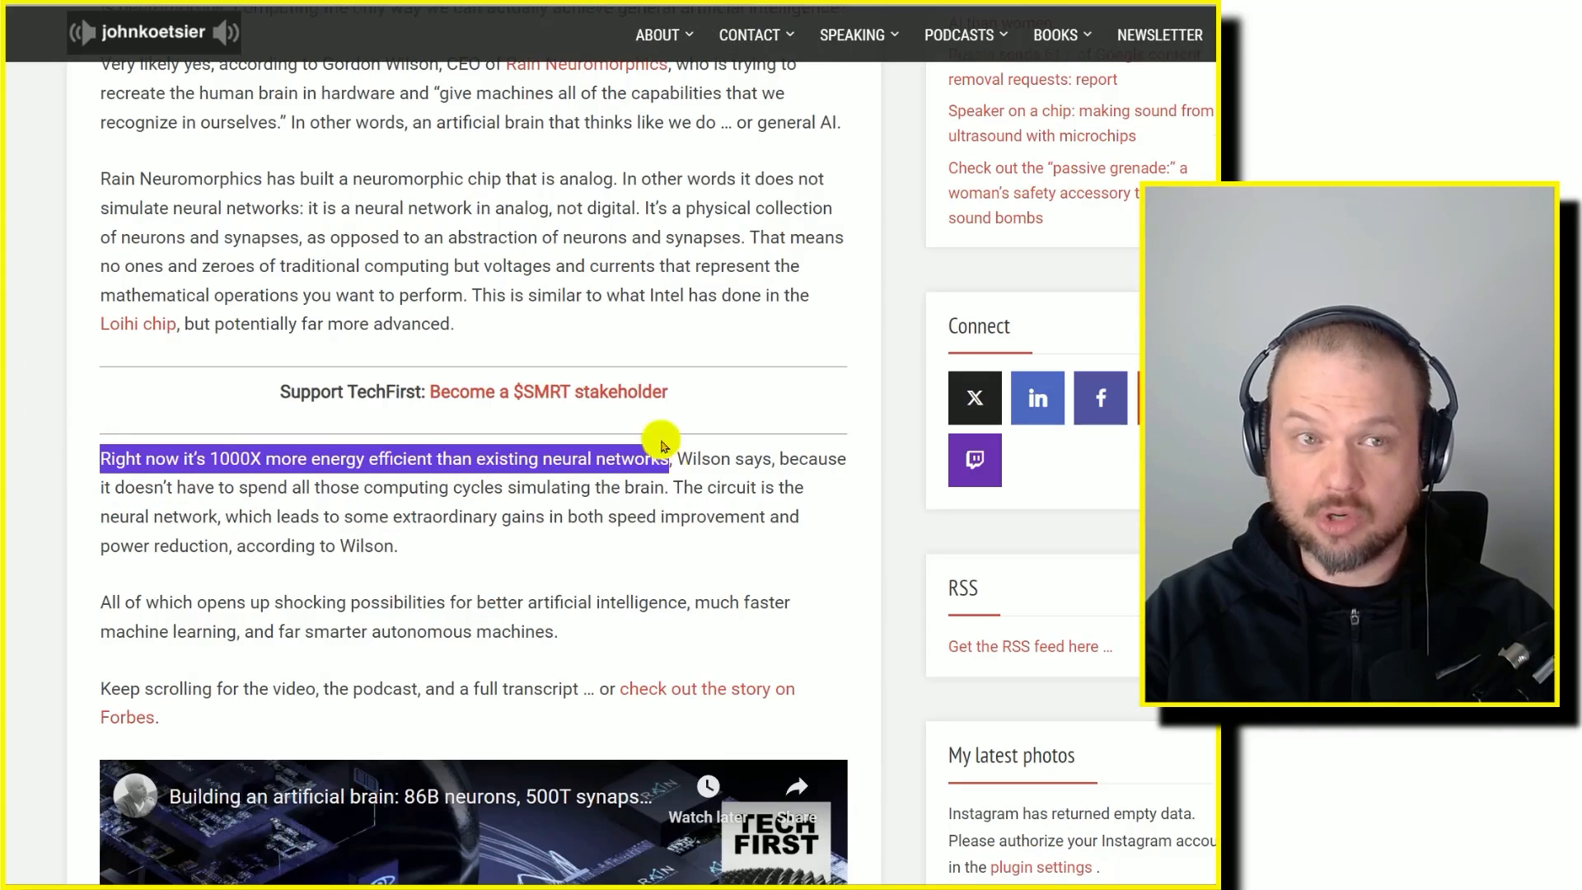
{"action": "scroll", "scroll_direction": "up", "scroll_amount": 3}
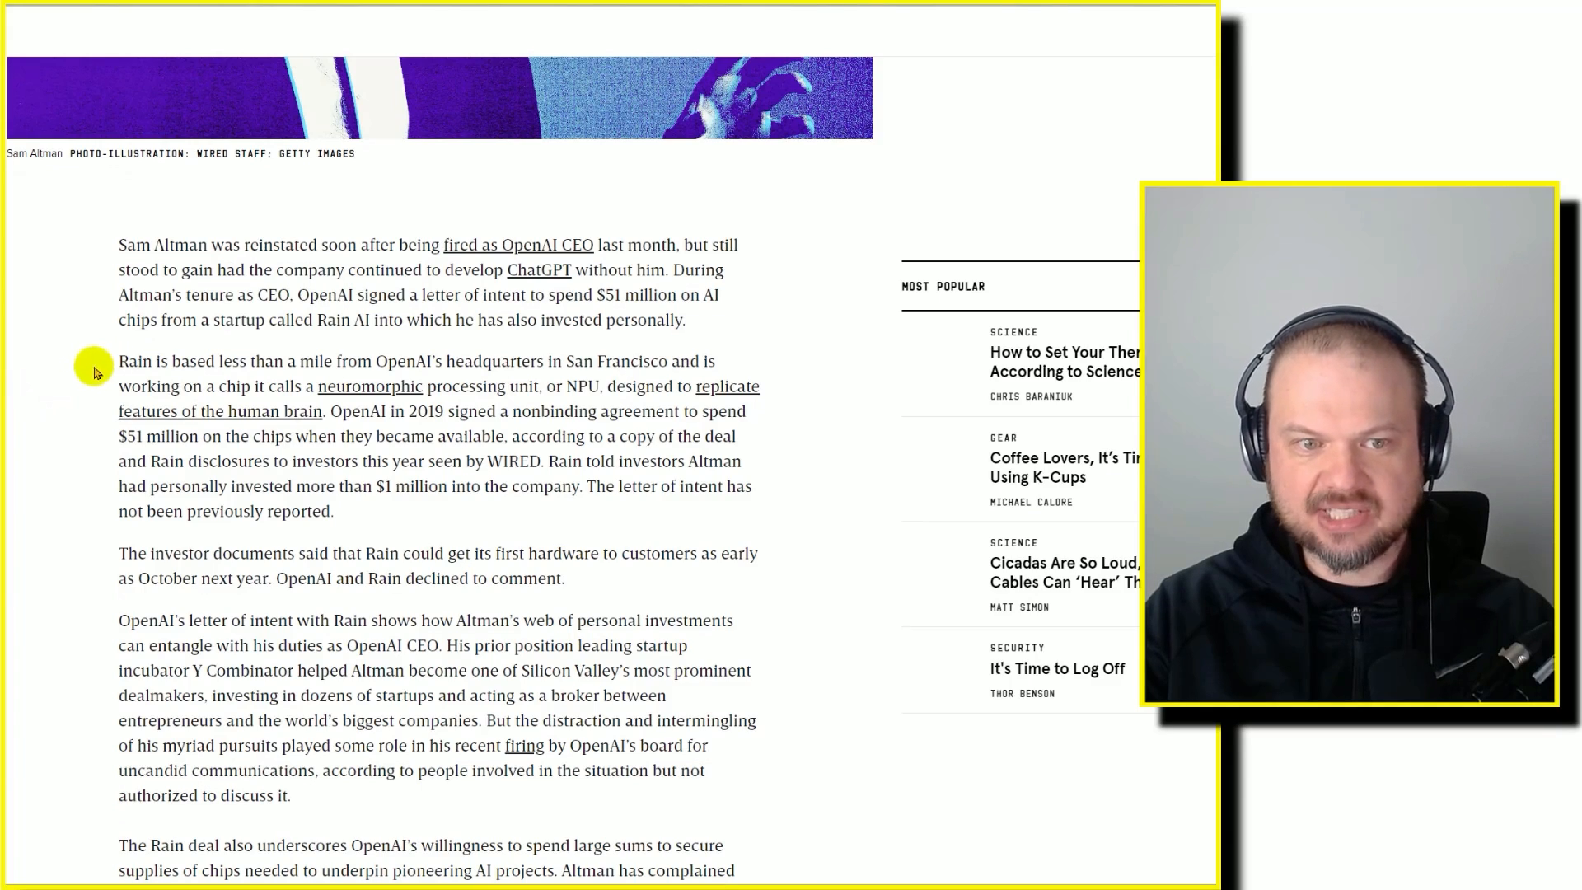
{"action": "mouse_move", "coordinate": [42, 394]}
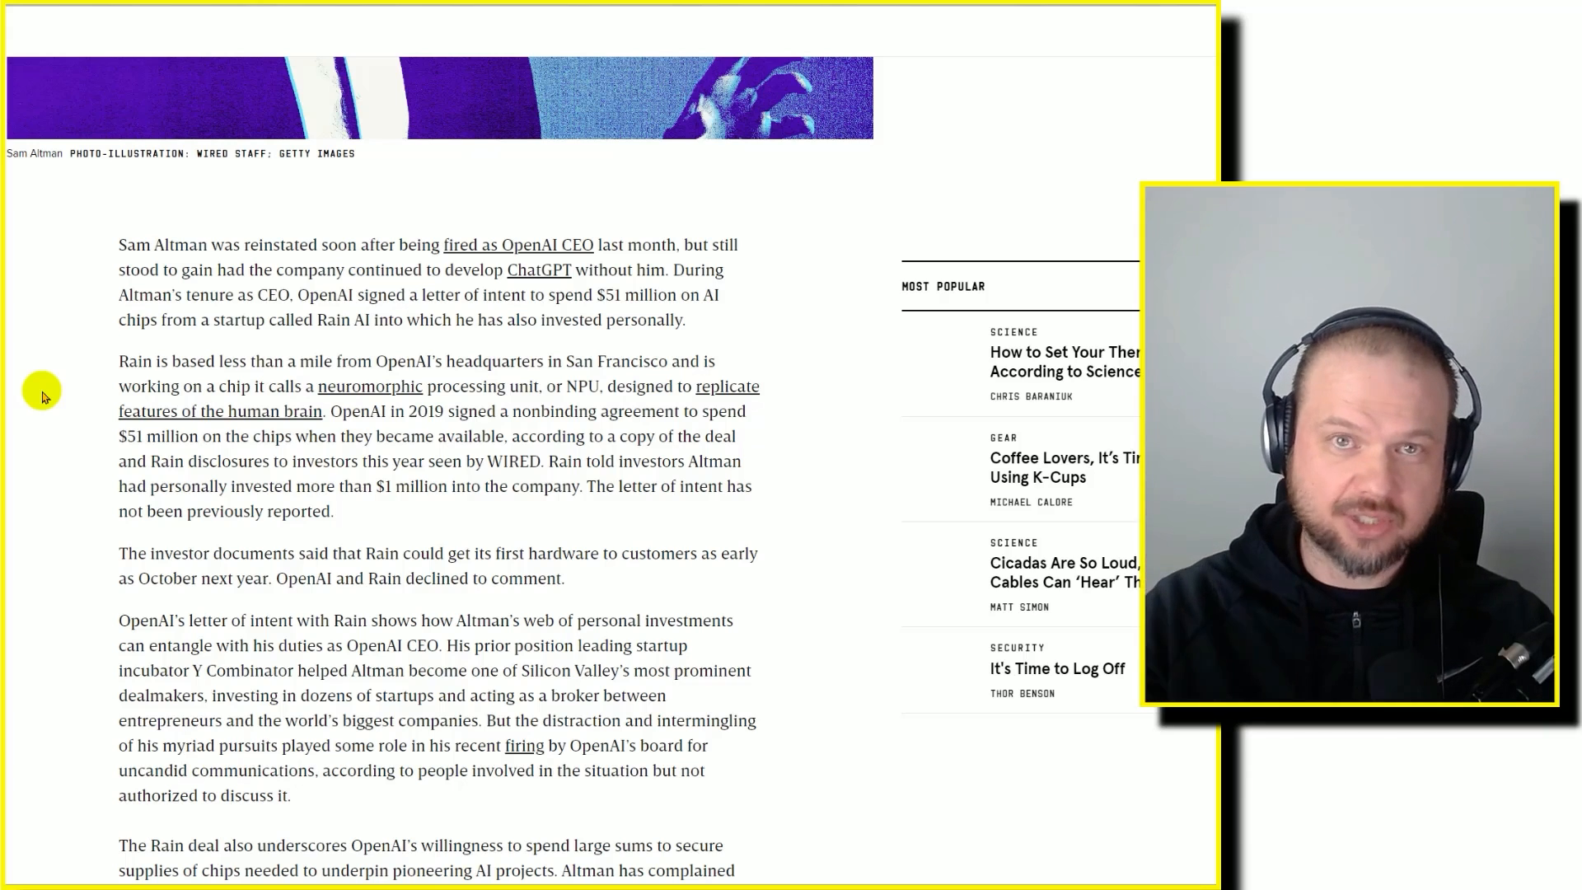
{"action": "mouse_move", "coordinate": [53, 426]}
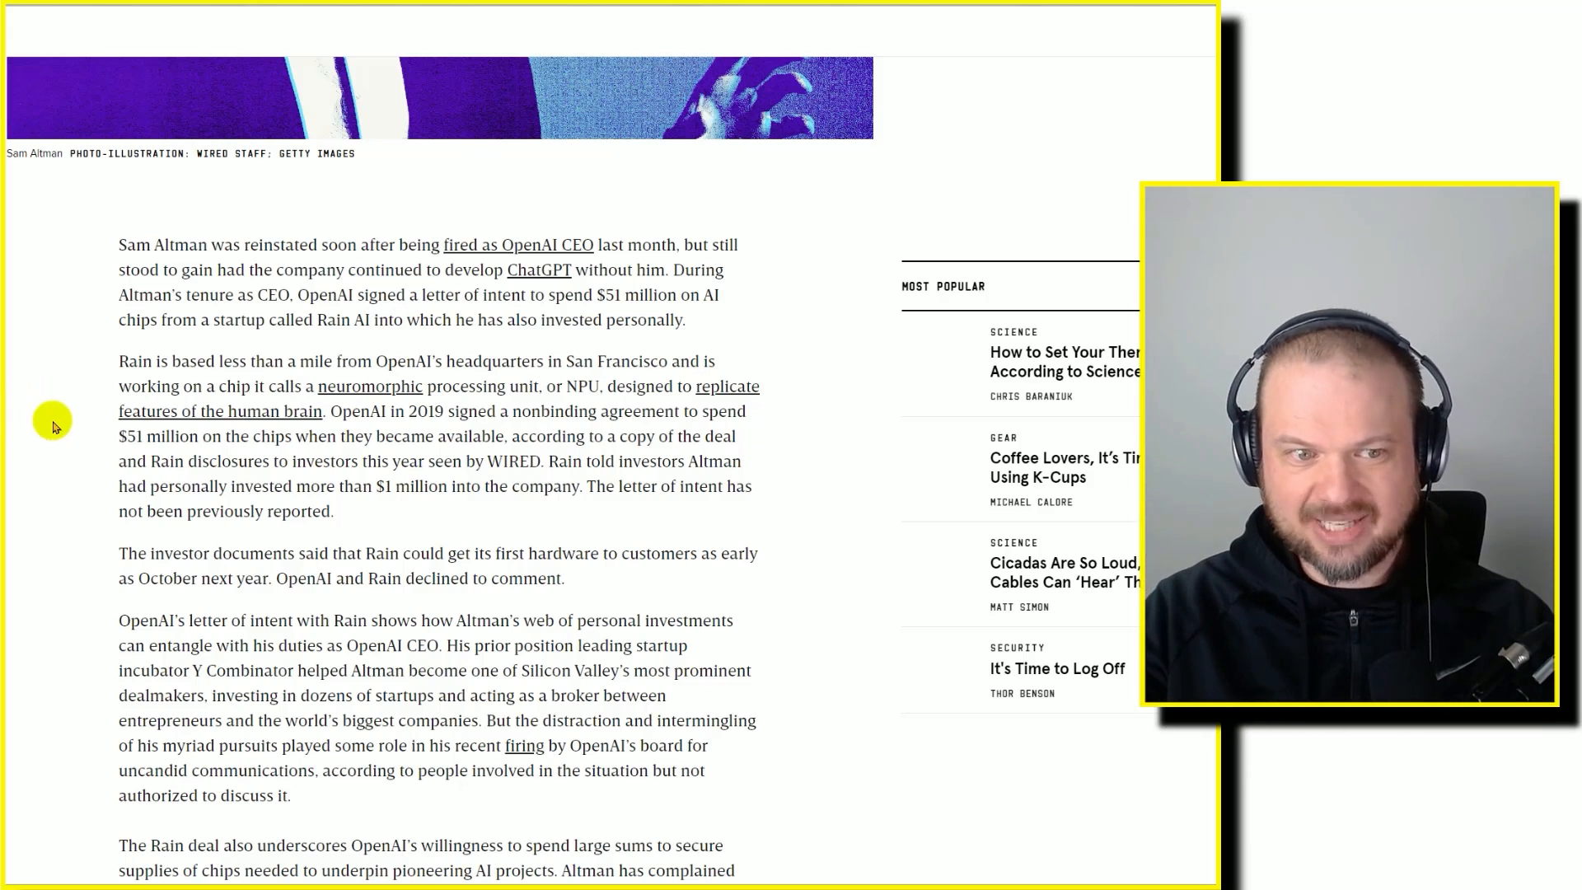
- Scroll the WIRED piece and highlight the sentence about Altman investing over $1 million in Rain
{"action": "scroll", "scroll_direction": "down", "scroll_amount": 3}
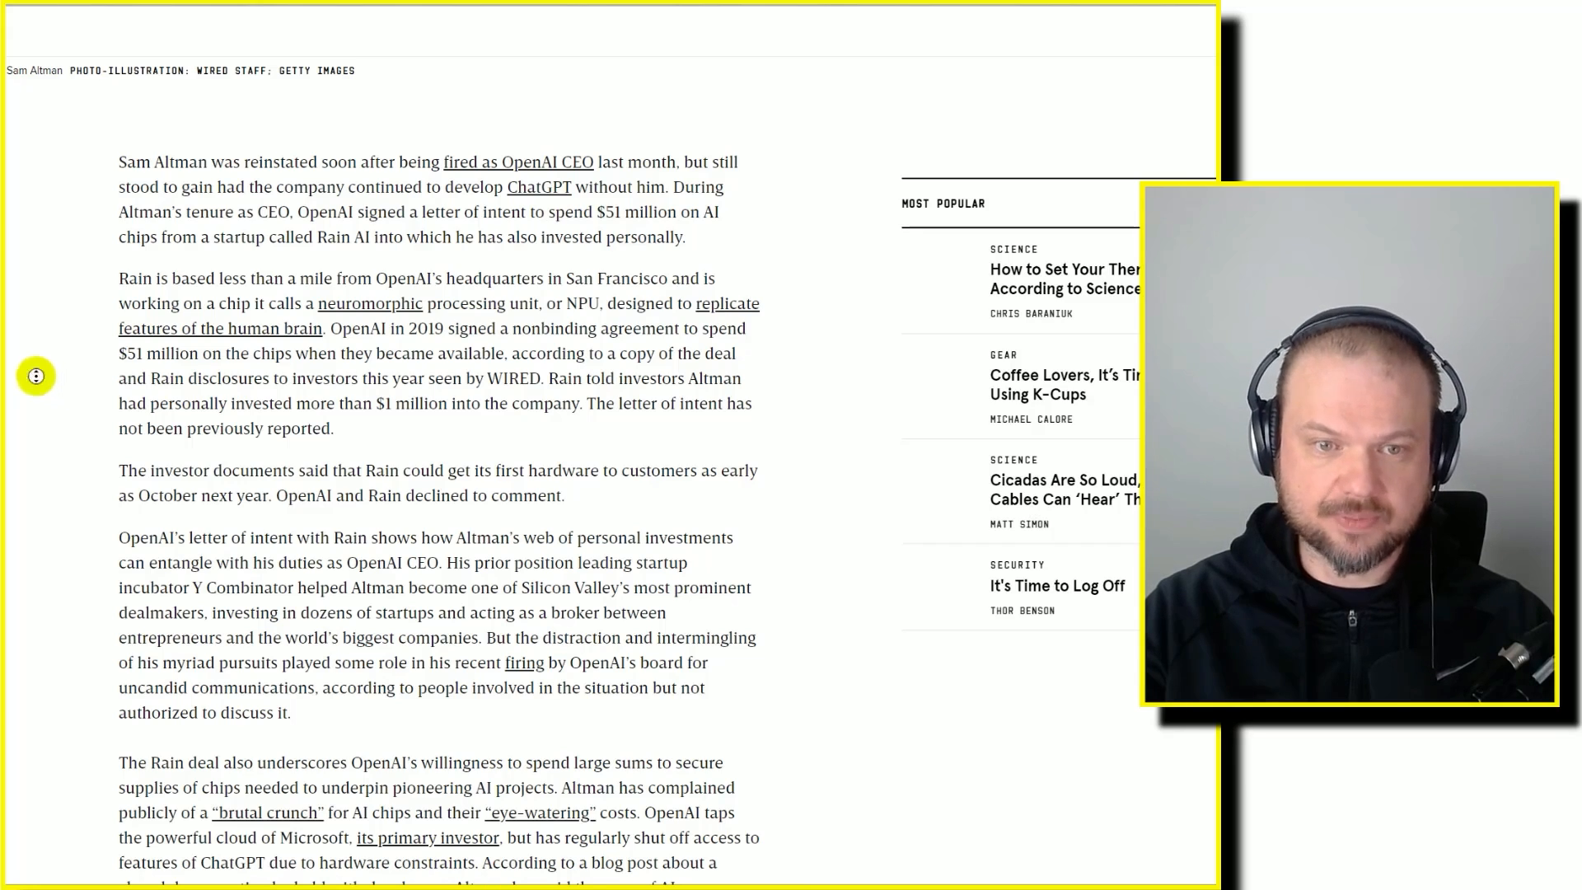
{"action": "scroll", "scroll_direction": "down", "scroll_amount": 3}
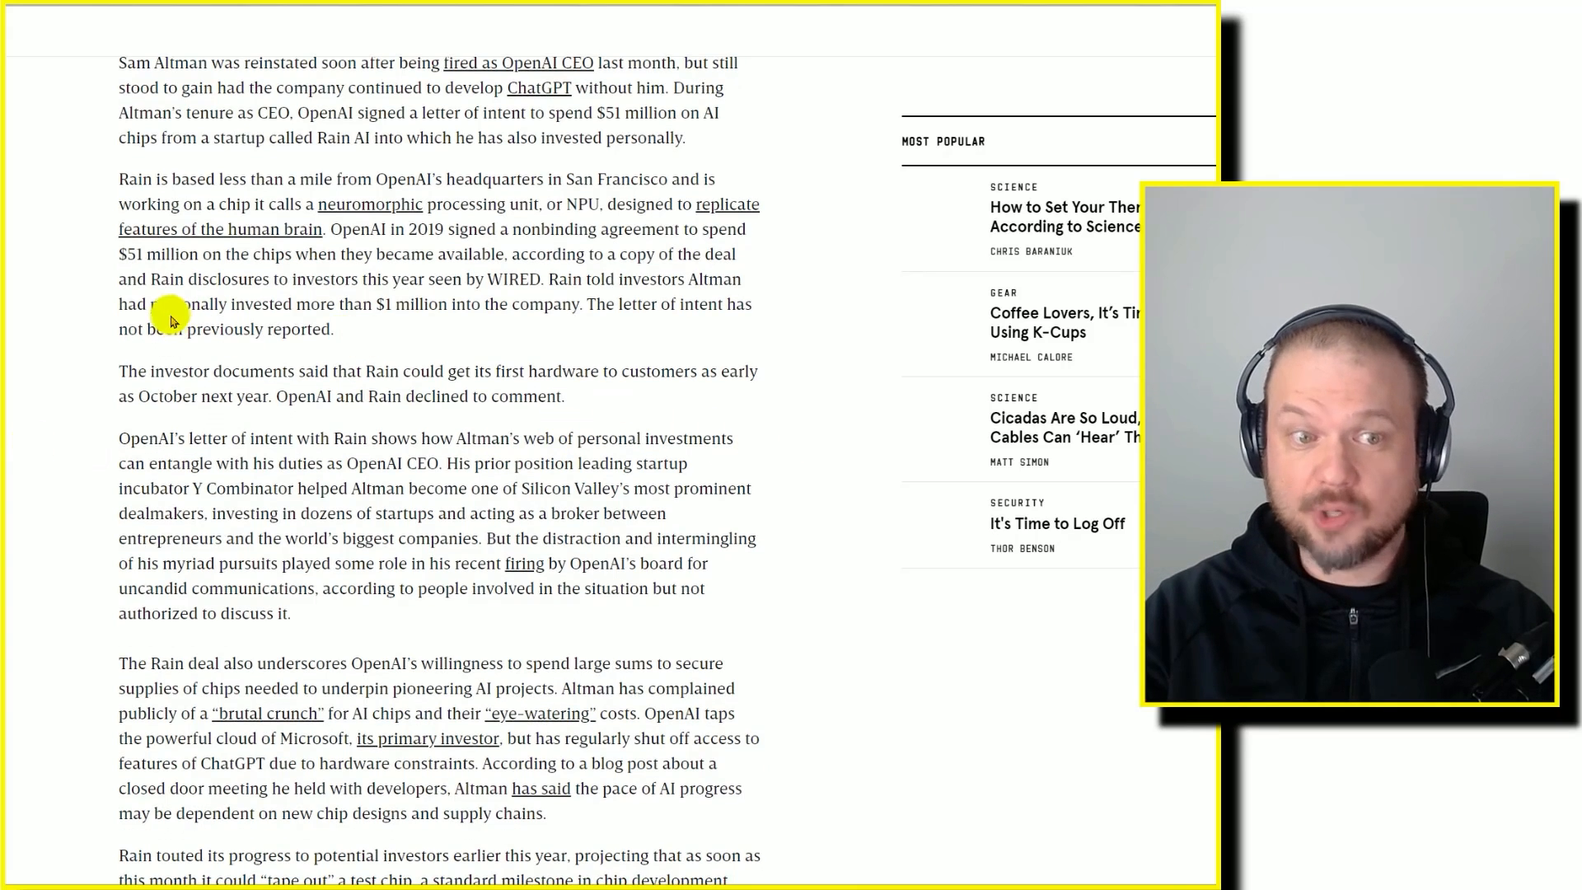
{"action": "left_click_drag", "start_coordinate": [172, 303], "coordinate": [571, 303]}
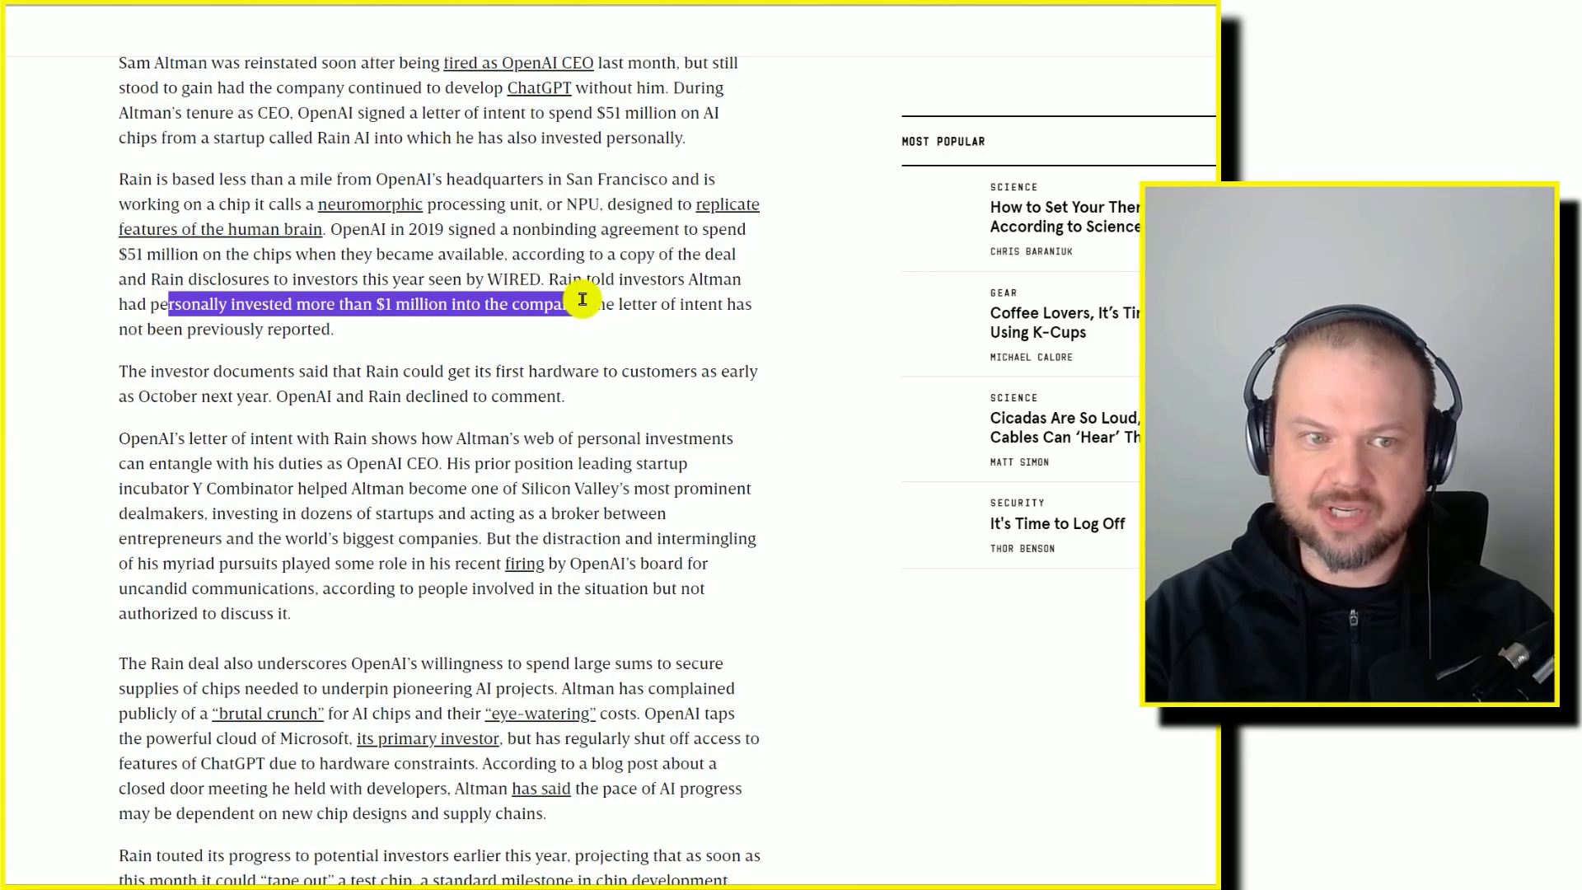
{"action": "scroll", "scroll_direction": "down", "scroll_amount": 3}
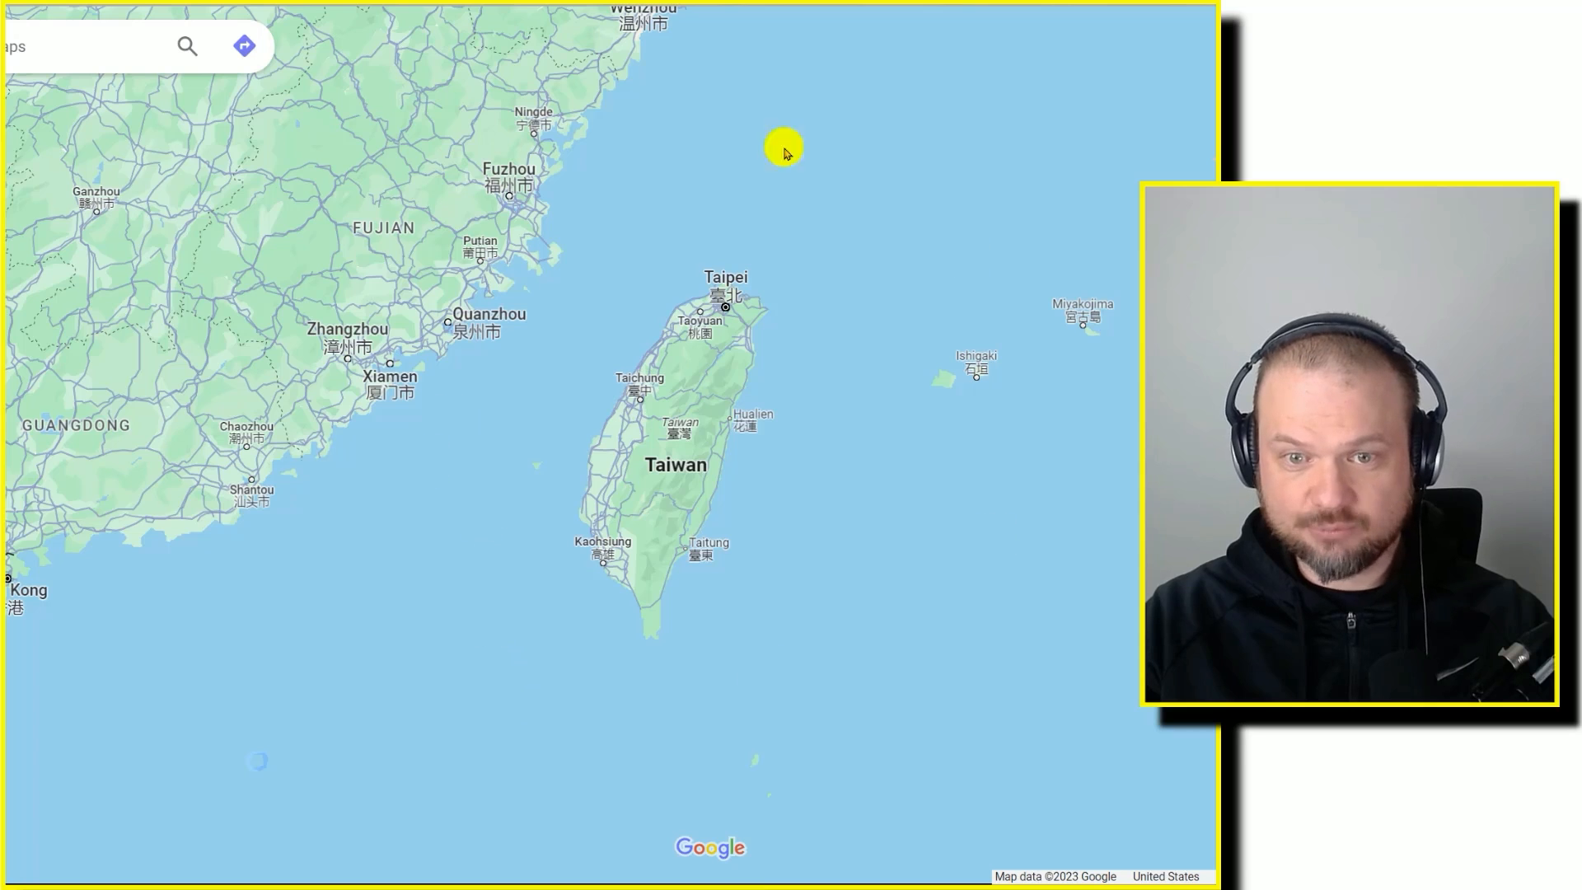
{"action": "mouse_move", "coordinate": [495, 363]}
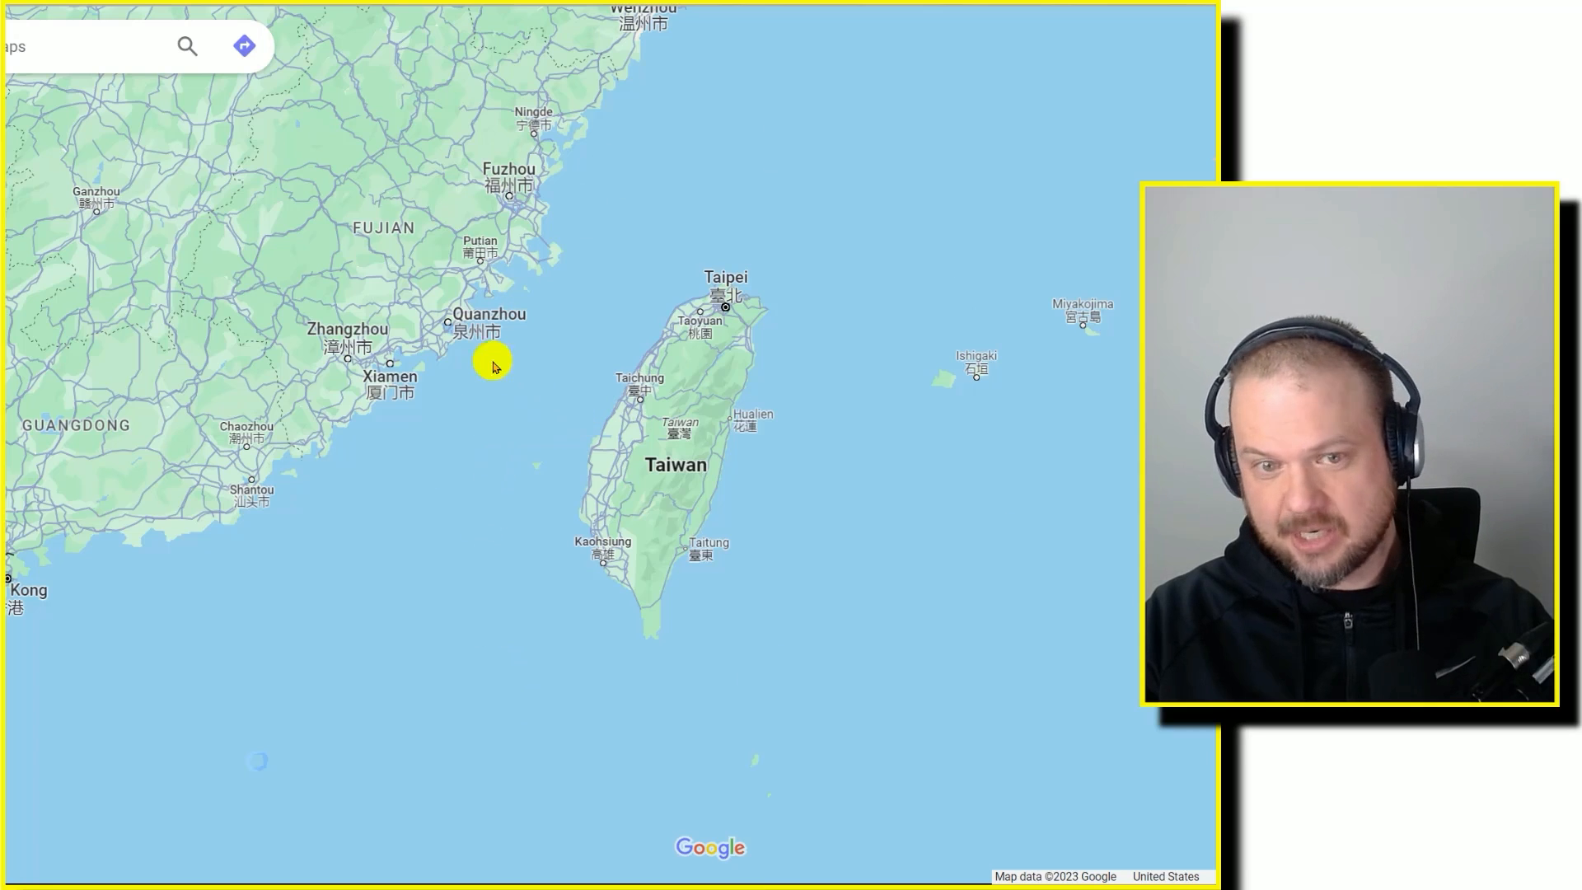
{"action": "mouse_move", "coordinate": [442, 410]}
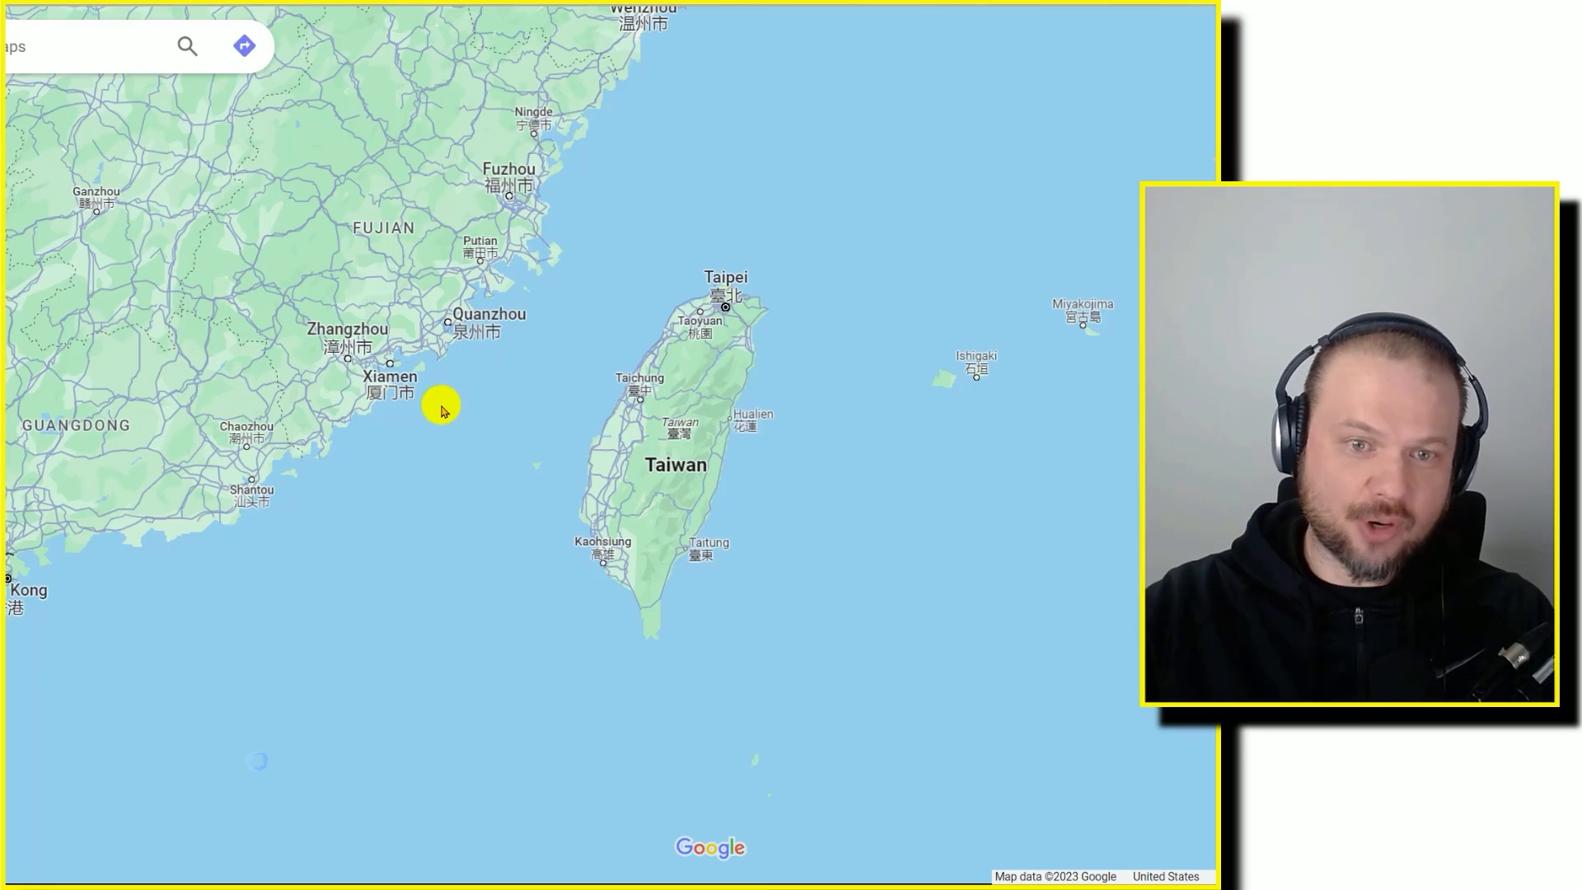
- Zoom the Google Maps view out to East Asia and back in on Taiwan
{"action": "scroll", "scroll_direction": "down", "scroll_amount": 3}
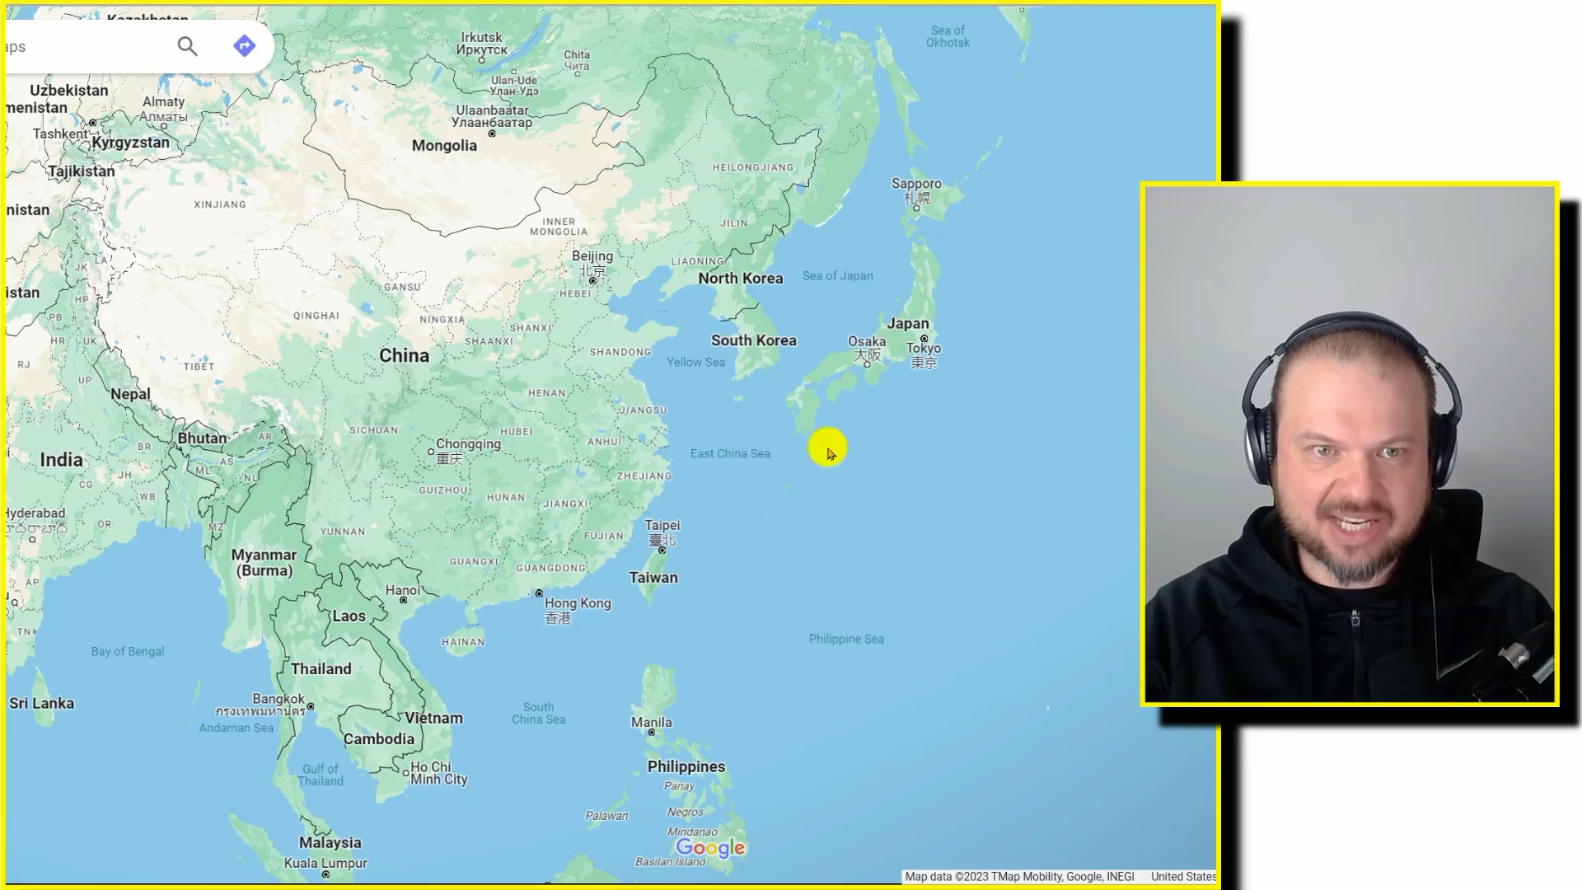
{"action": "scroll", "scroll_direction": "up", "scroll_amount": 3}
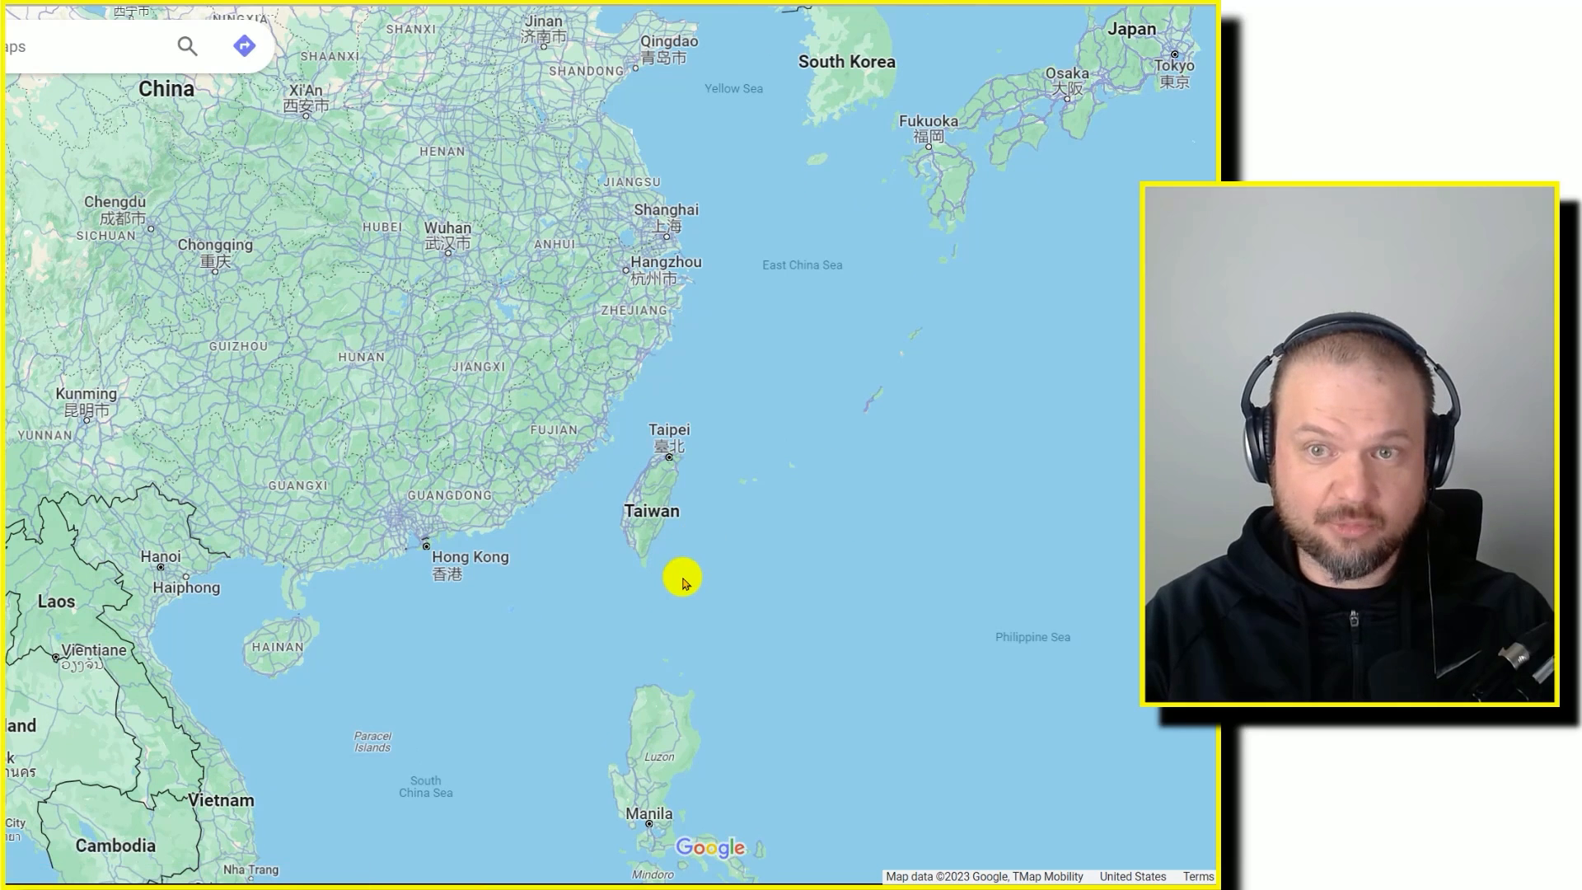
{"action": "mouse_move", "coordinate": [628, 390]}
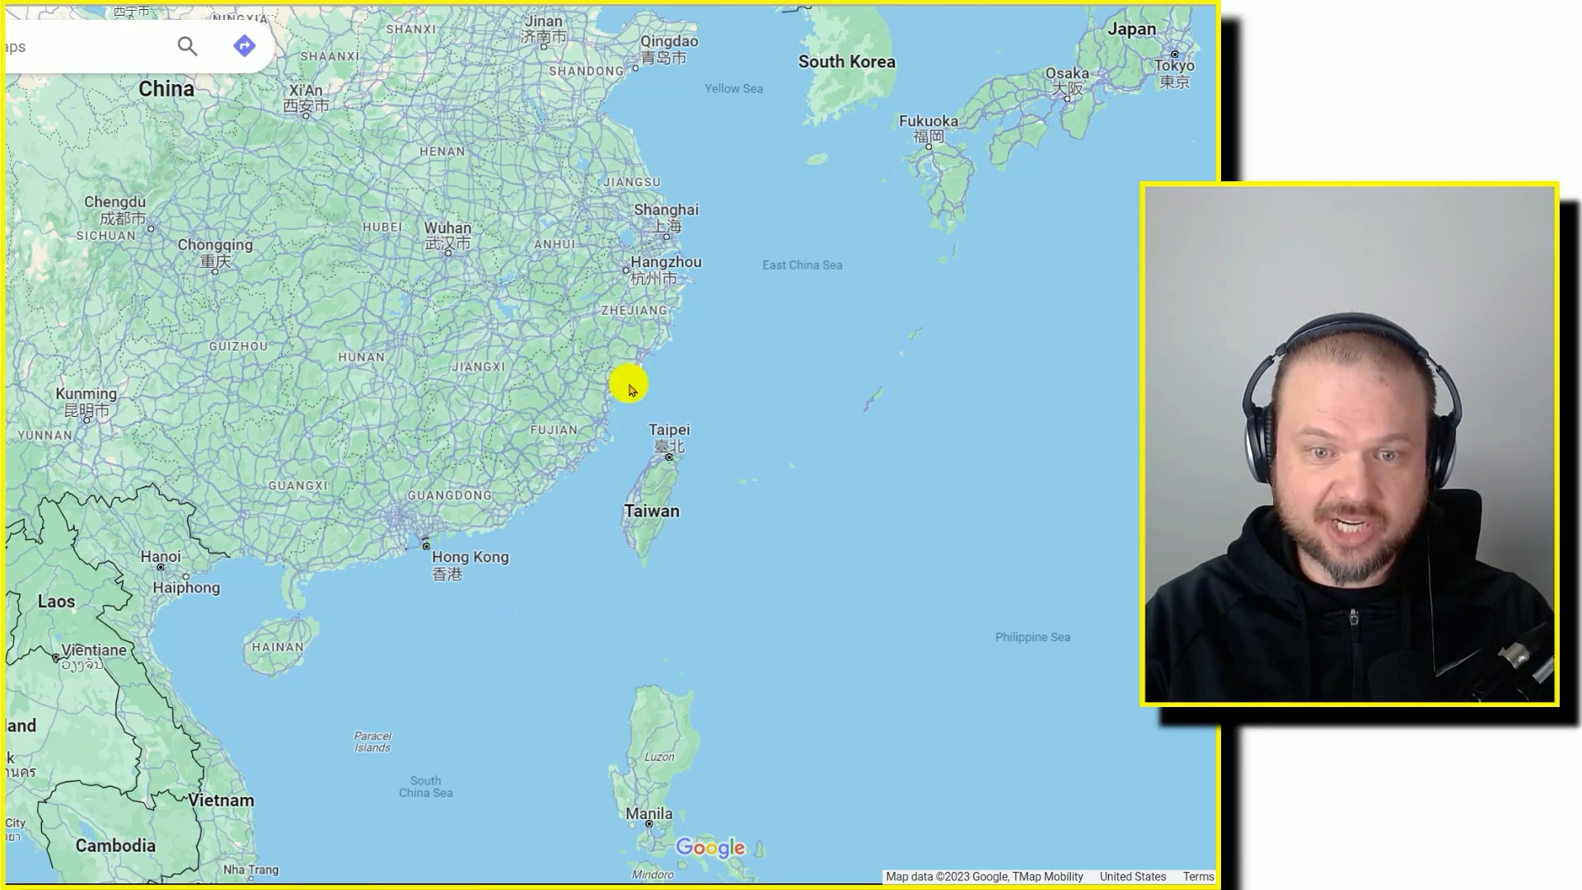
{"action": "mouse_move", "coordinate": [931, 523]}
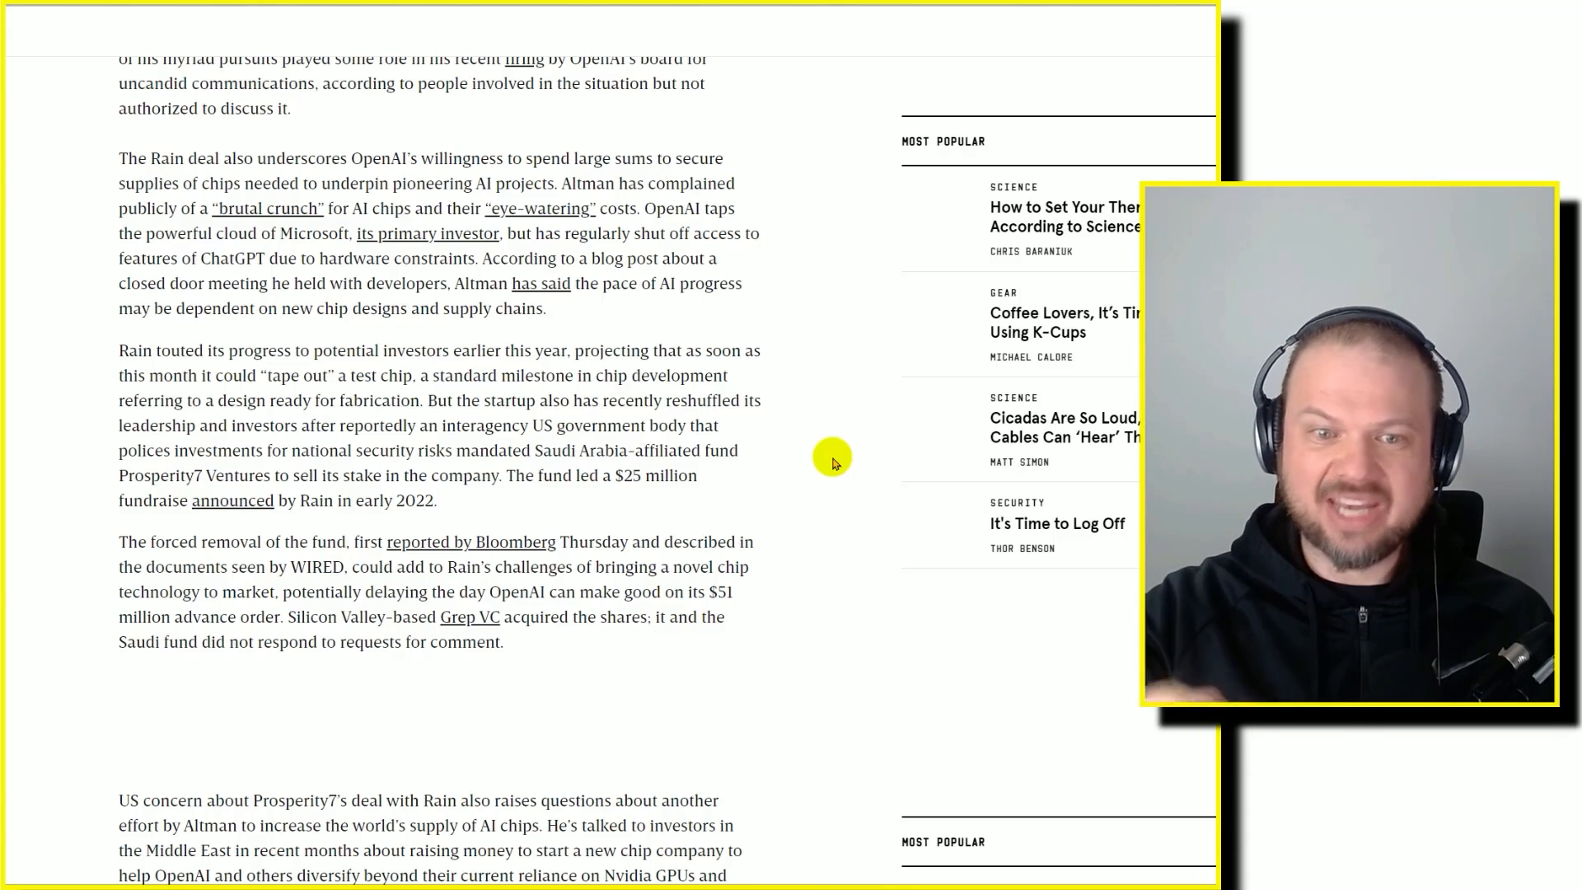
- Scroll through the WIRED Brain Trust section on Rain's chip claims and CEO change
{"action": "scroll", "scroll_direction": "up", "scroll_amount": 3}
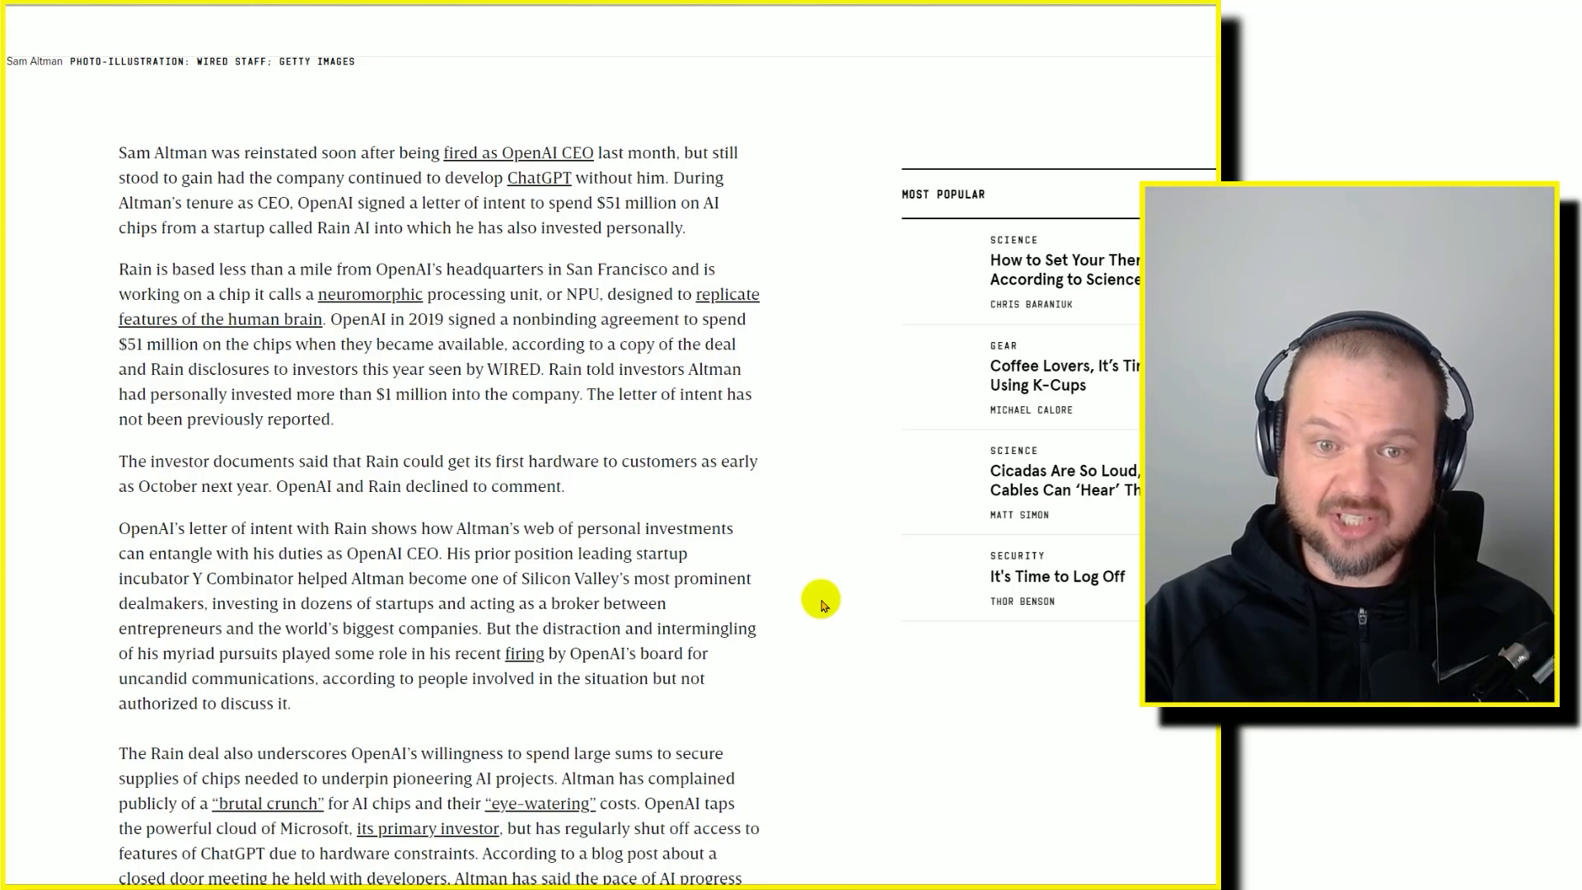
{"action": "scroll", "scroll_direction": "down", "scroll_amount": 3}
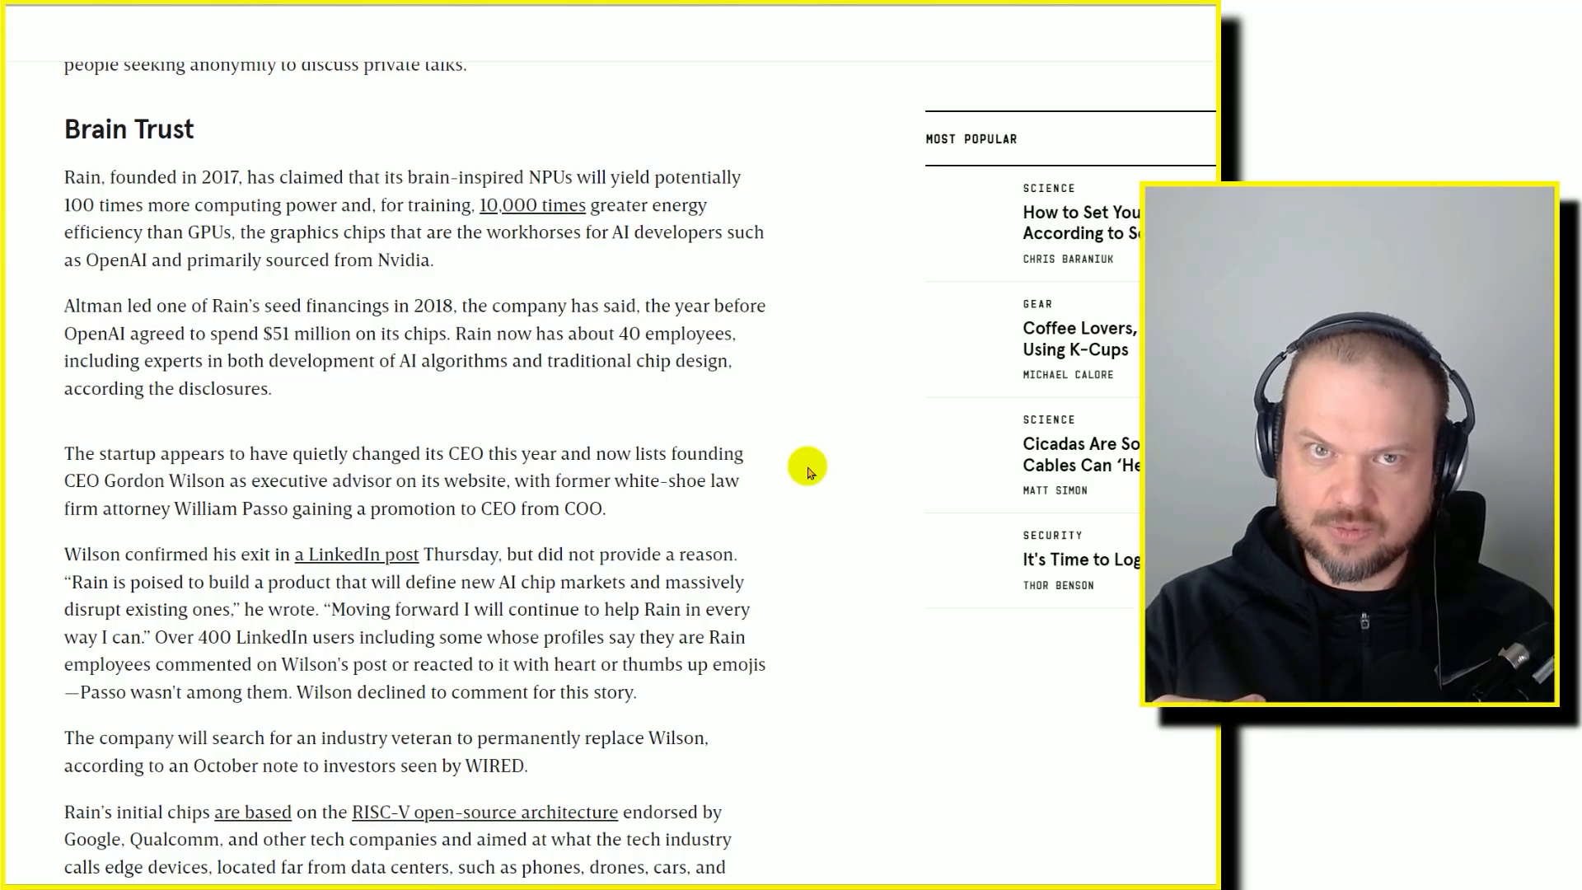
{"action": "mouse_move", "coordinate": [677, 541]}
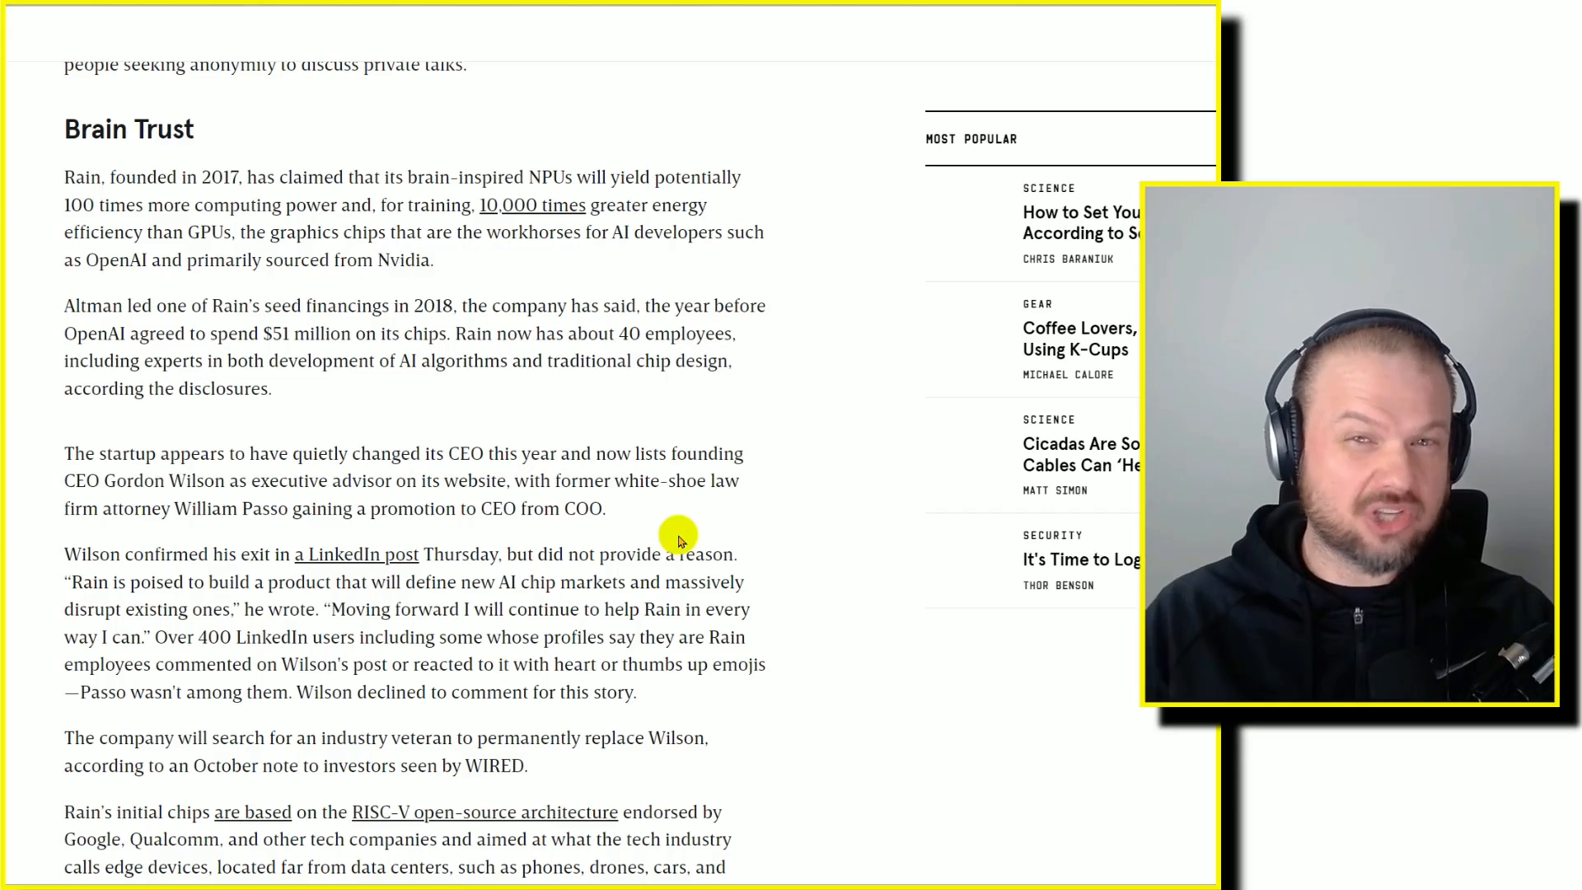
{"action": "mouse_move", "coordinate": [845, 422]}
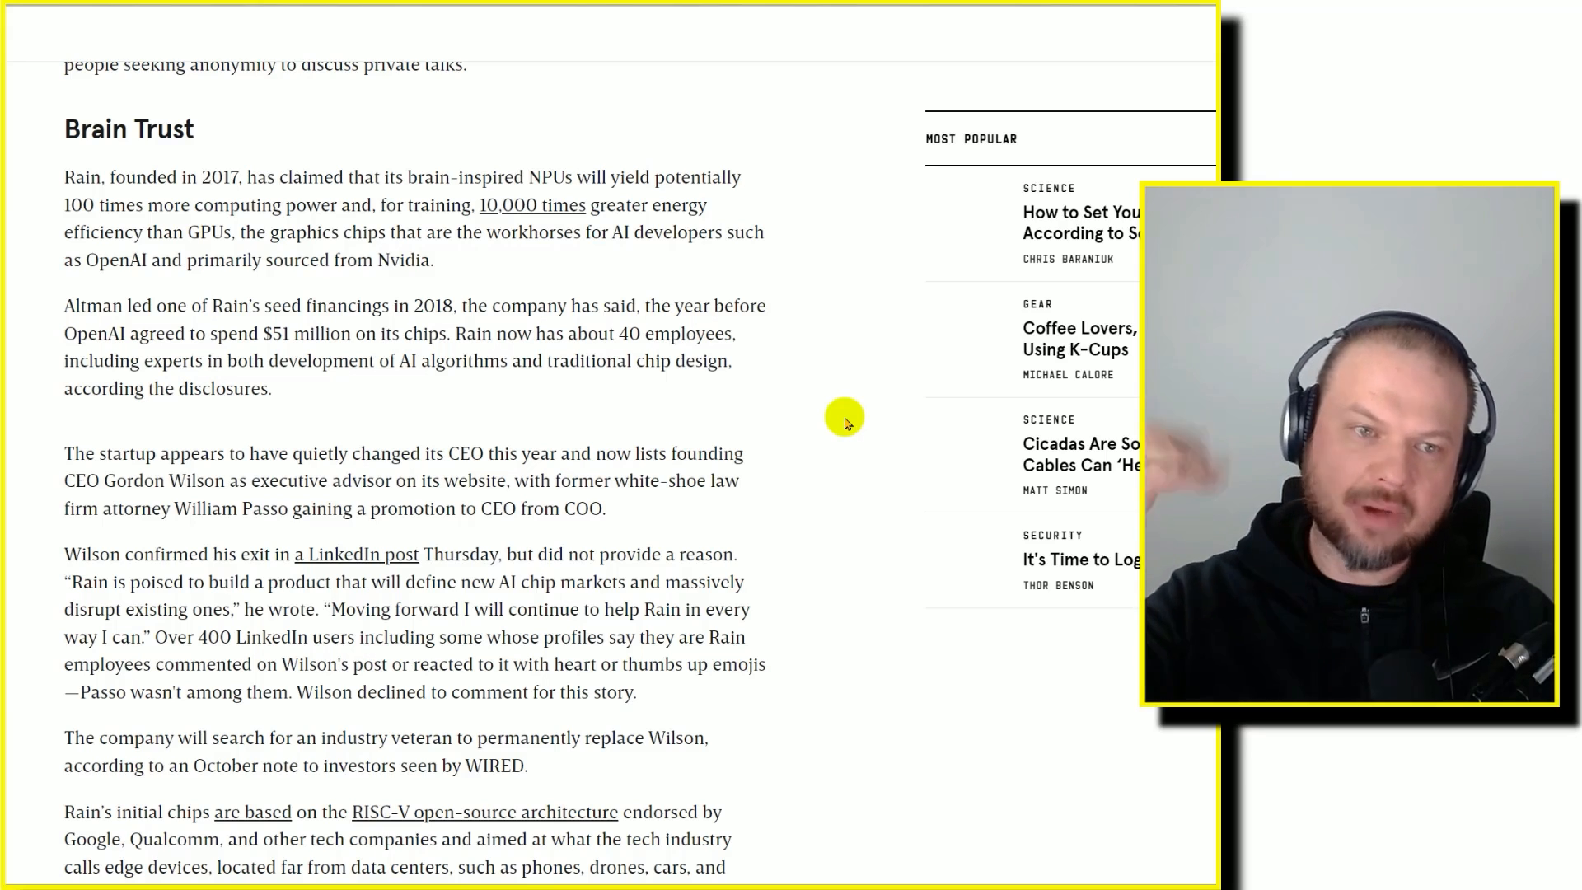
{"action": "double_click", "coordinate": [80, 176]}
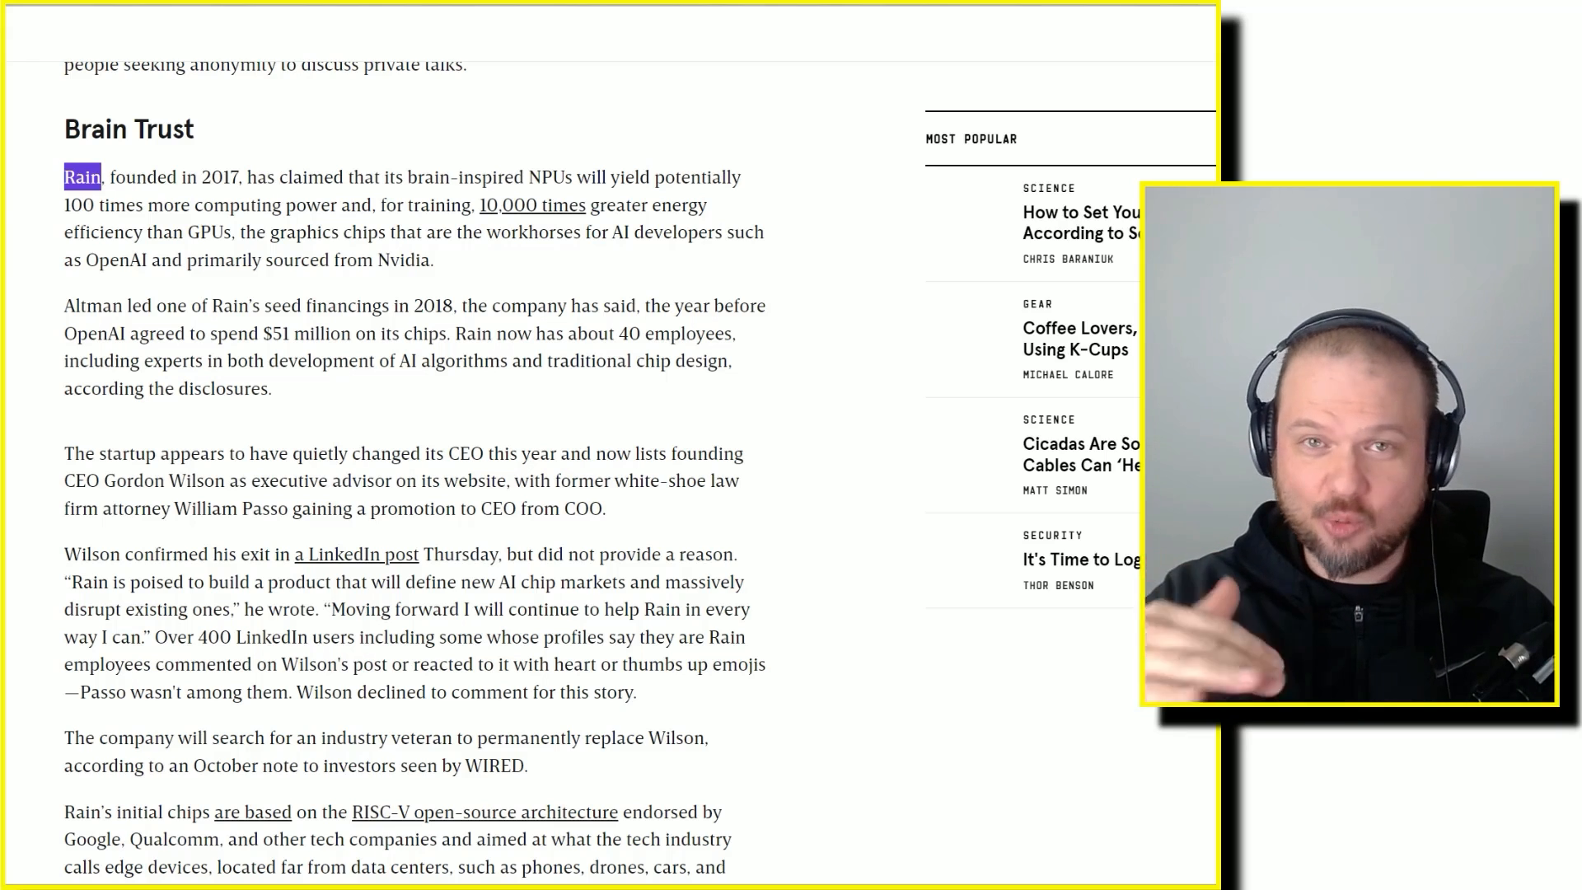
{"action": "scroll", "scroll_direction": "down", "scroll_amount": 3}
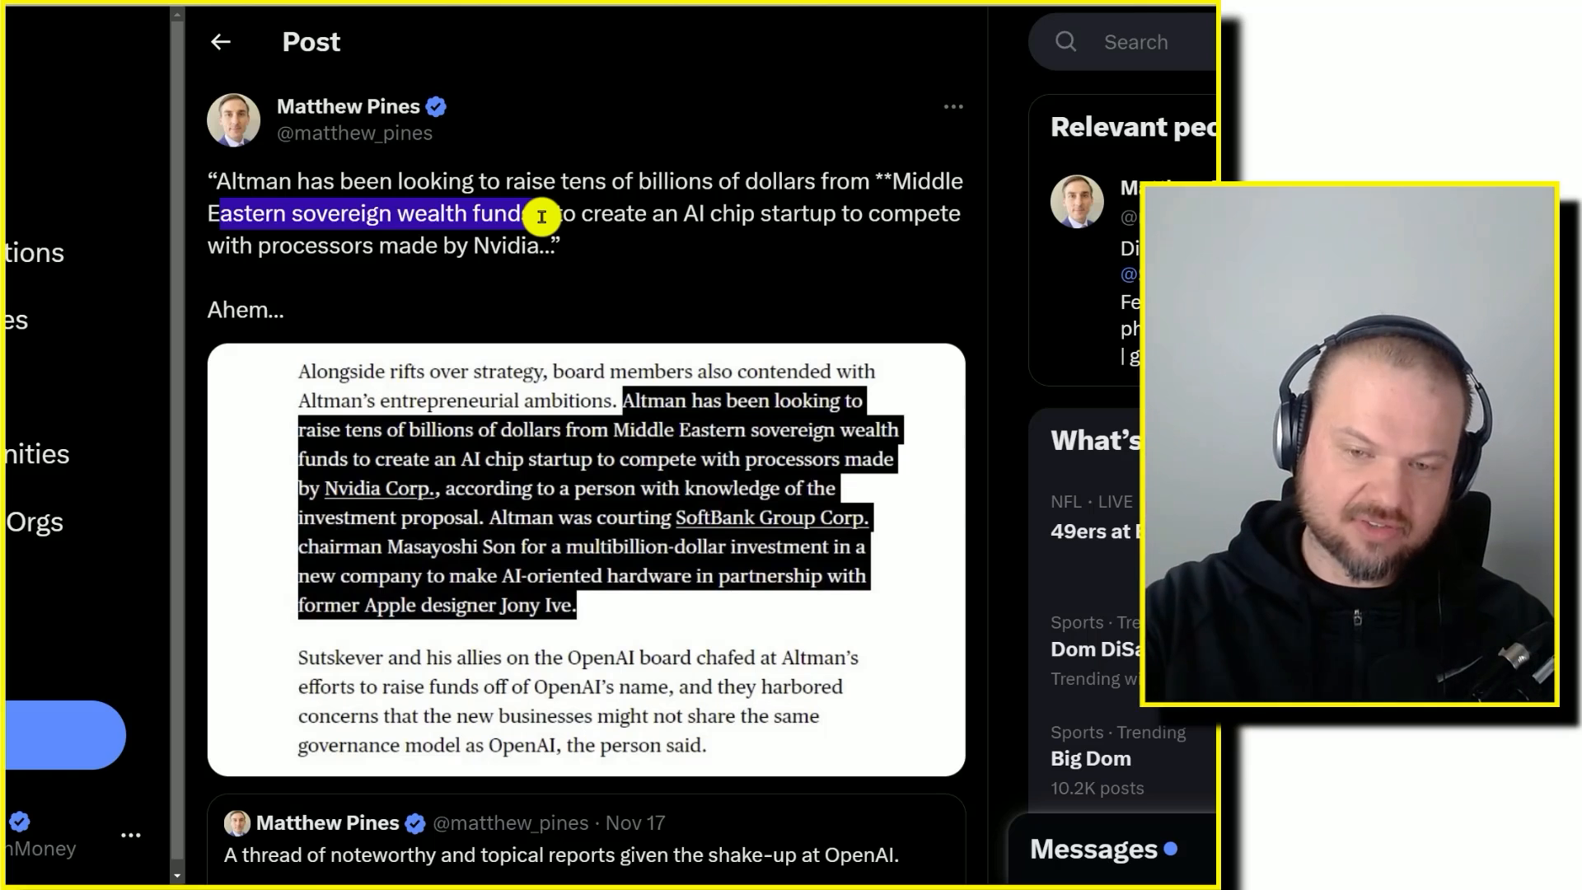
- Scroll the X thread to the Hub71 post about Mubadala
{"action": "scroll", "scroll_direction": "down", "scroll_amount": 3}
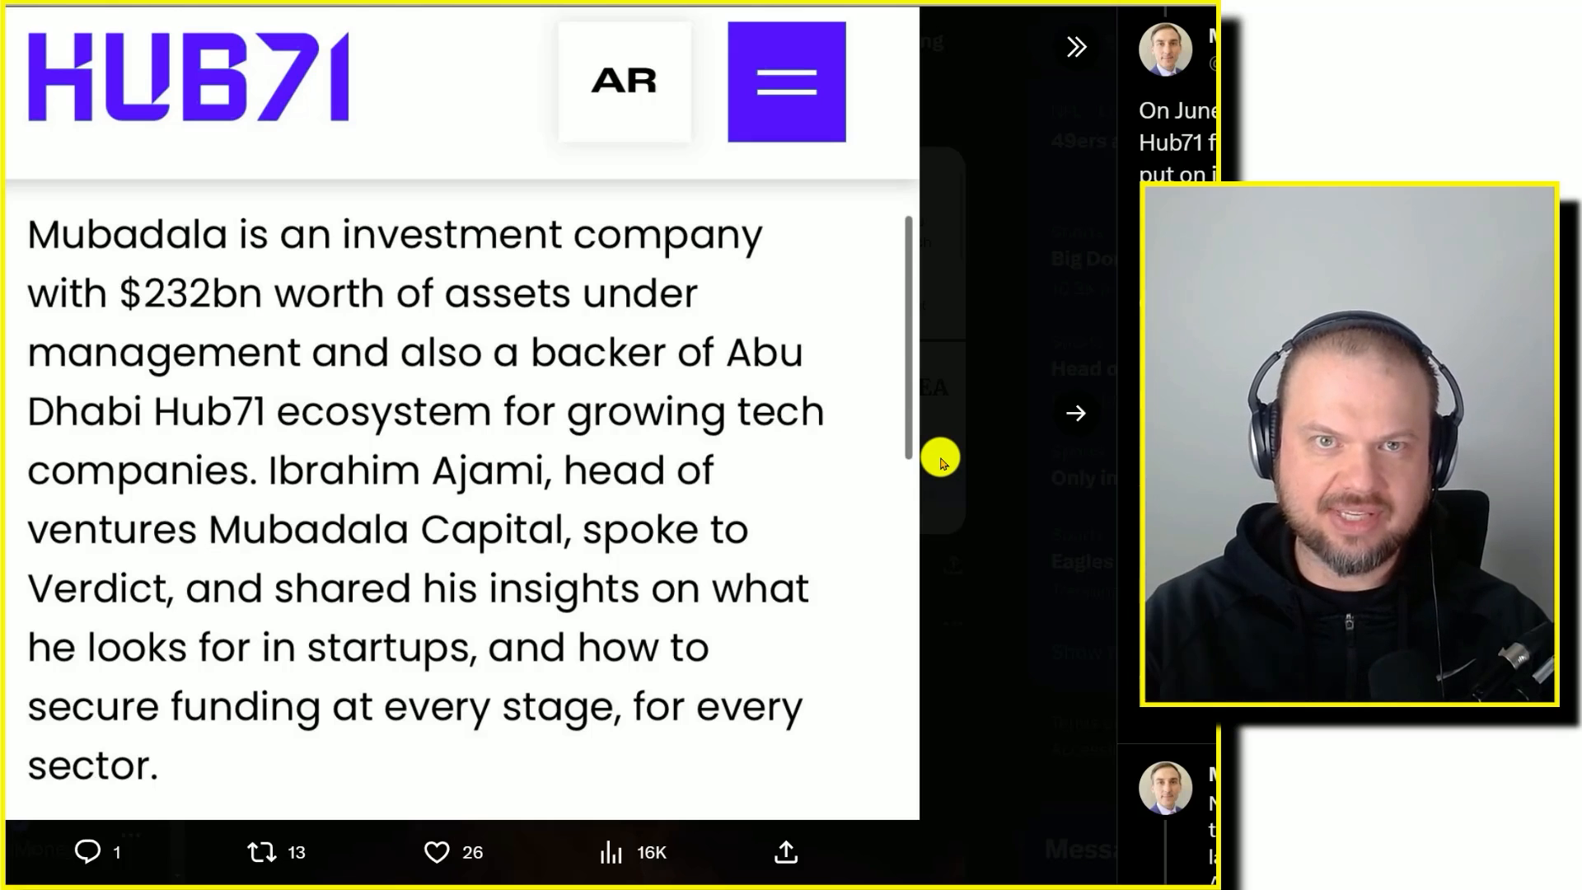
{"action": "mouse_move", "coordinate": [989, 477]}
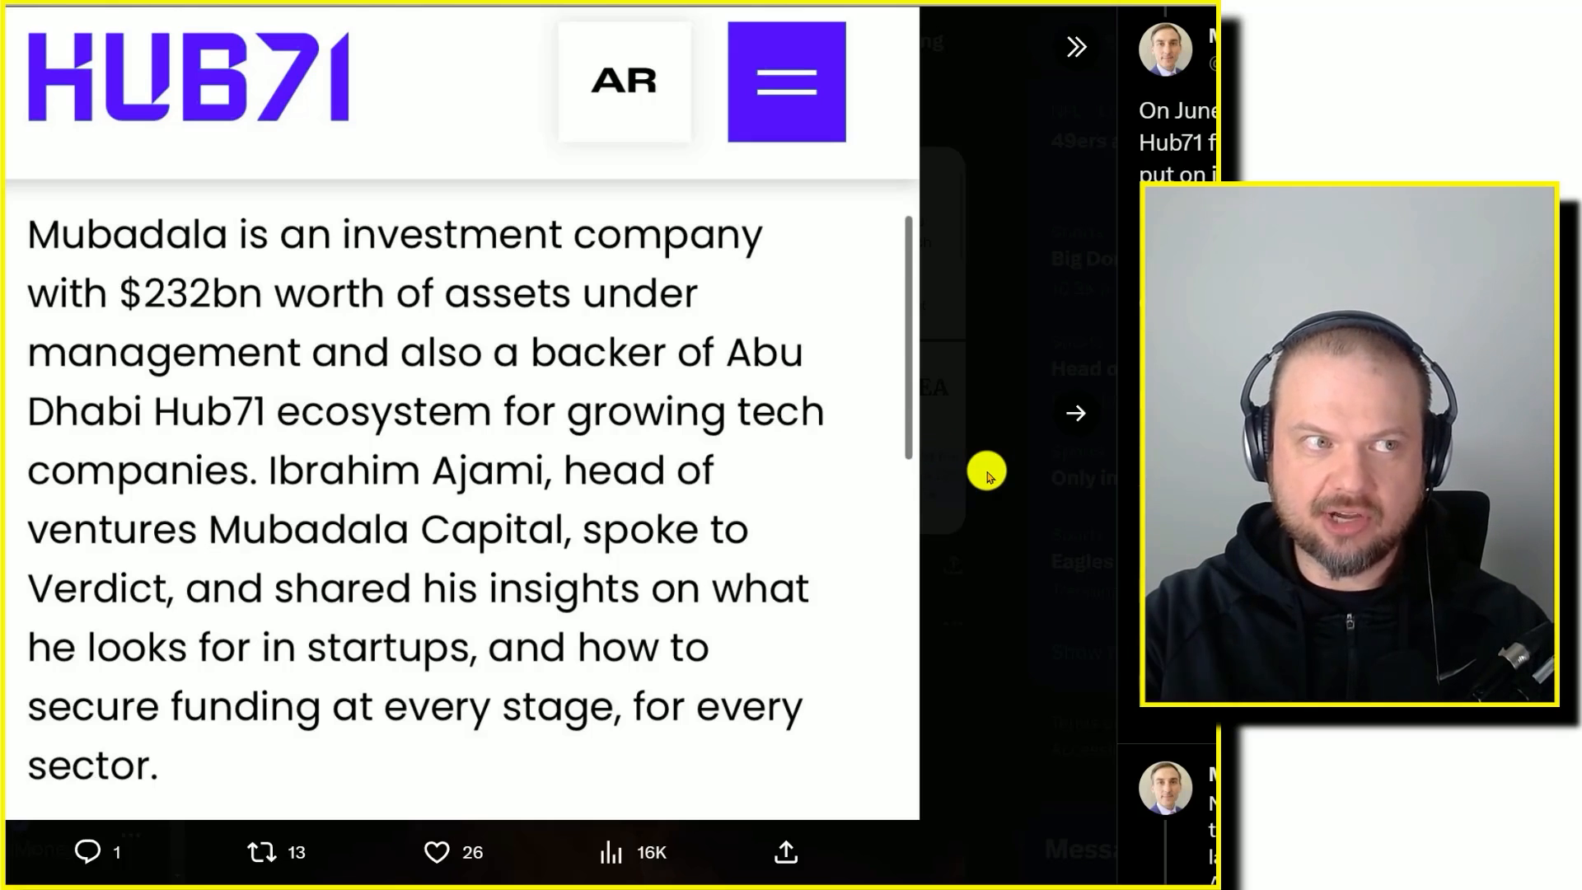
{"action": "mouse_move", "coordinate": [877, 461]}
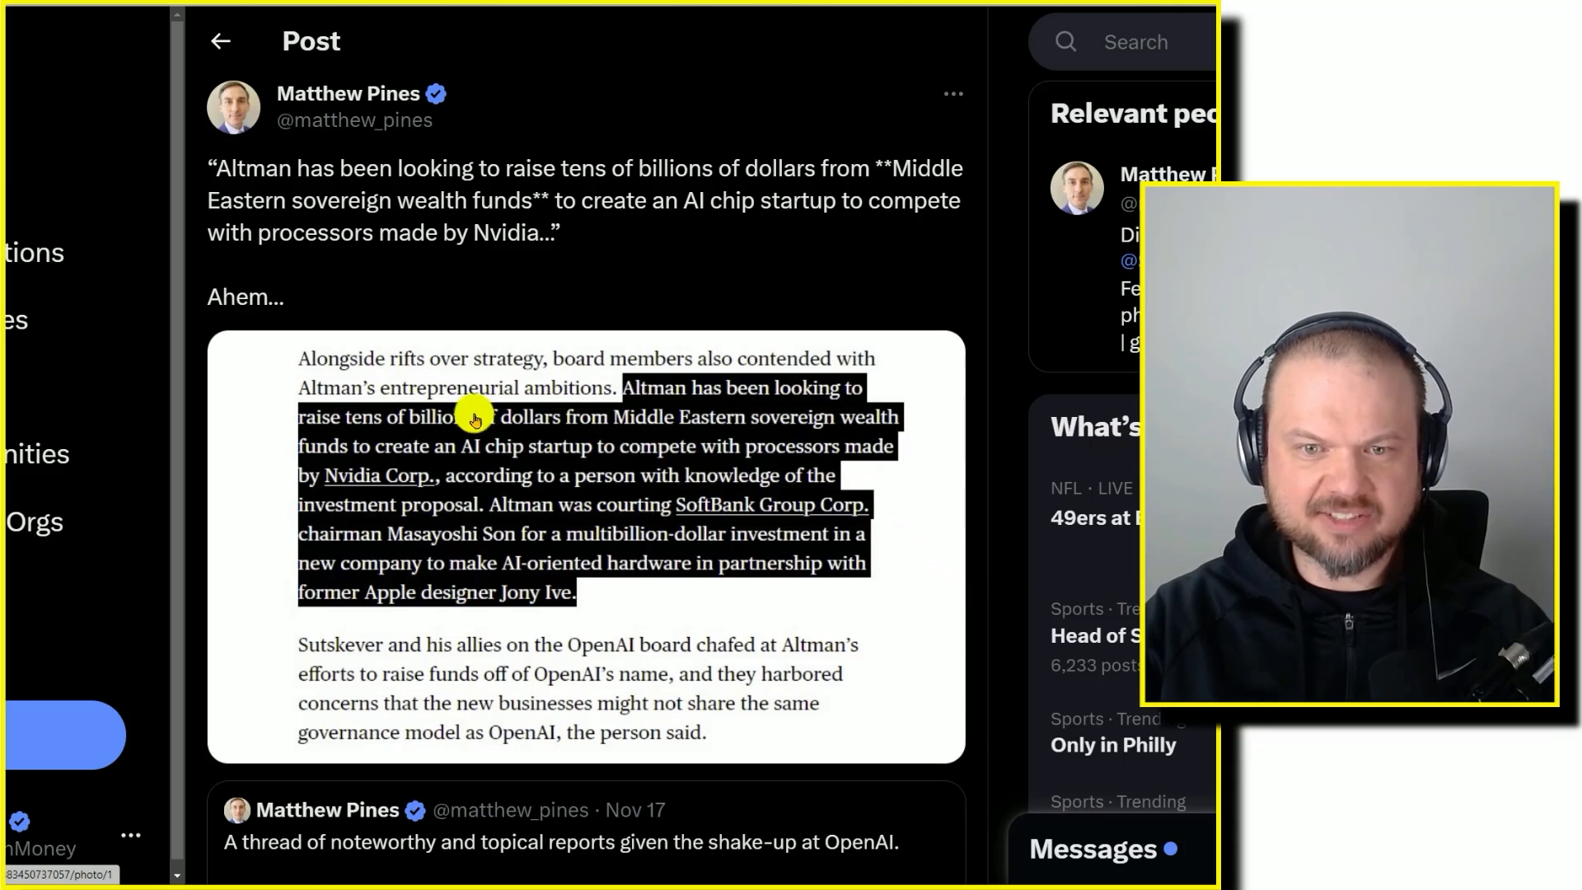
{"action": "mouse_move", "coordinate": [835, 441]}
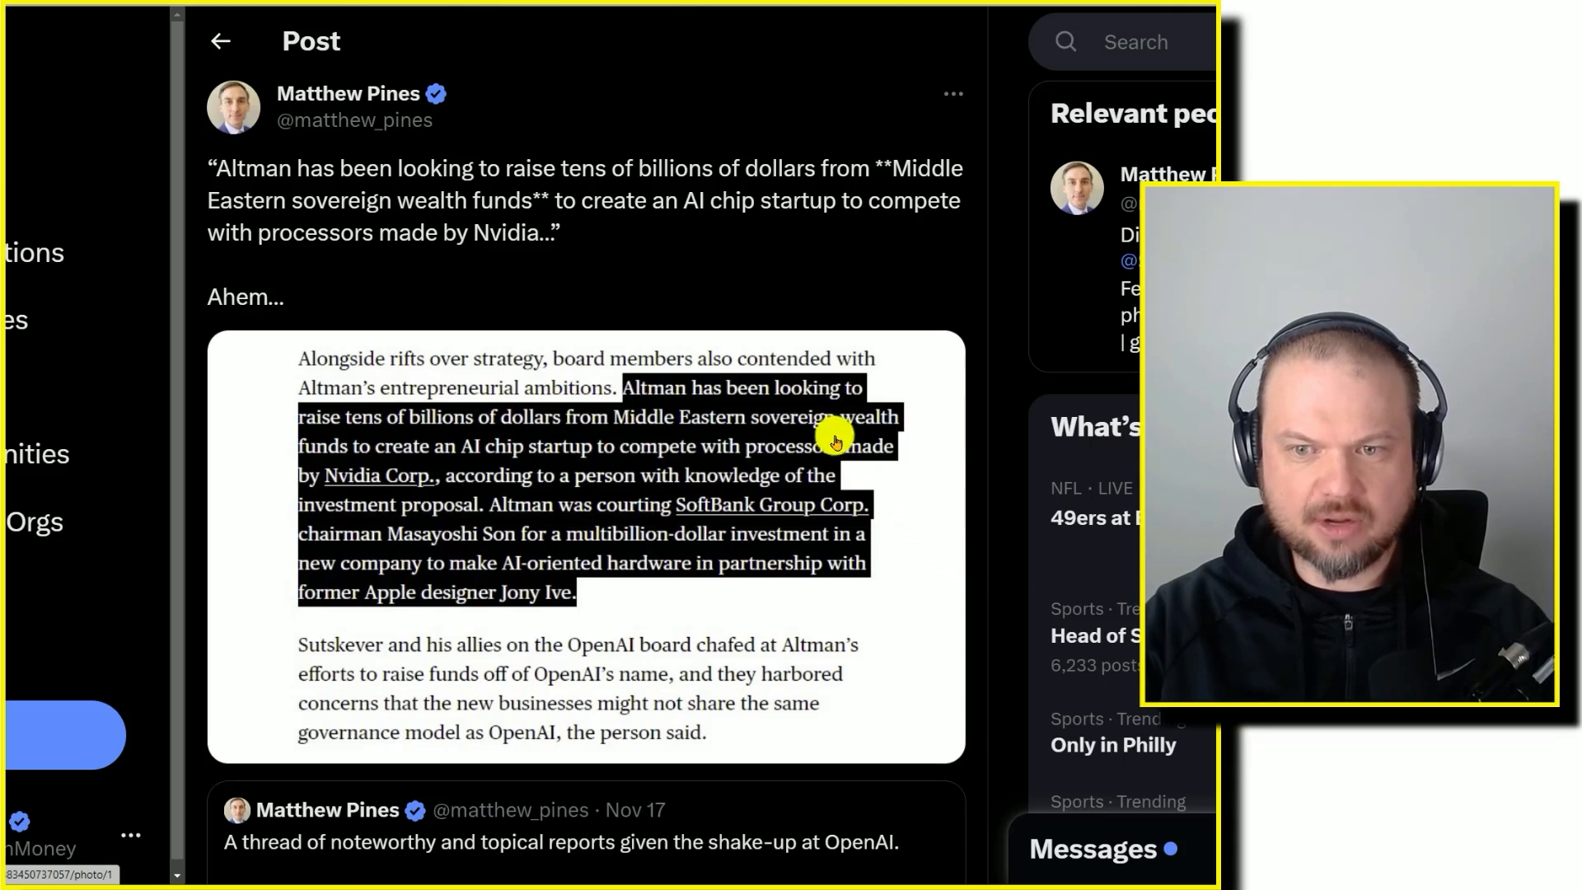
{"action": "mouse_move", "coordinate": [361, 564]}
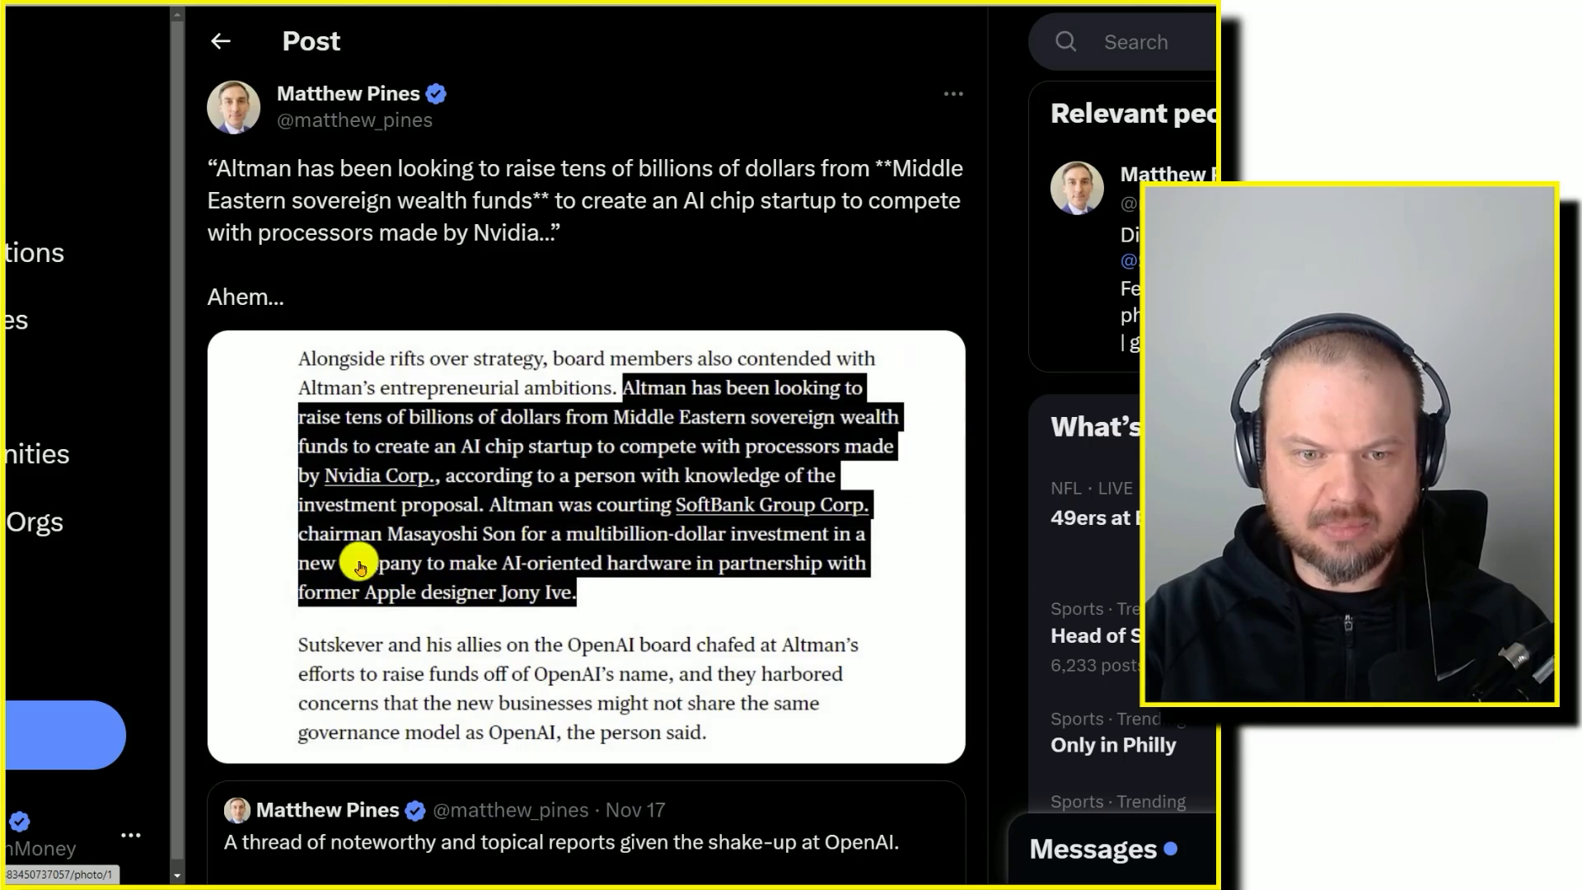
{"action": "mouse_move", "coordinate": [633, 641]}
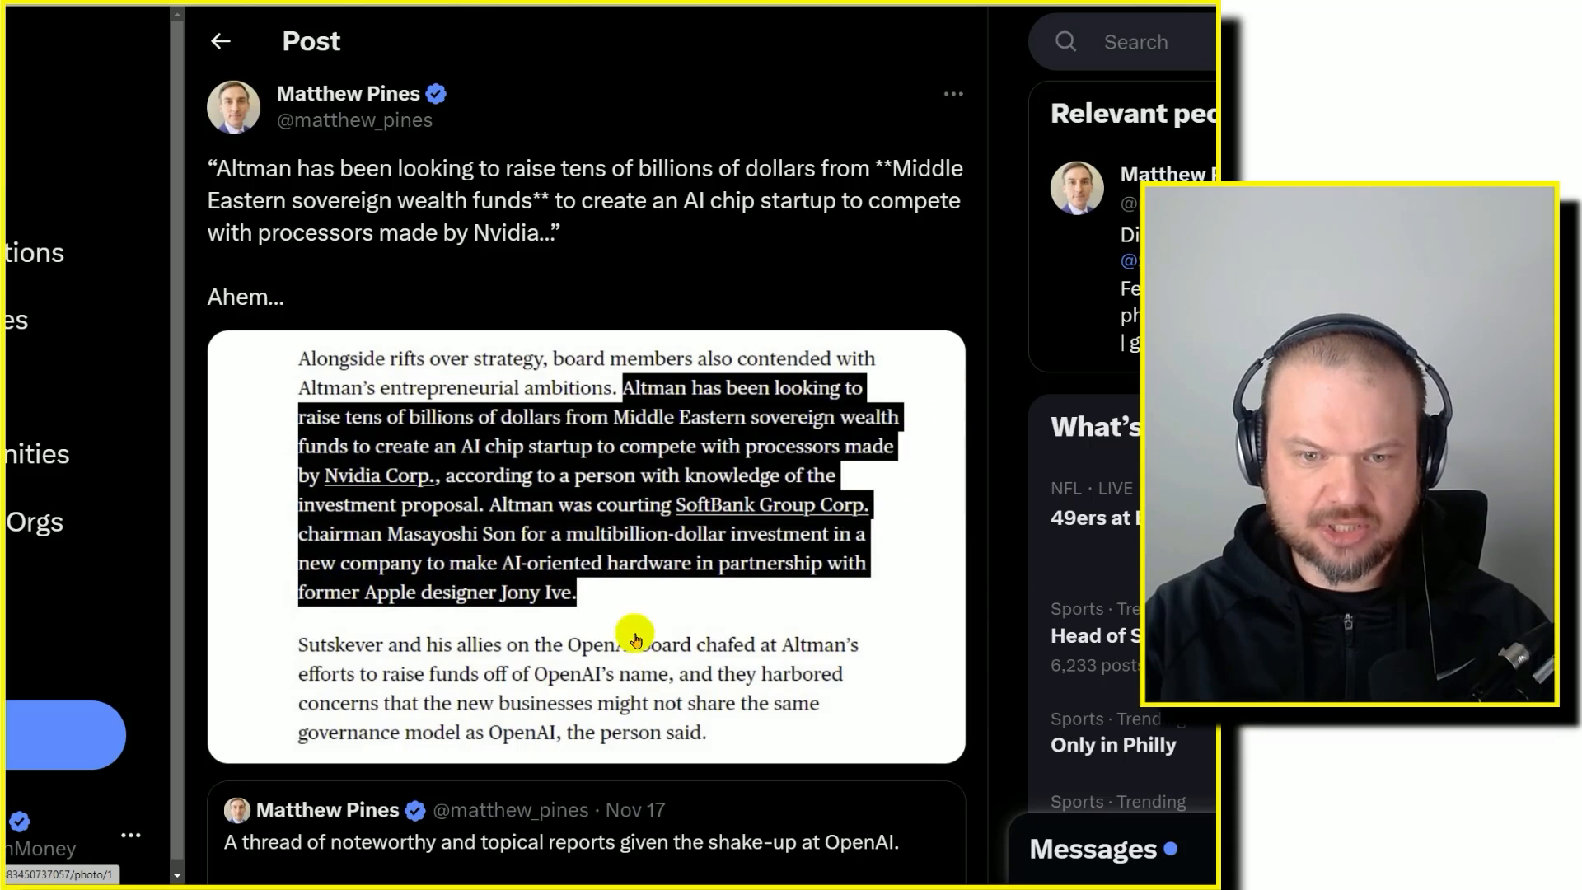
{"action": "mouse_move", "coordinate": [664, 591]}
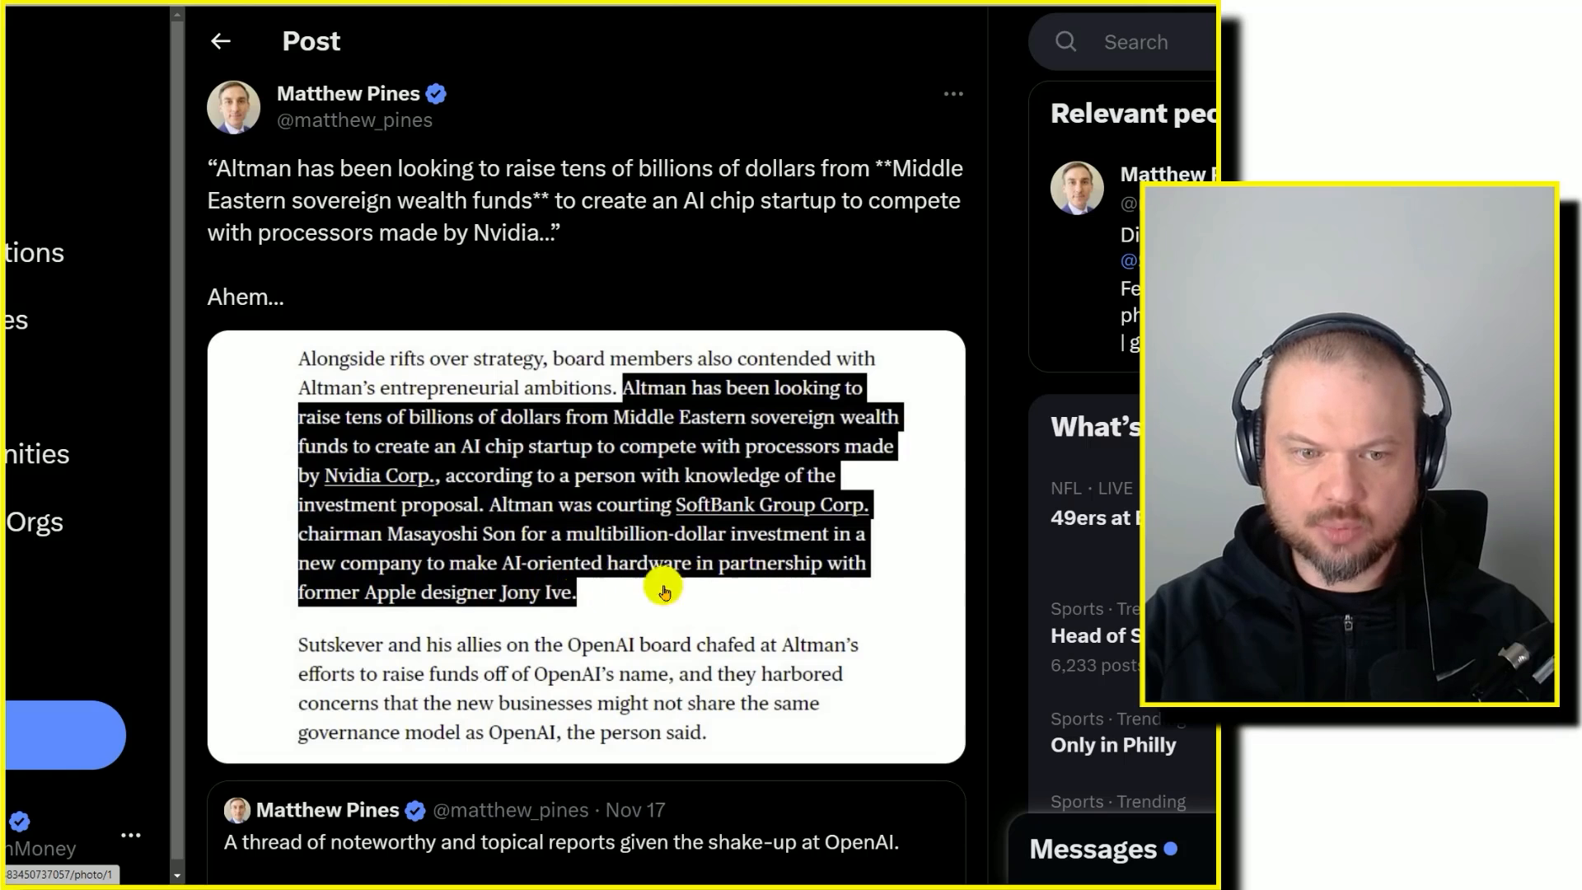
{"action": "mouse_move", "coordinate": [542, 615]}
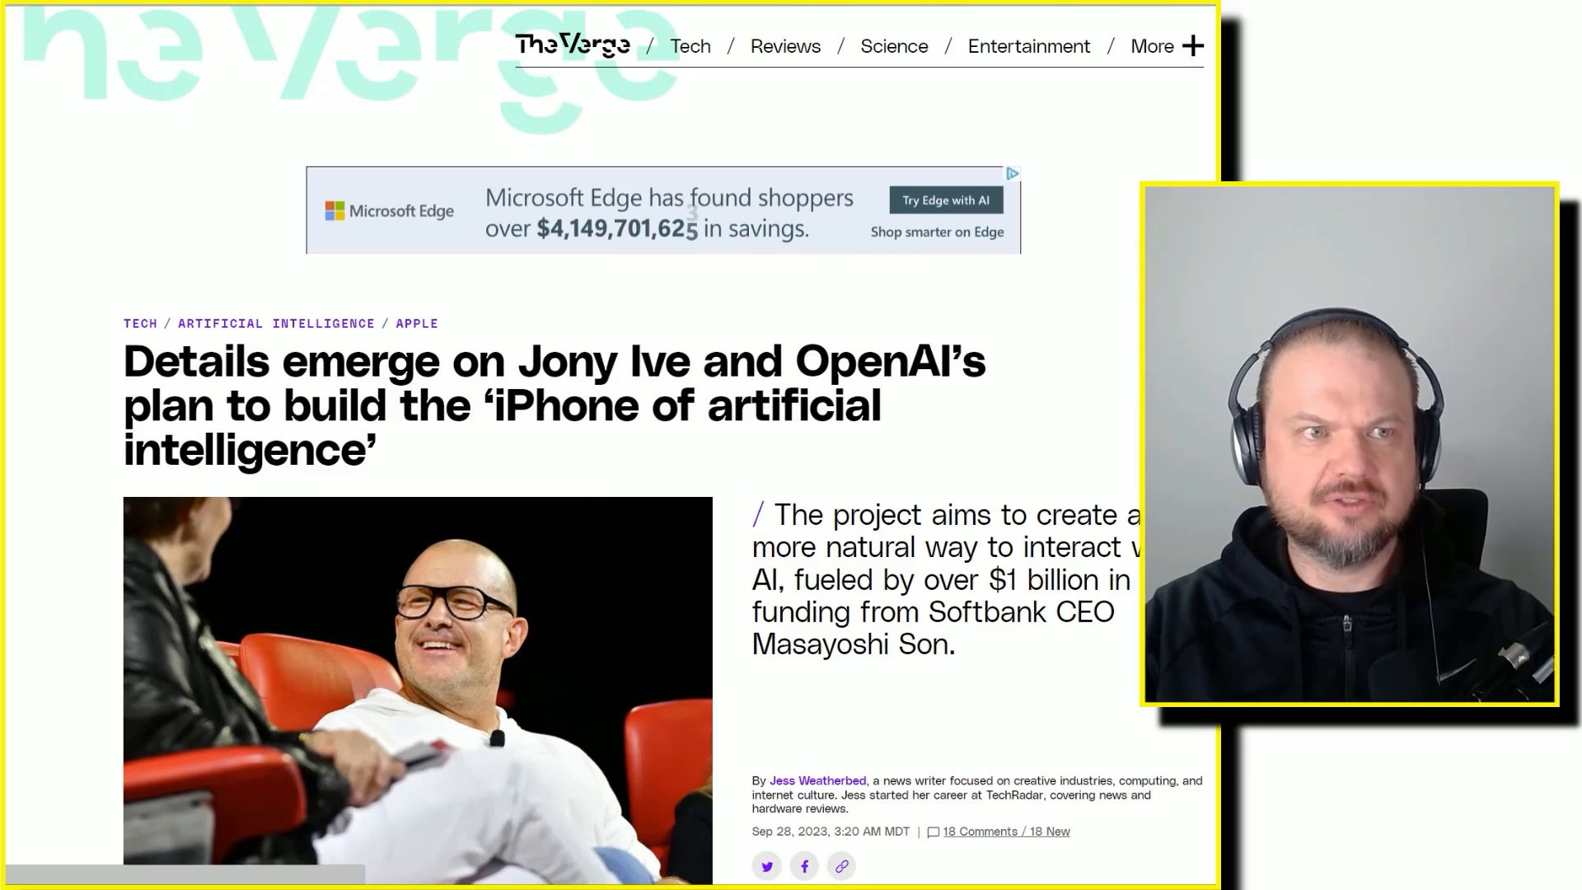
- Scroll the Verge article on Jony Ive and OpenAI's 'iPhone of AI' plan
{"action": "scroll", "scroll_direction": "down", "scroll_amount": 3}
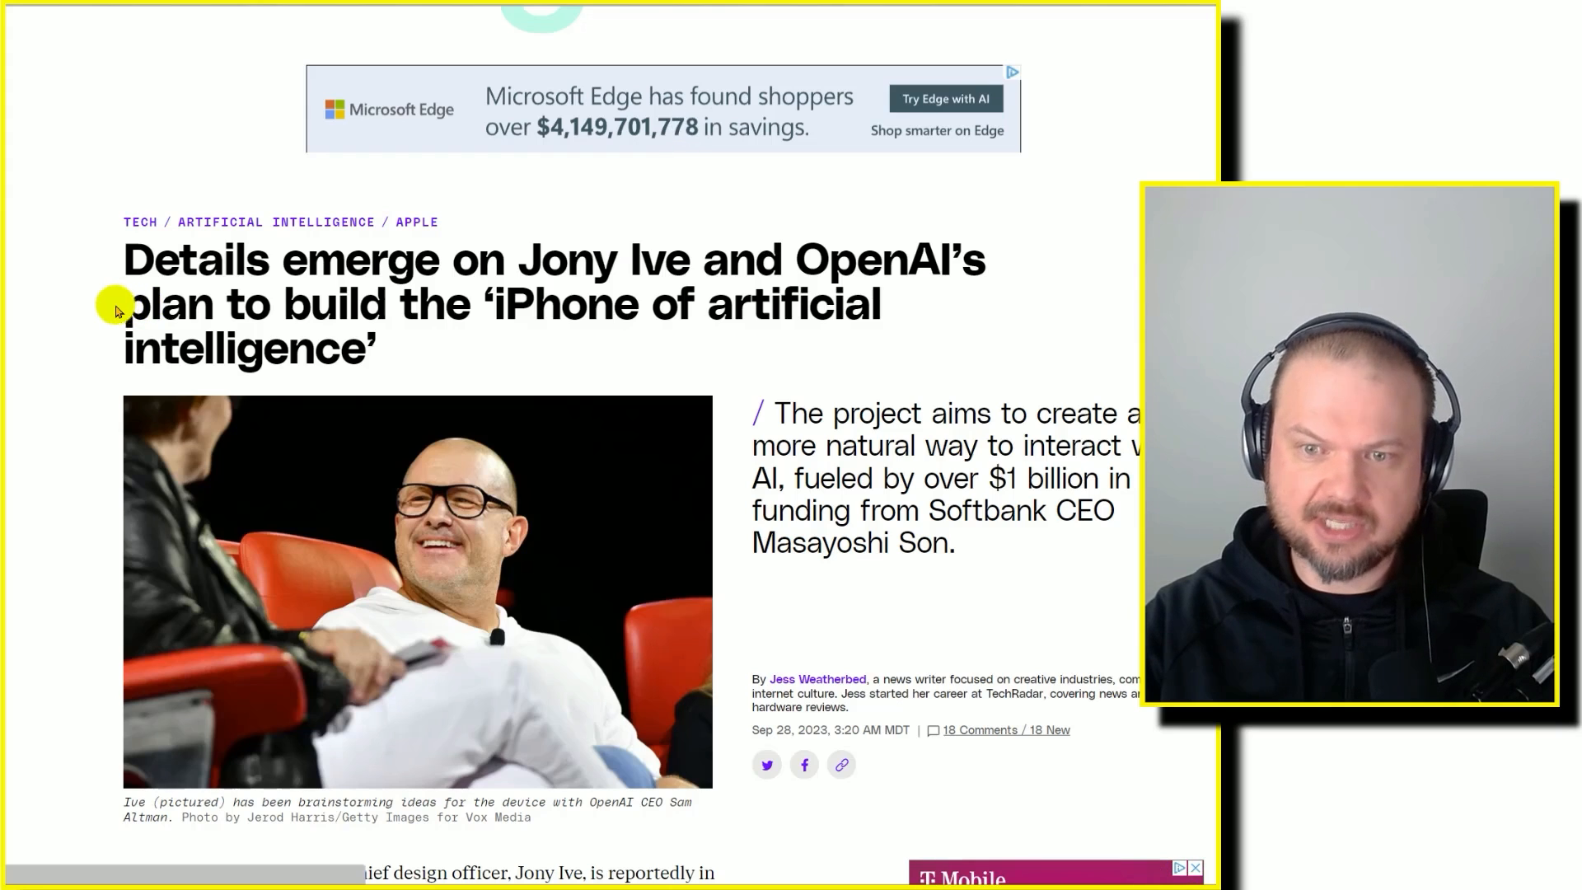
{"action": "mouse_move", "coordinate": [759, 446]}
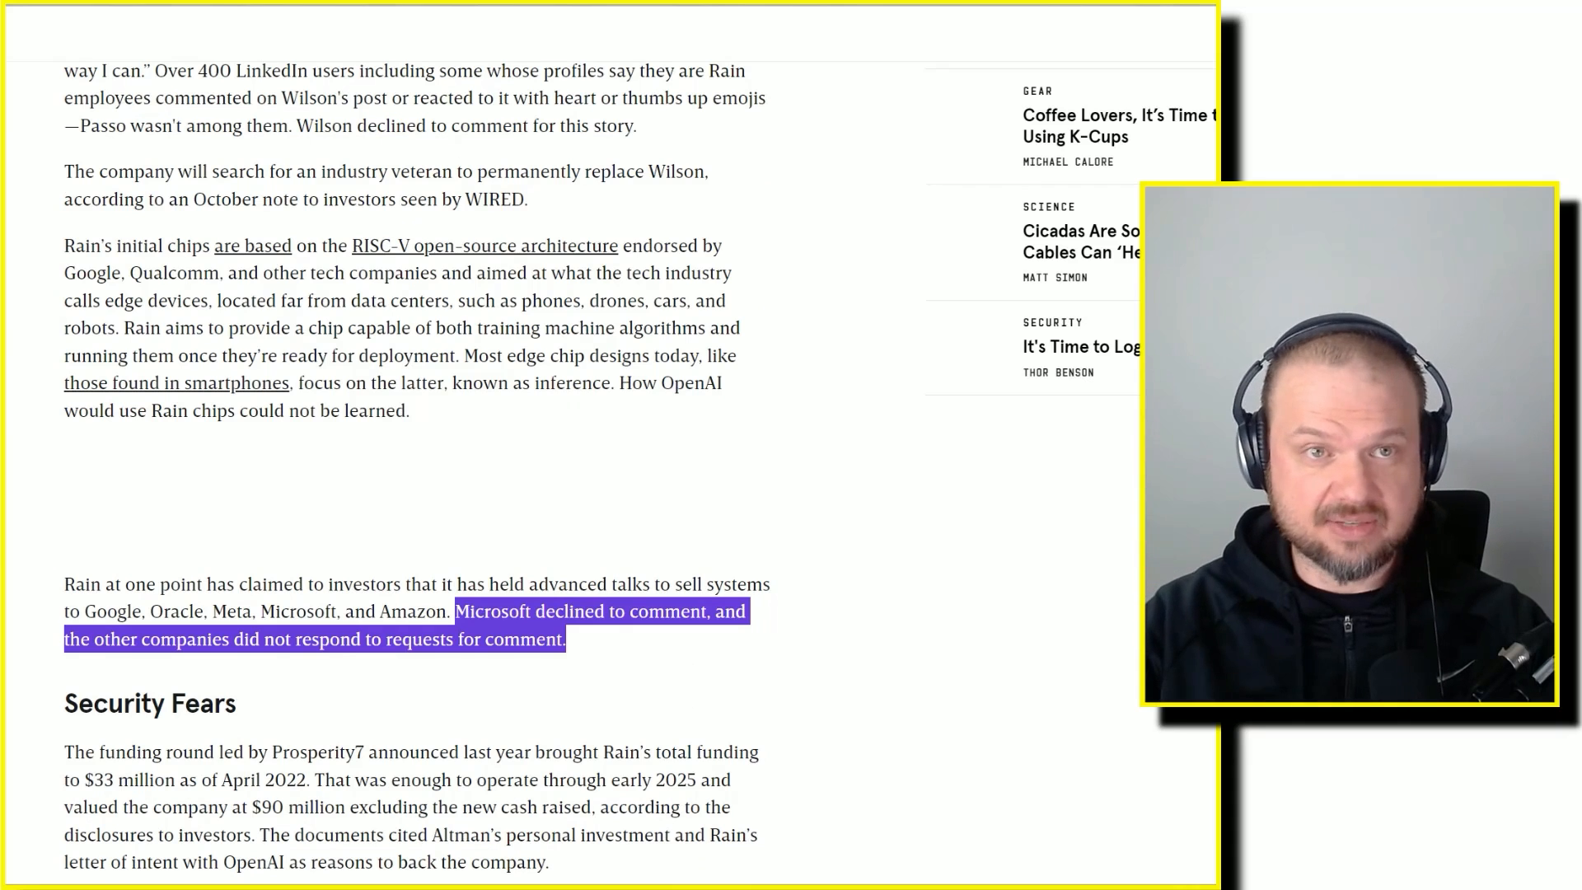
- Scroll up the WIRED article to the passage on Rain's RISC-V edge chips
{"action": "scroll", "scroll_direction": "up", "scroll_amount": 3}
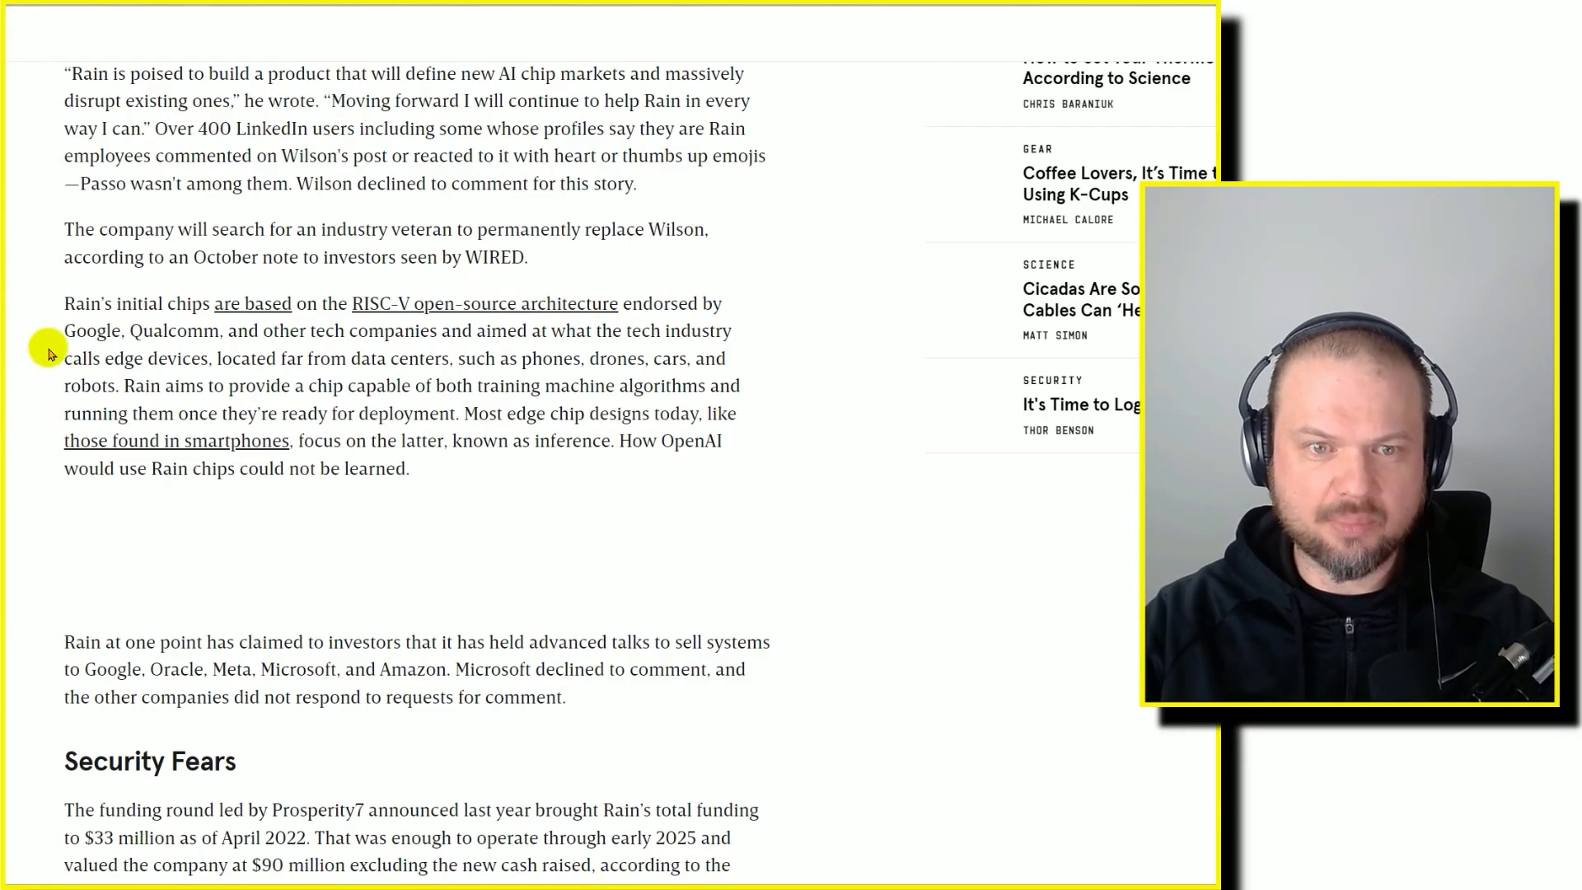
{"action": "mouse_move", "coordinate": [43, 208]}
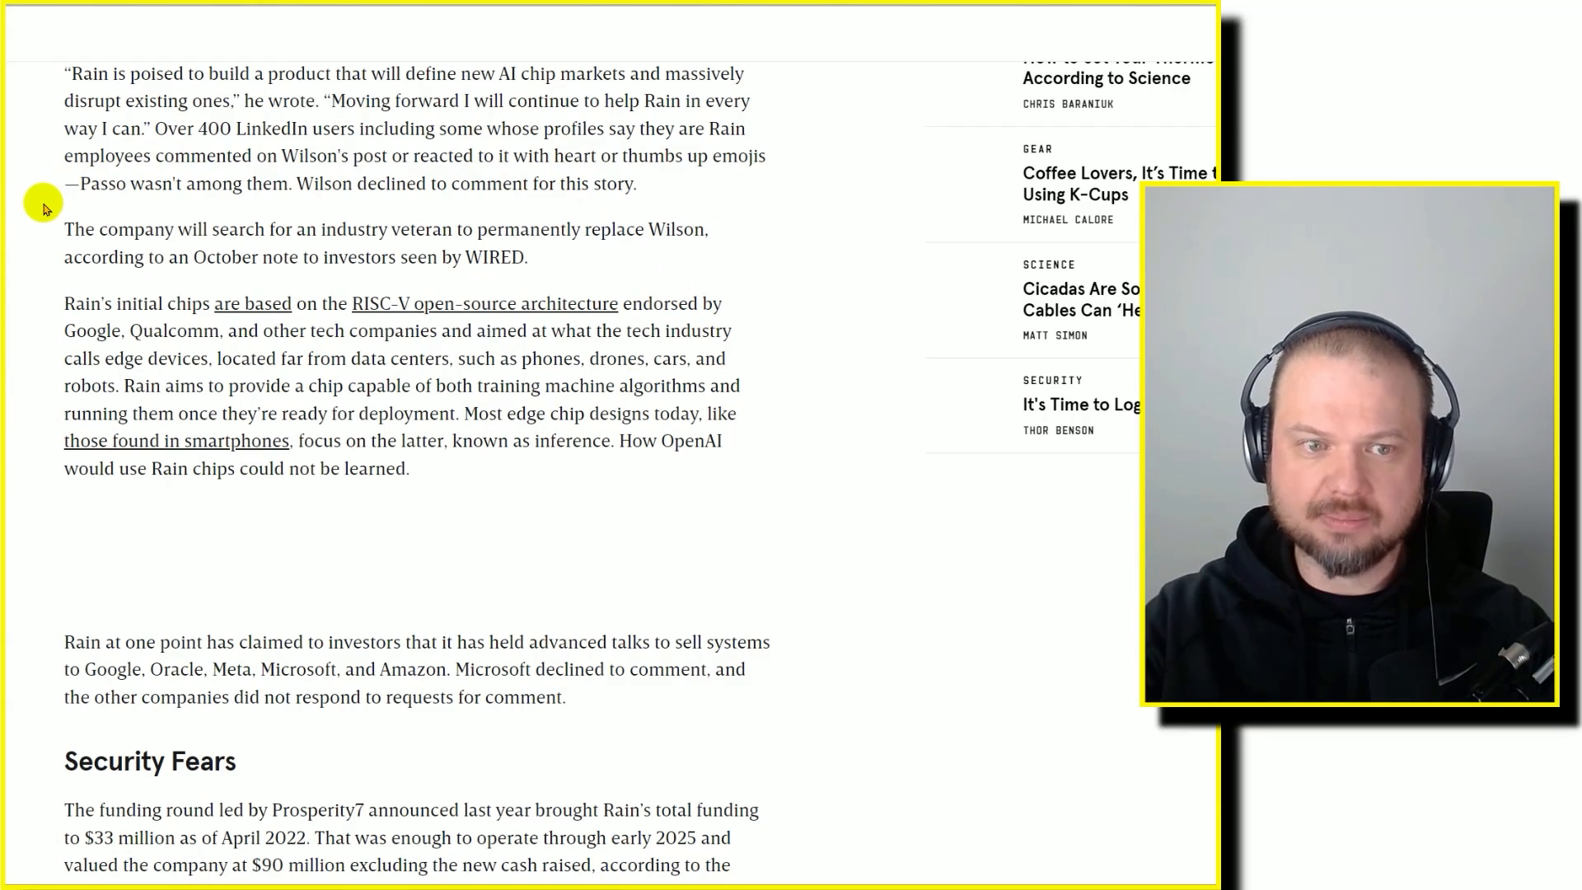
{"action": "mouse_move", "coordinate": [801, 381]}
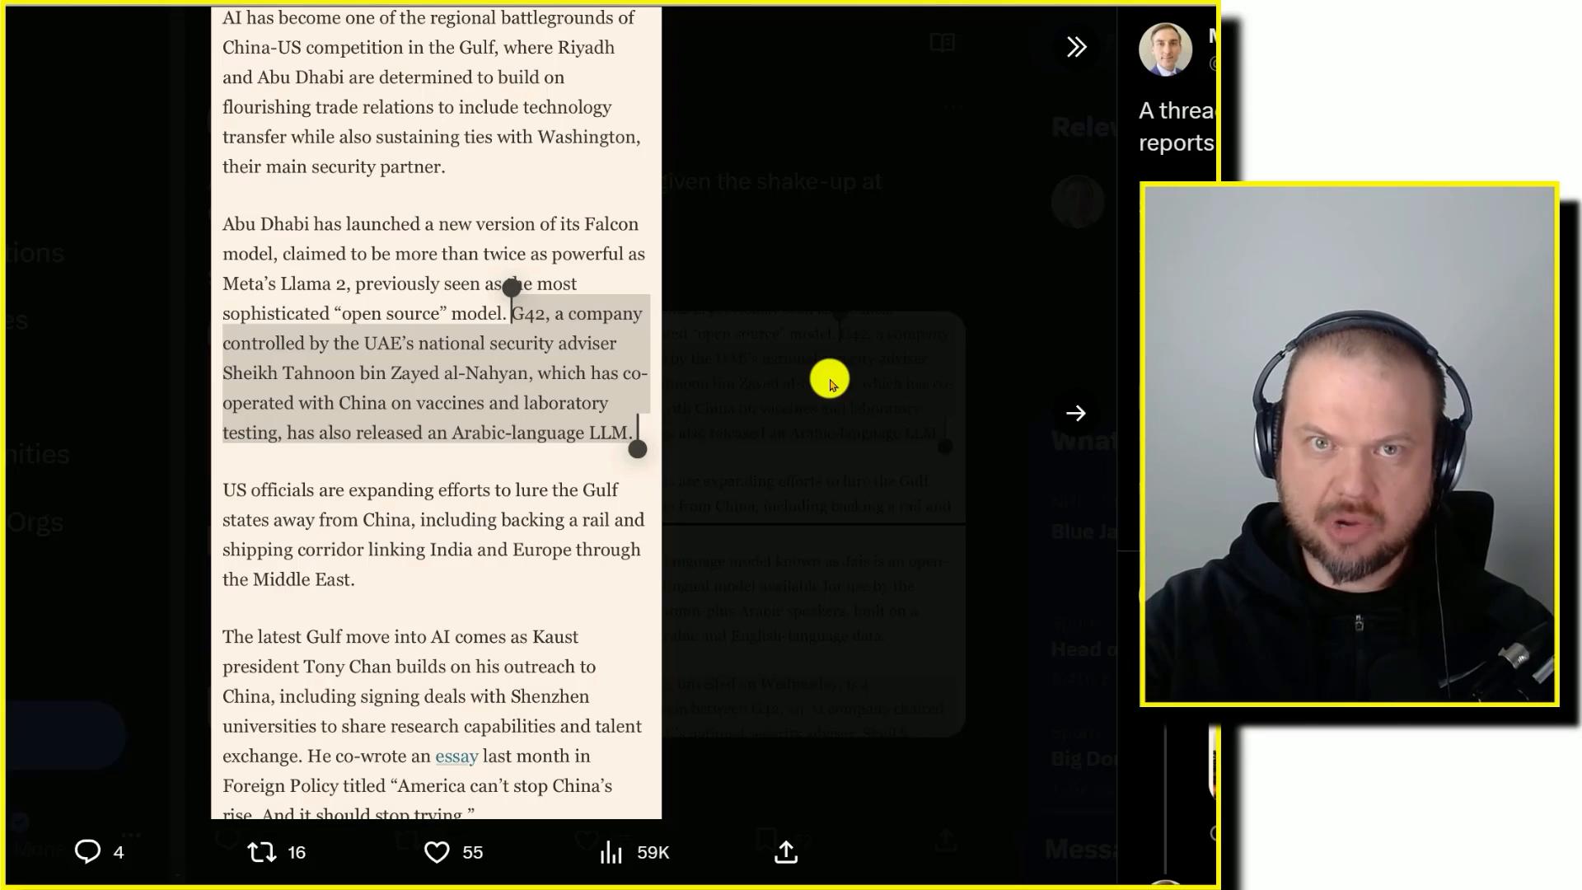
{"action": "mouse_move", "coordinate": [163, 219]}
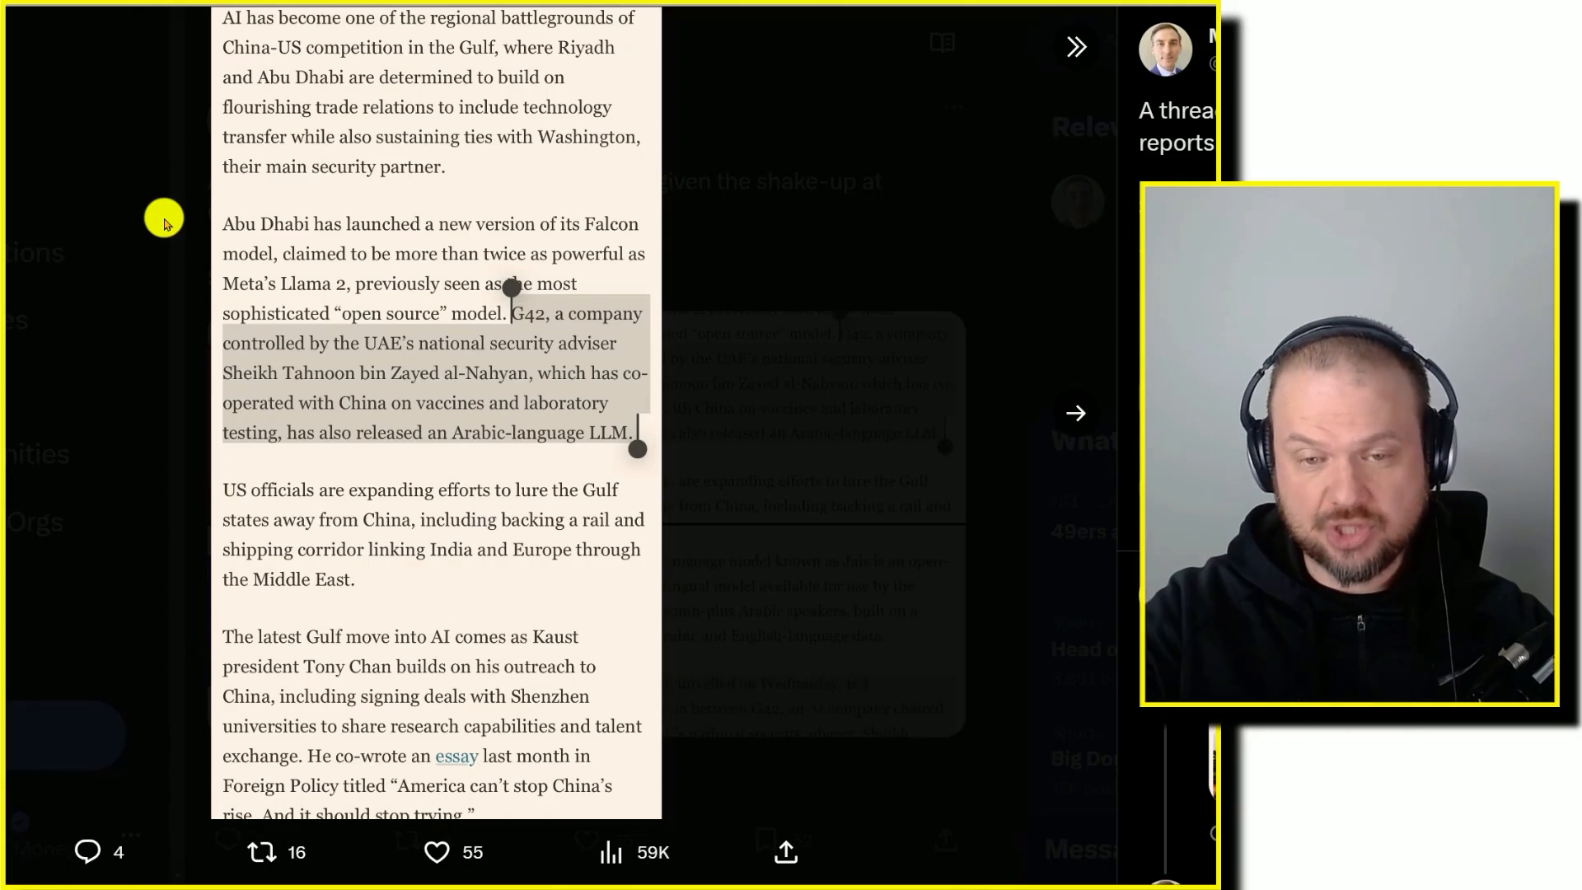
- Scroll the X thread's expanded excerpt about Abu Dhabi's Falcon model and G42's Arabic LLM
{"action": "scroll", "scroll_direction": "down", "scroll_amount": 3}
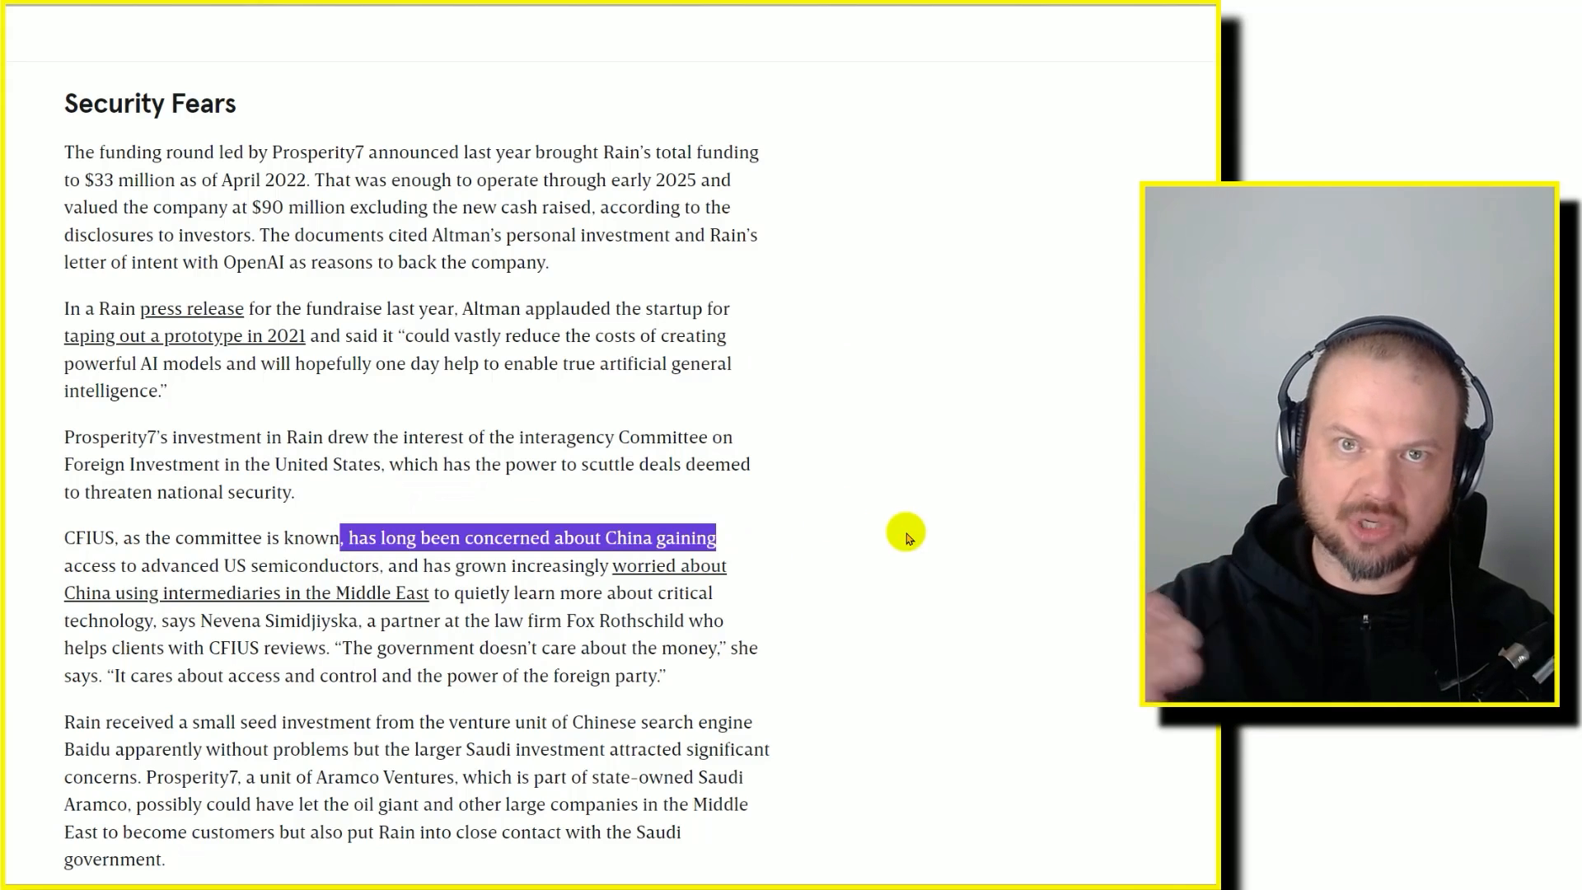
{"action": "scroll", "scroll_direction": "down", "scroll_amount": 3}
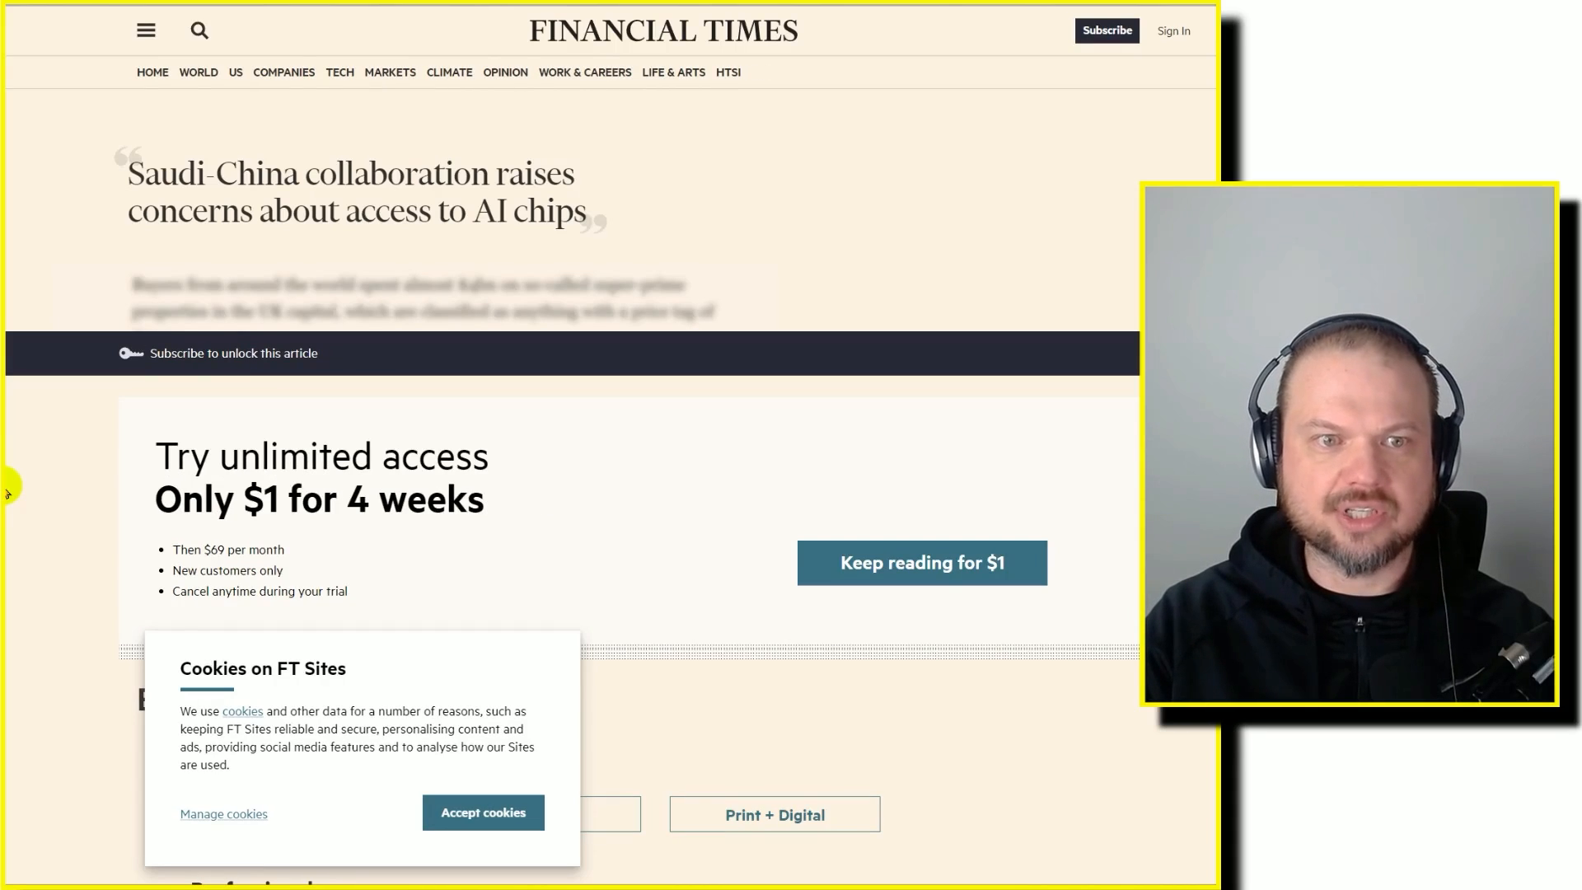
- Scroll the paywalled FT article on Saudi-China collaboration and AI chip access
{"action": "scroll", "scroll_direction": "down", "scroll_amount": 3}
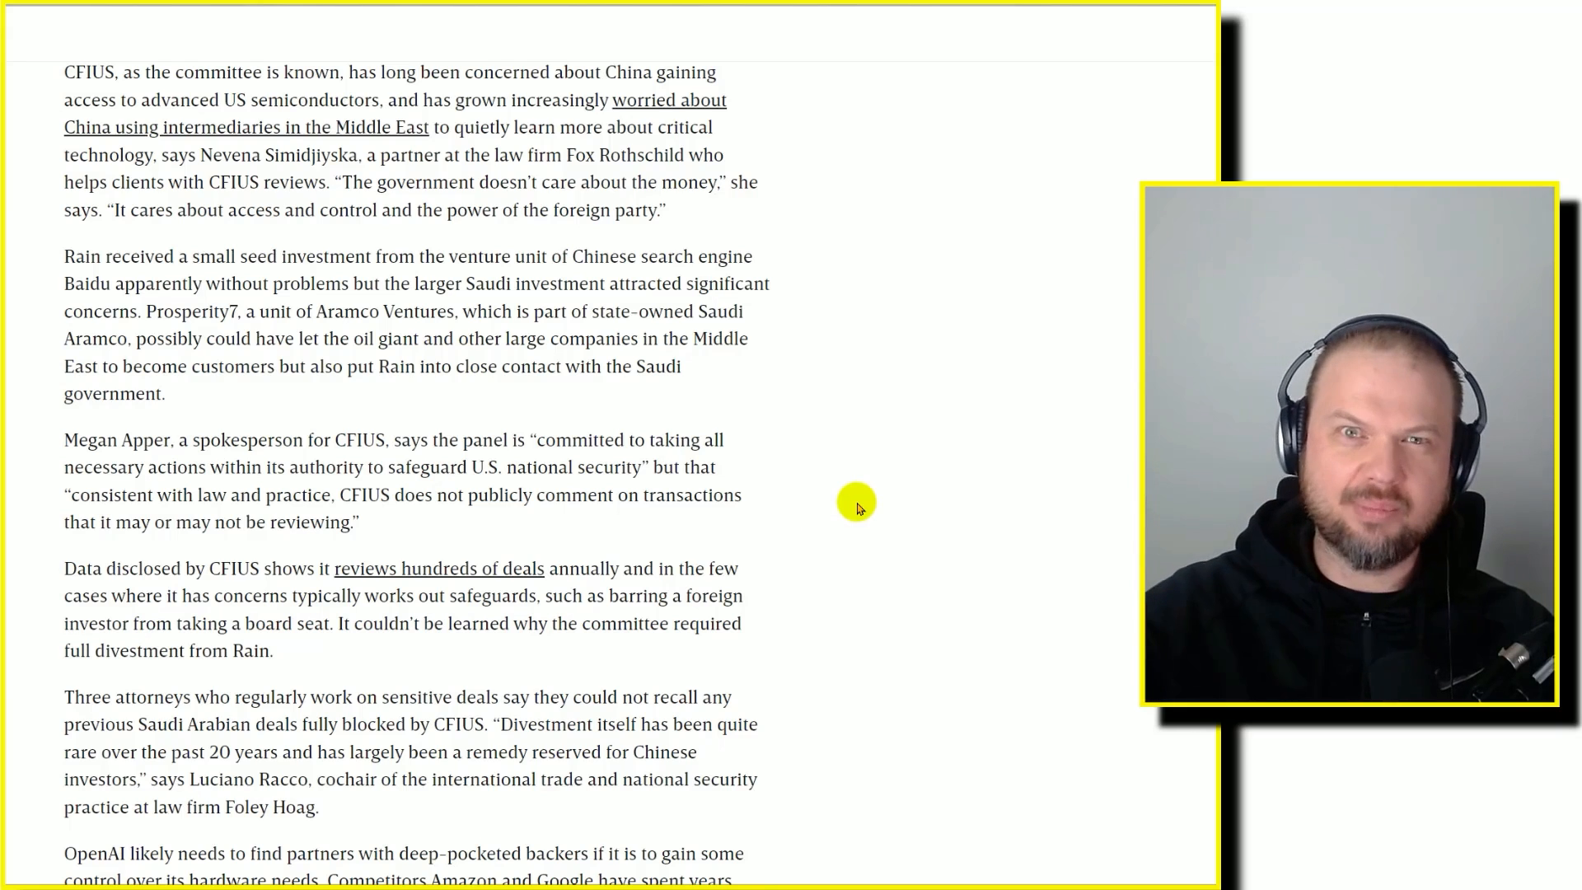
{"action": "mouse_move", "coordinate": [147, 313]}
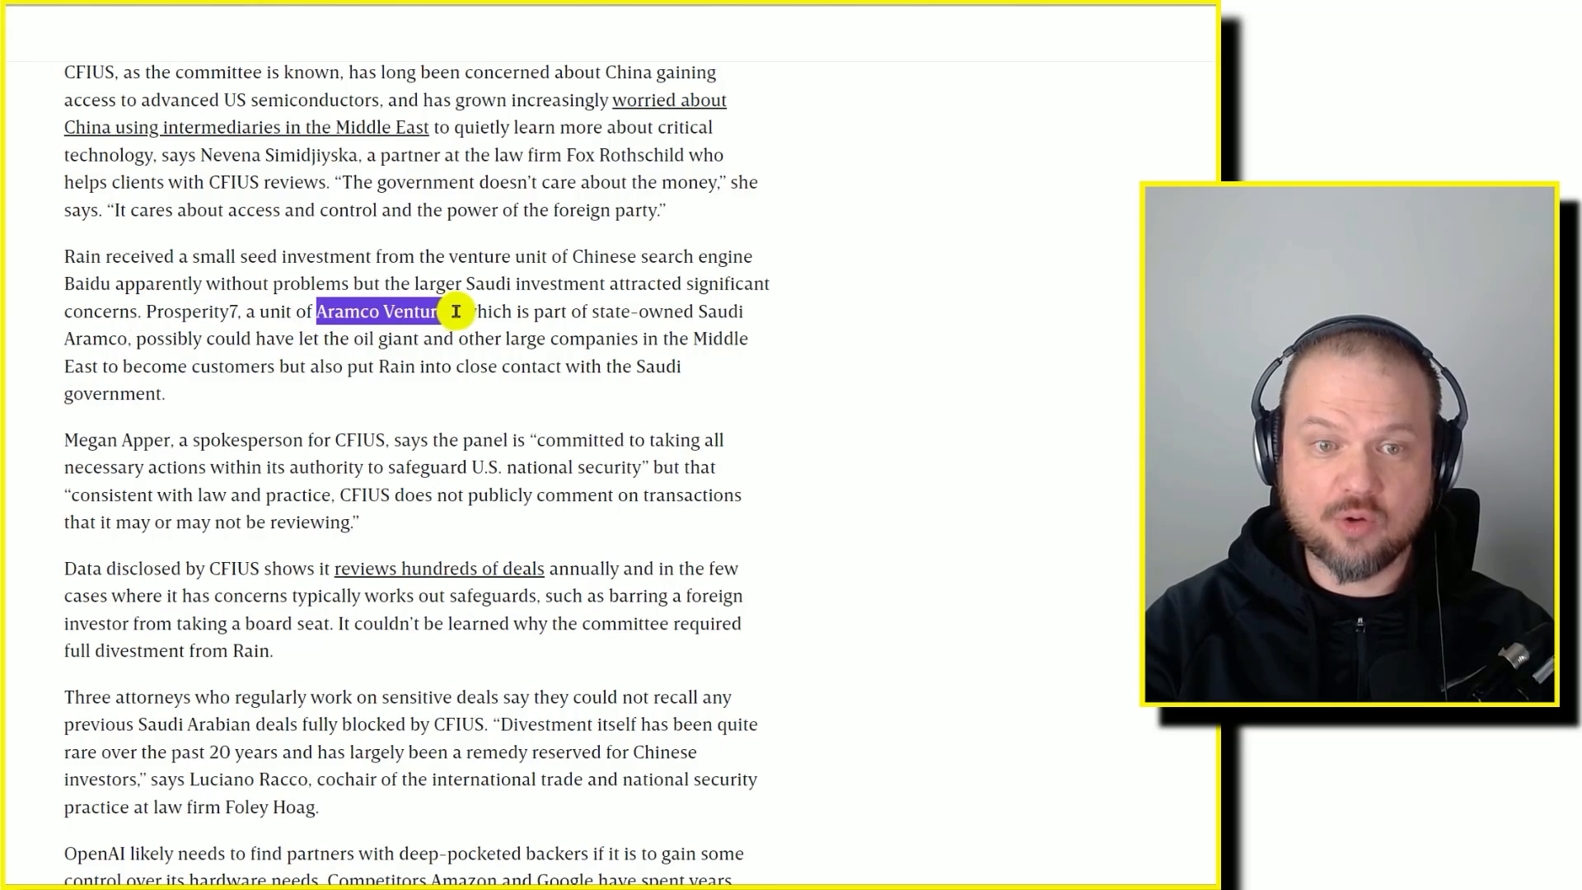
{"action": "mouse_move", "coordinate": [887, 496]}
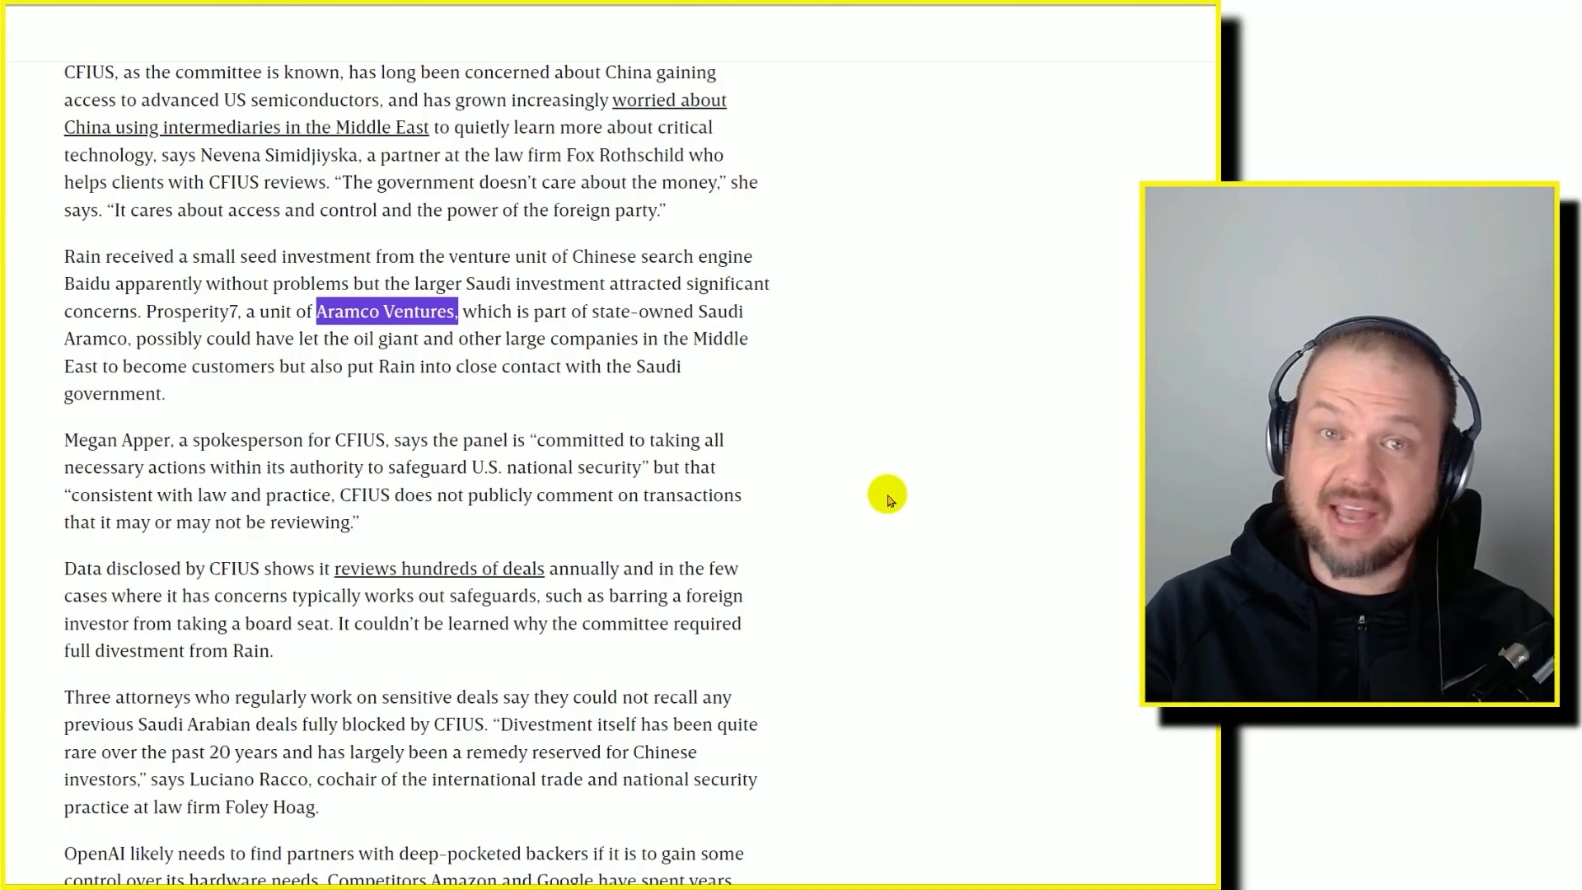
{"action": "mouse_move", "coordinate": [865, 588]}
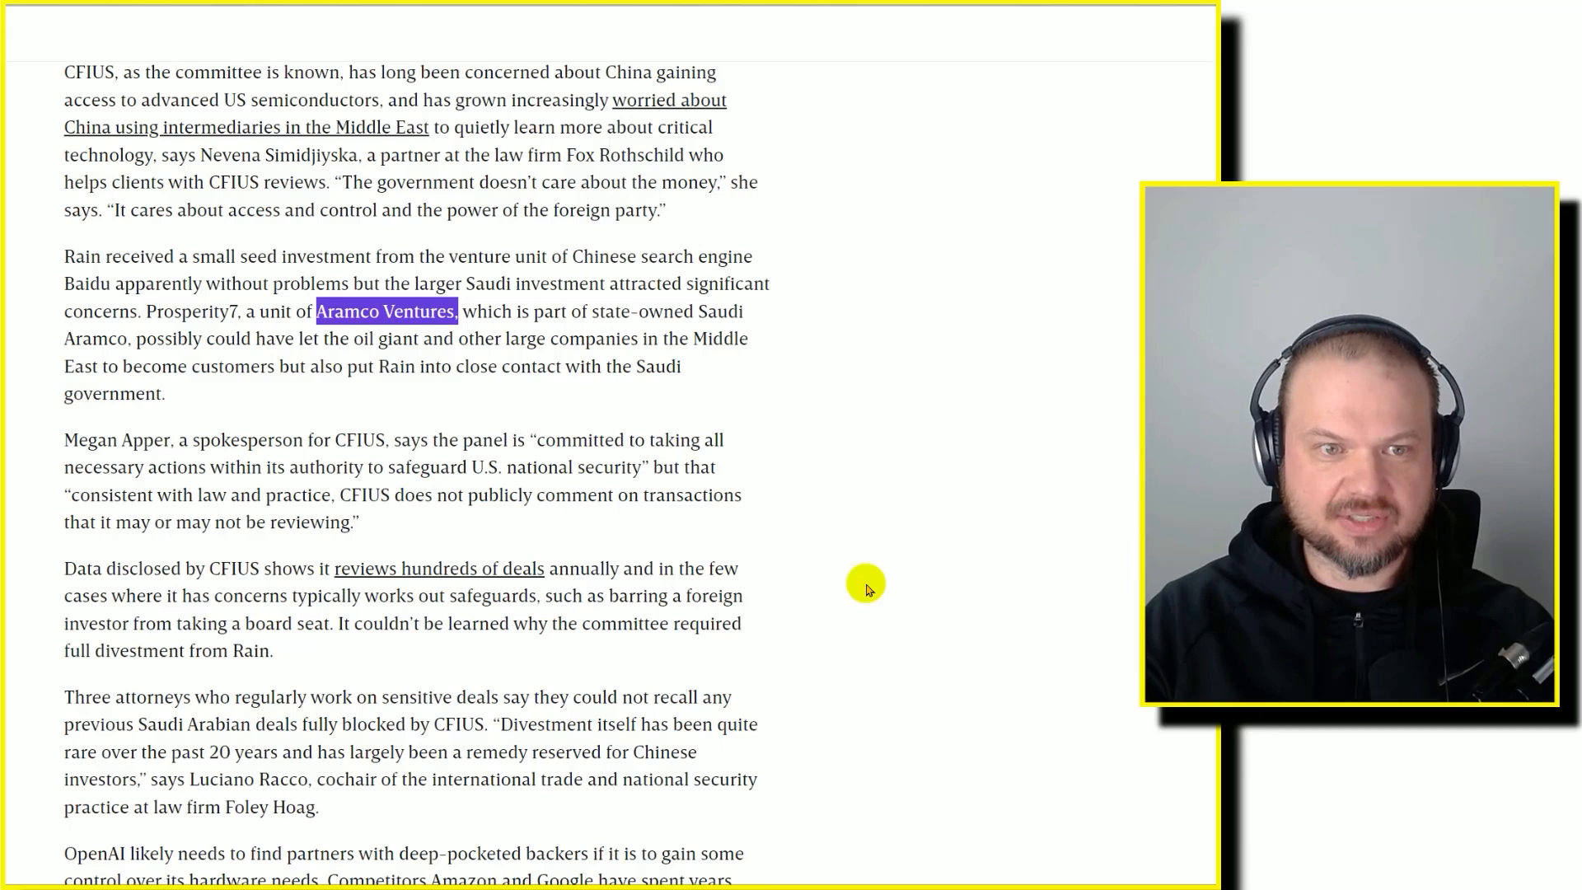
{"action": "mouse_move", "coordinate": [483, 415]}
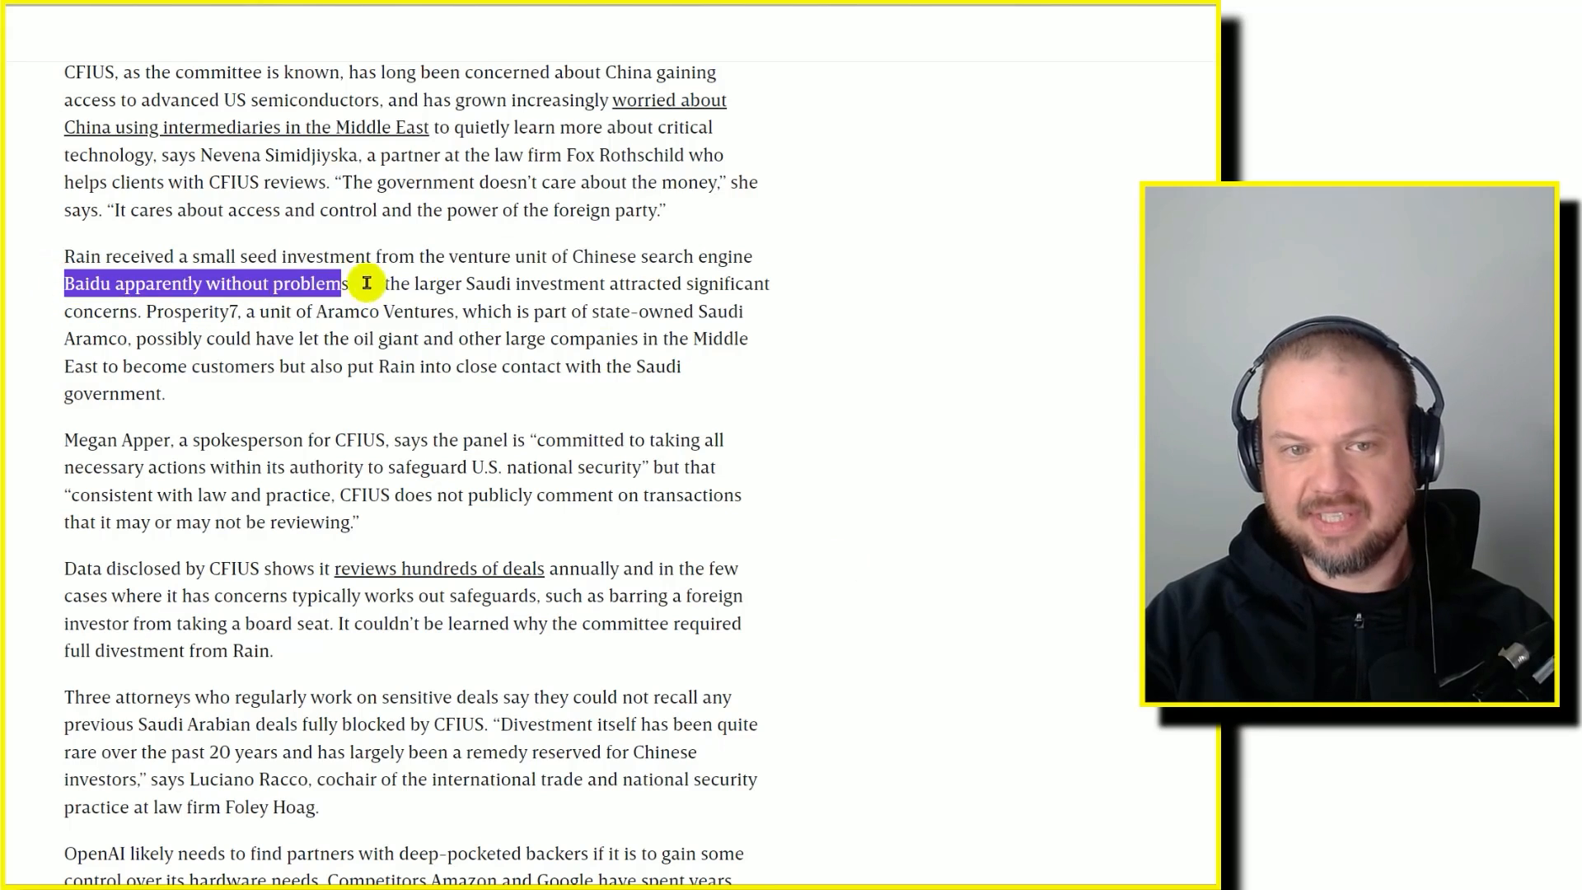
{"action": "mouse_move", "coordinate": [785, 392]}
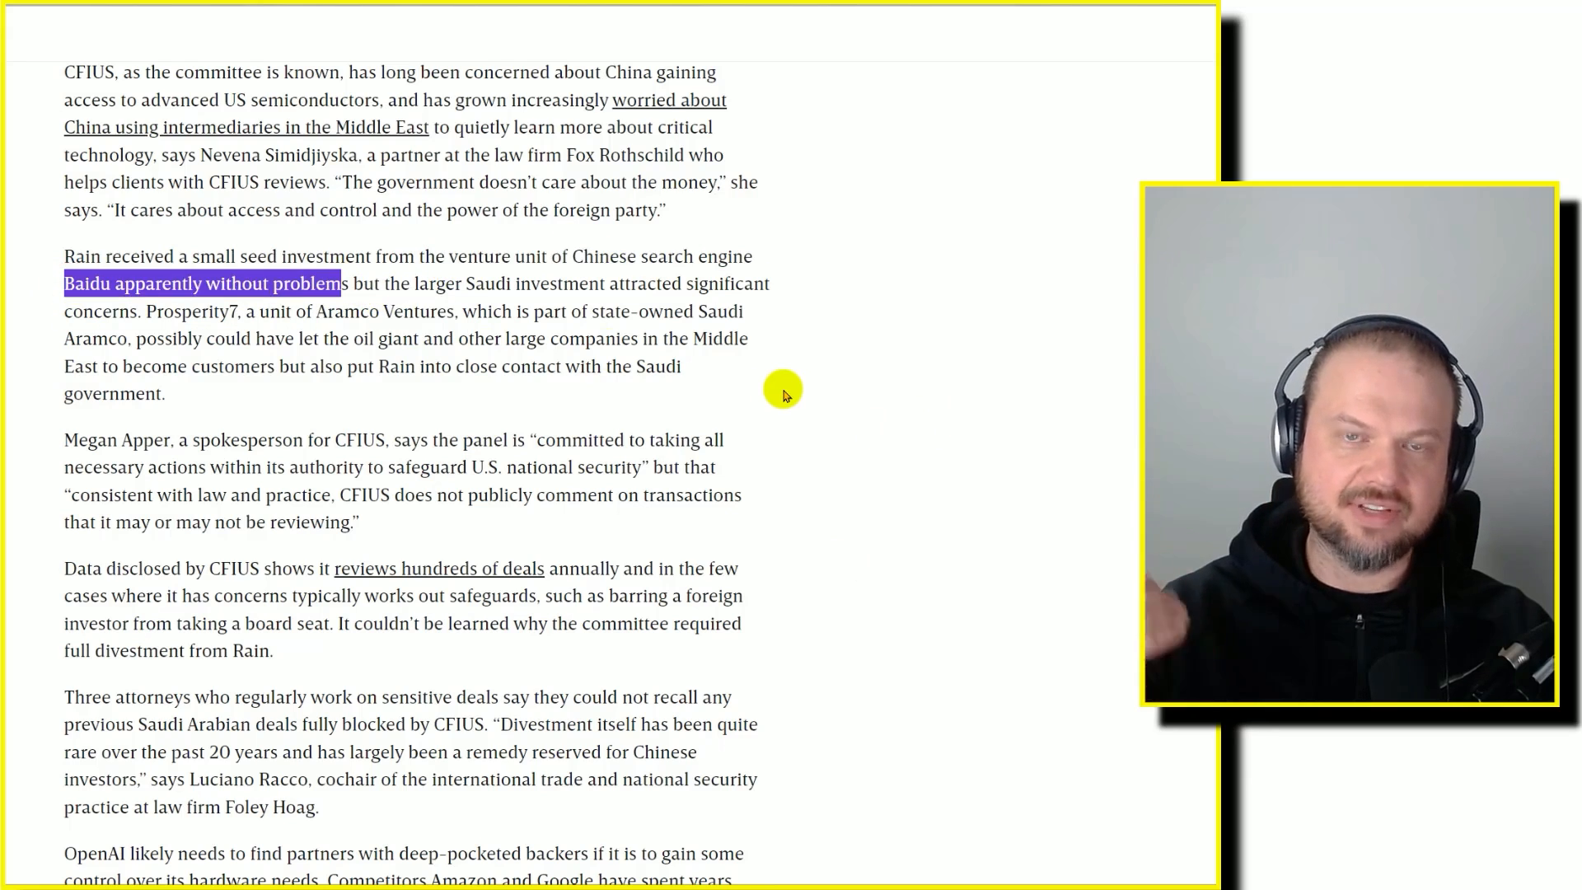
- Scroll the WIRED CFIUS divestment passages to the article's end, highlighting 'CFIUS'
{"action": "scroll", "scroll_direction": "down", "scroll_amount": 3}
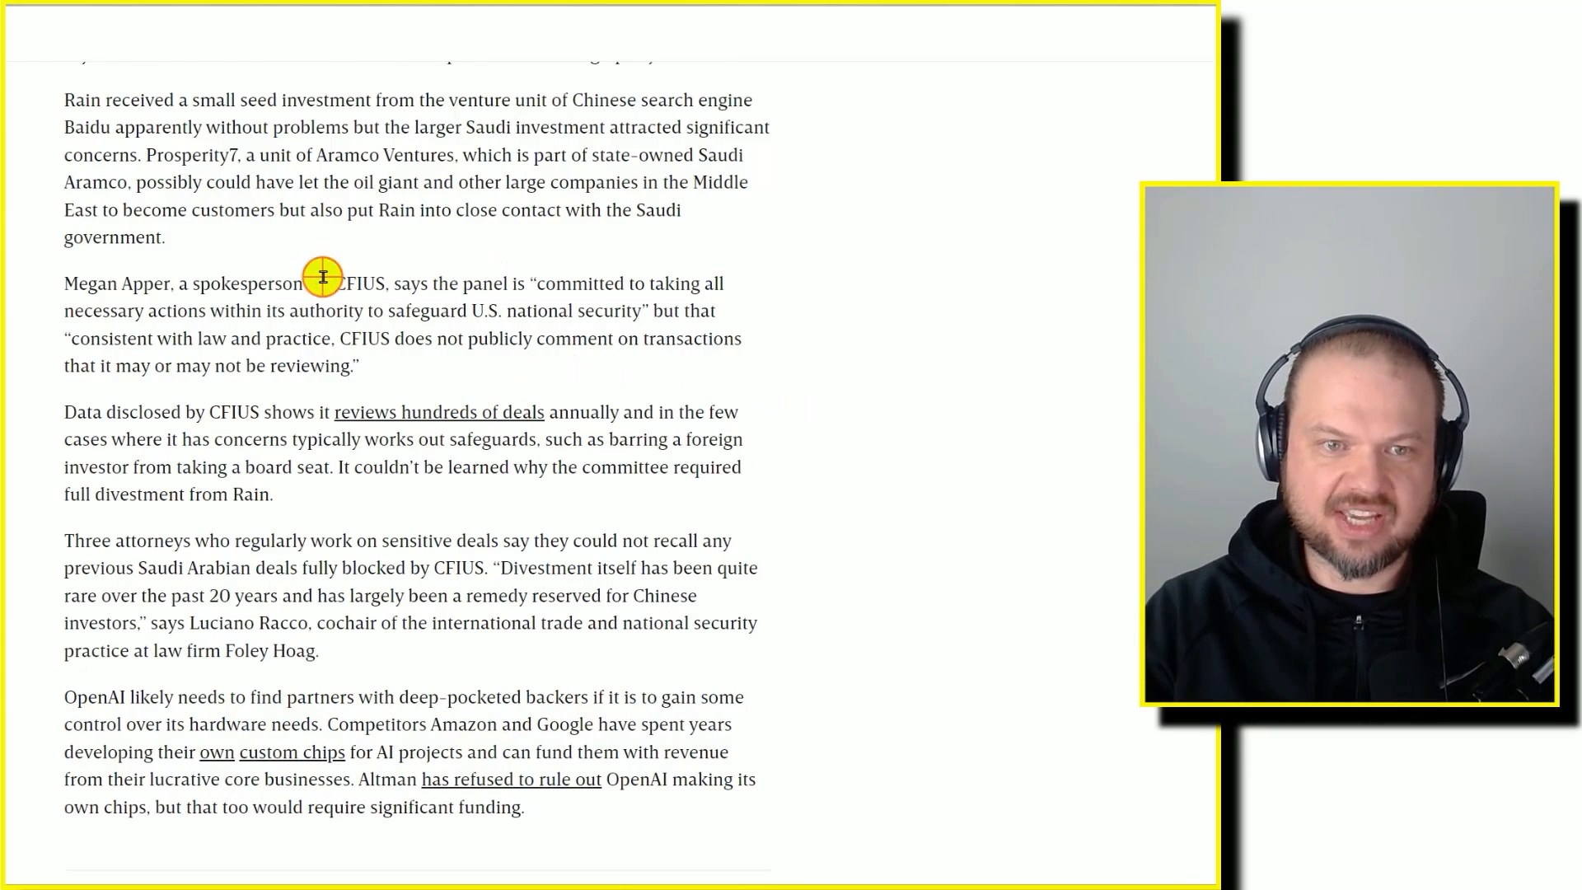
{"action": "double_click", "coordinate": [356, 282]}
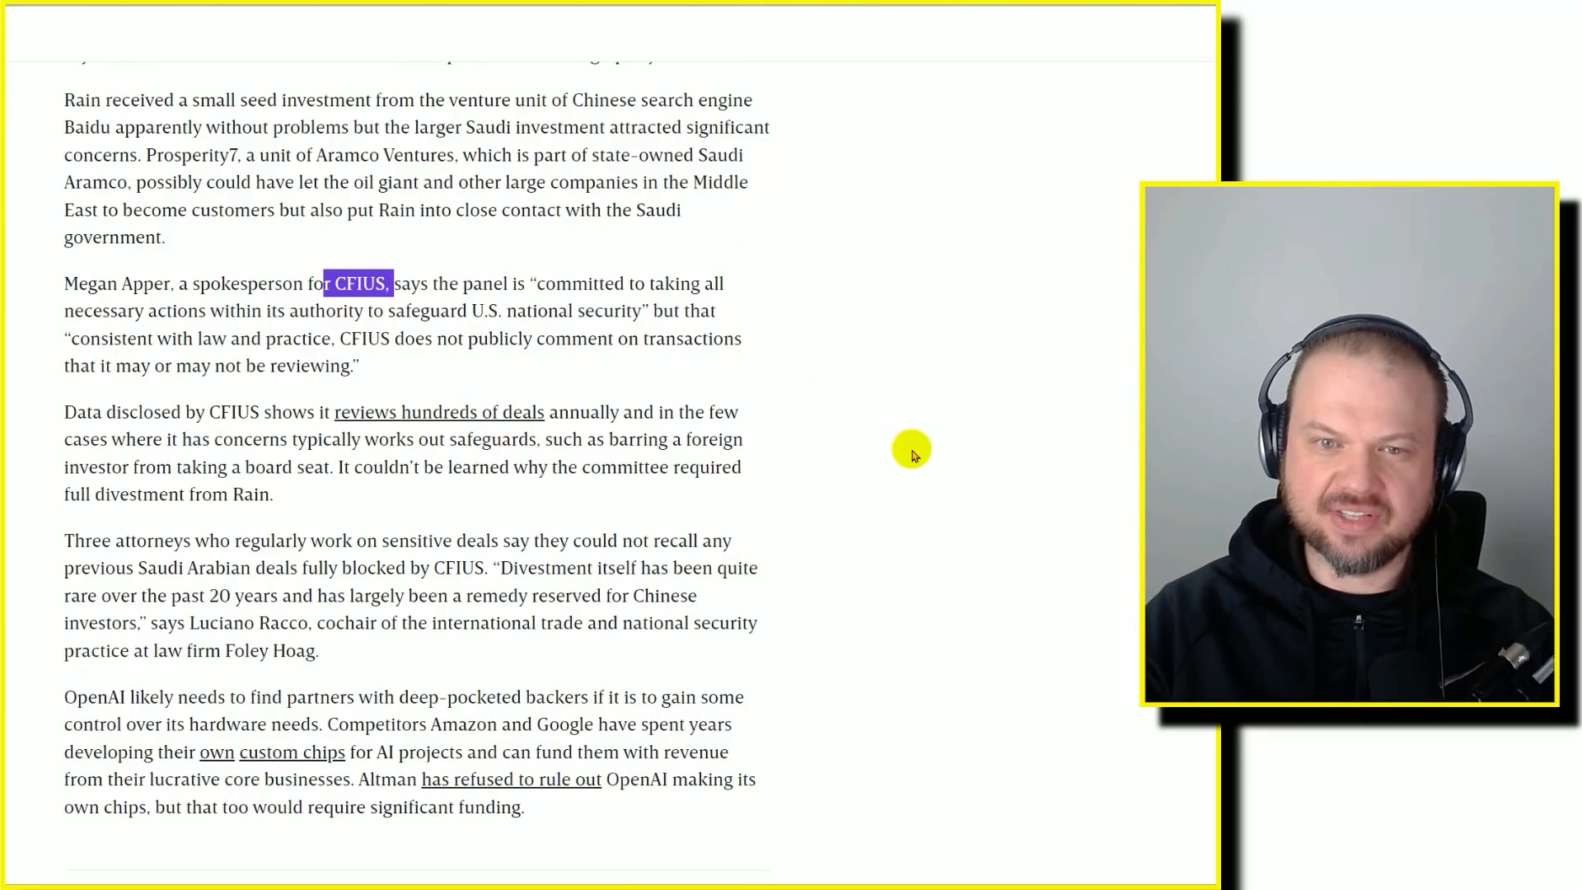
{"action": "scroll", "scroll_direction": "down", "scroll_amount": 3}
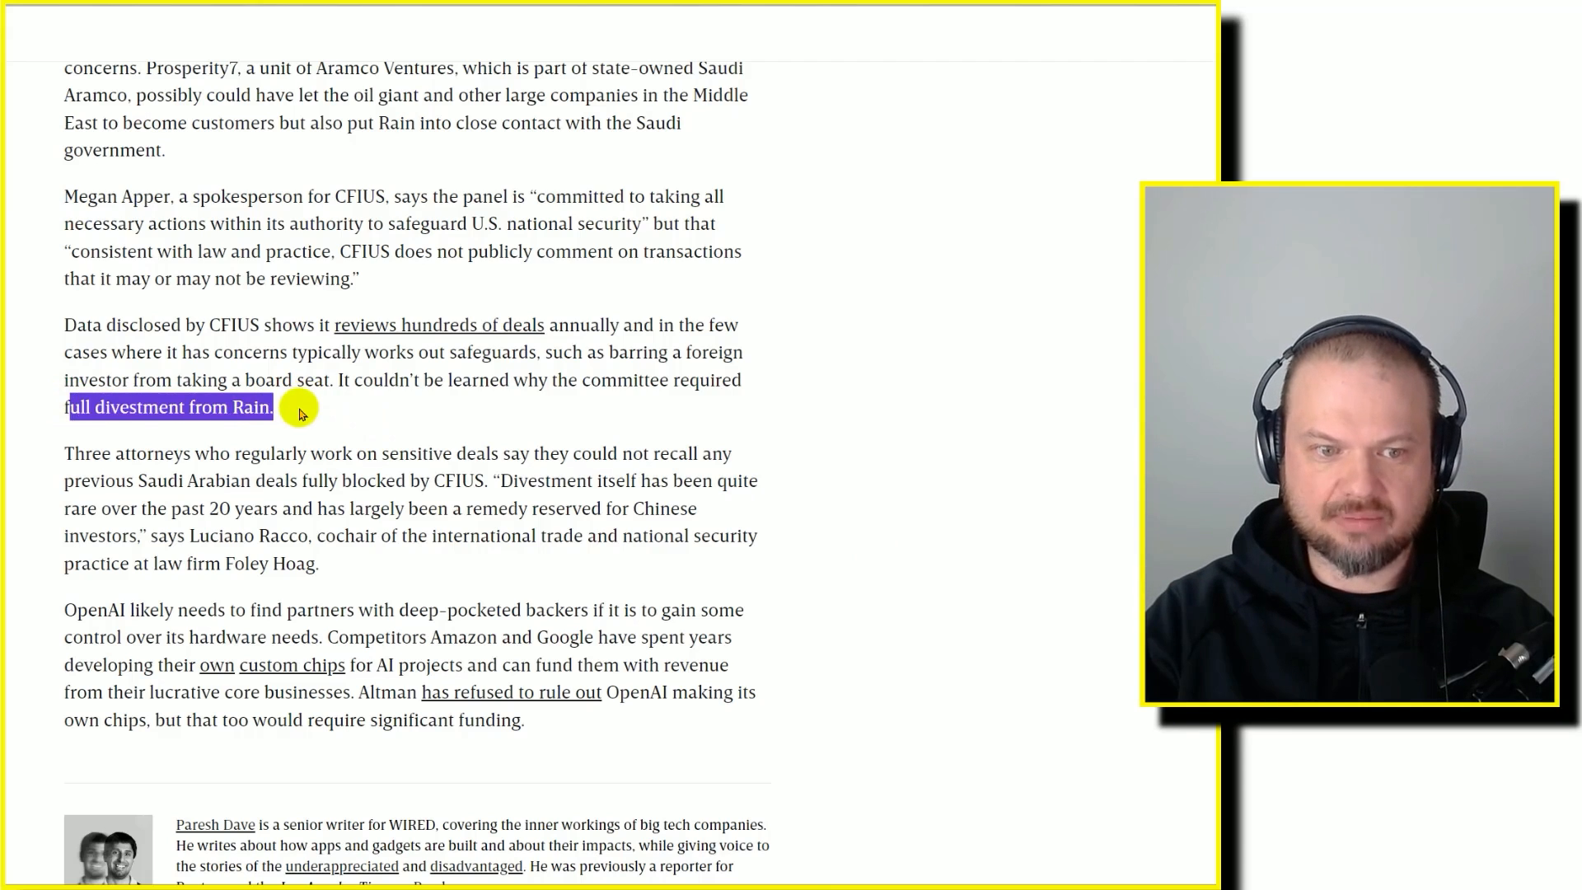
{"action": "mouse_move", "coordinate": [866, 443]}
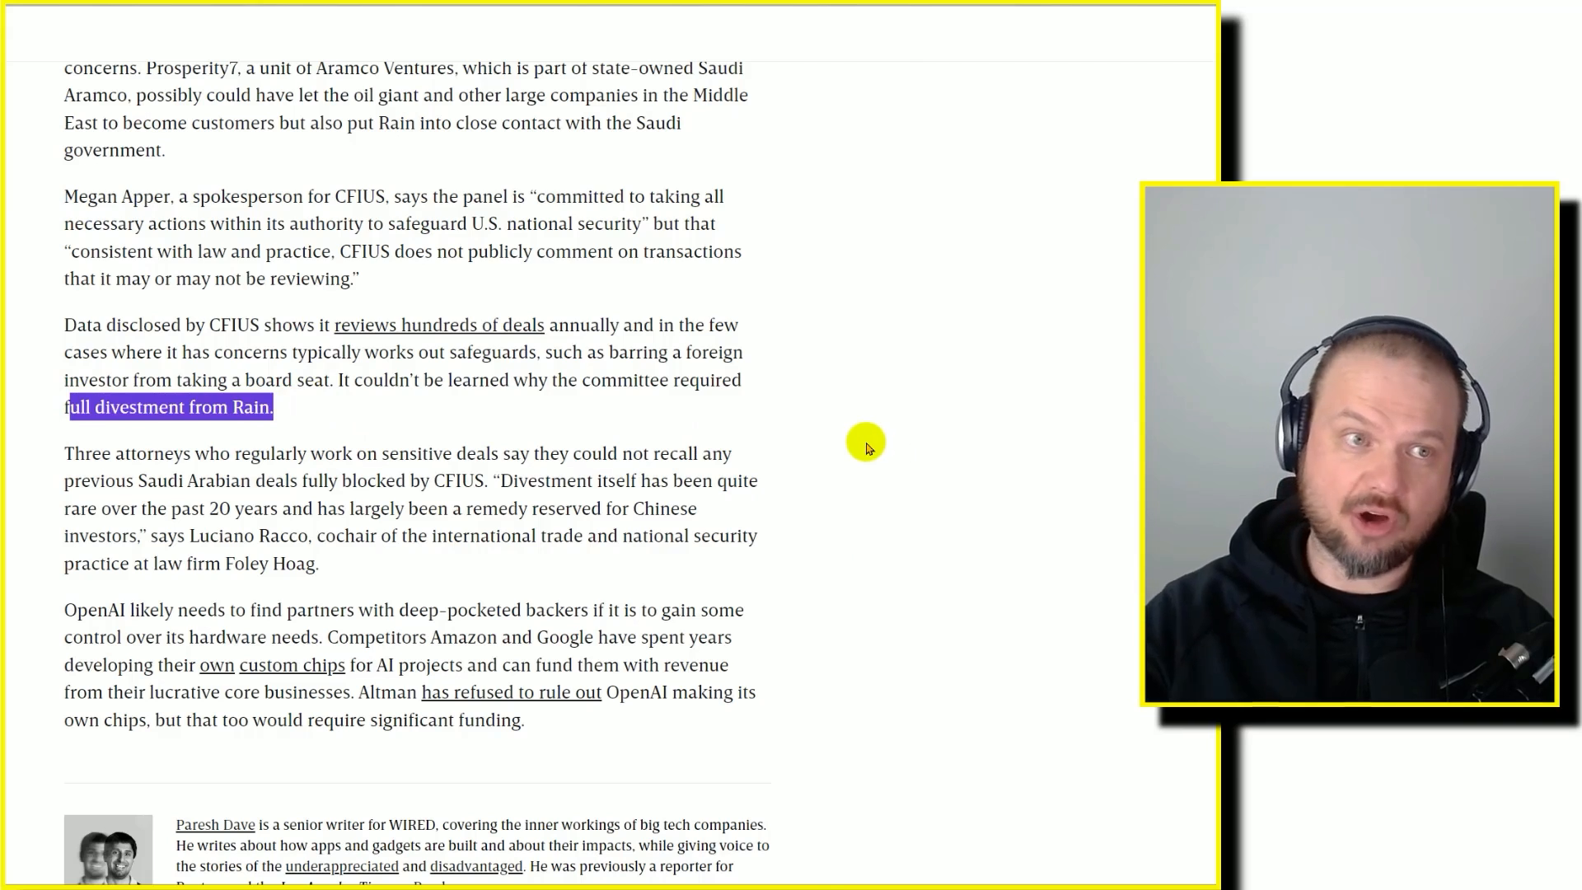
{"action": "mouse_move", "coordinate": [212, 493]}
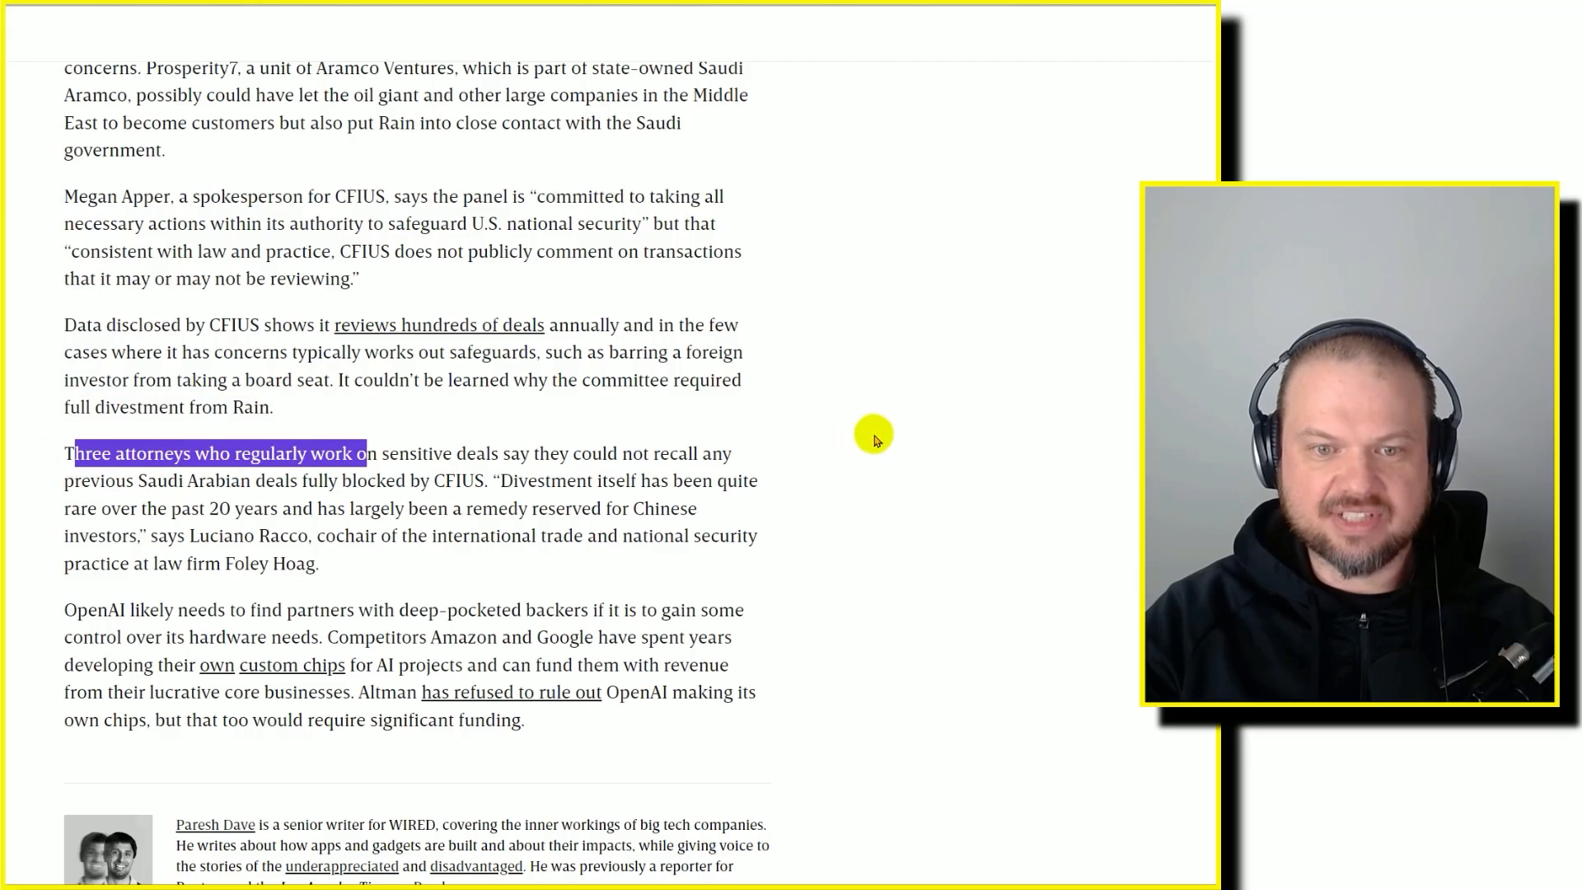
{"action": "mouse_move", "coordinate": [807, 494]}
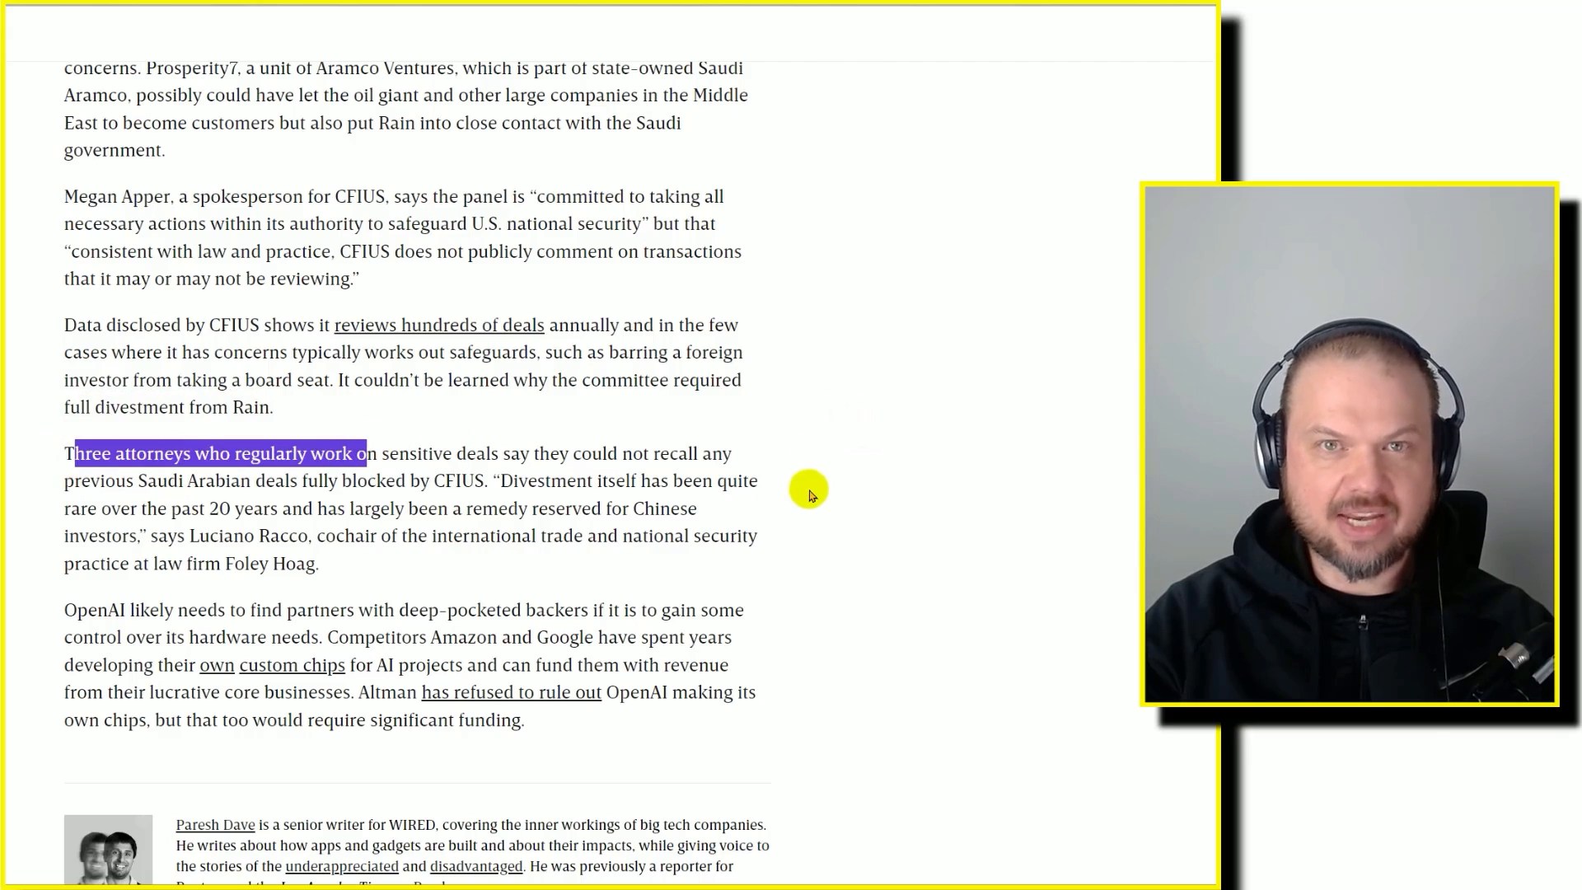
{"action": "mouse_move", "coordinate": [854, 534]}
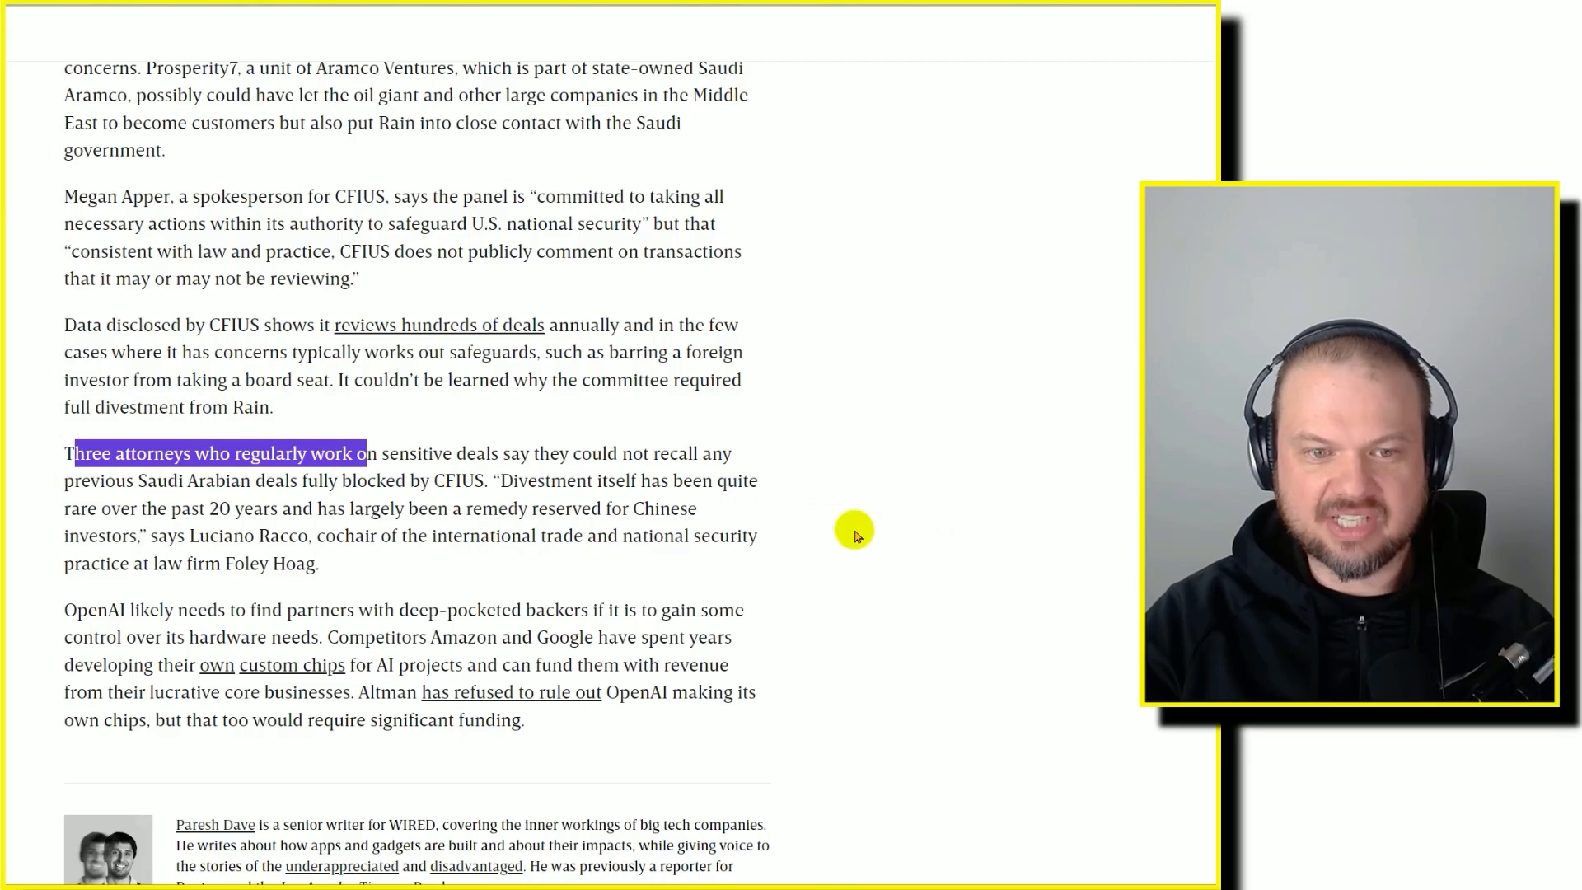
{"action": "scroll", "scroll_direction": "down", "scroll_amount": 3}
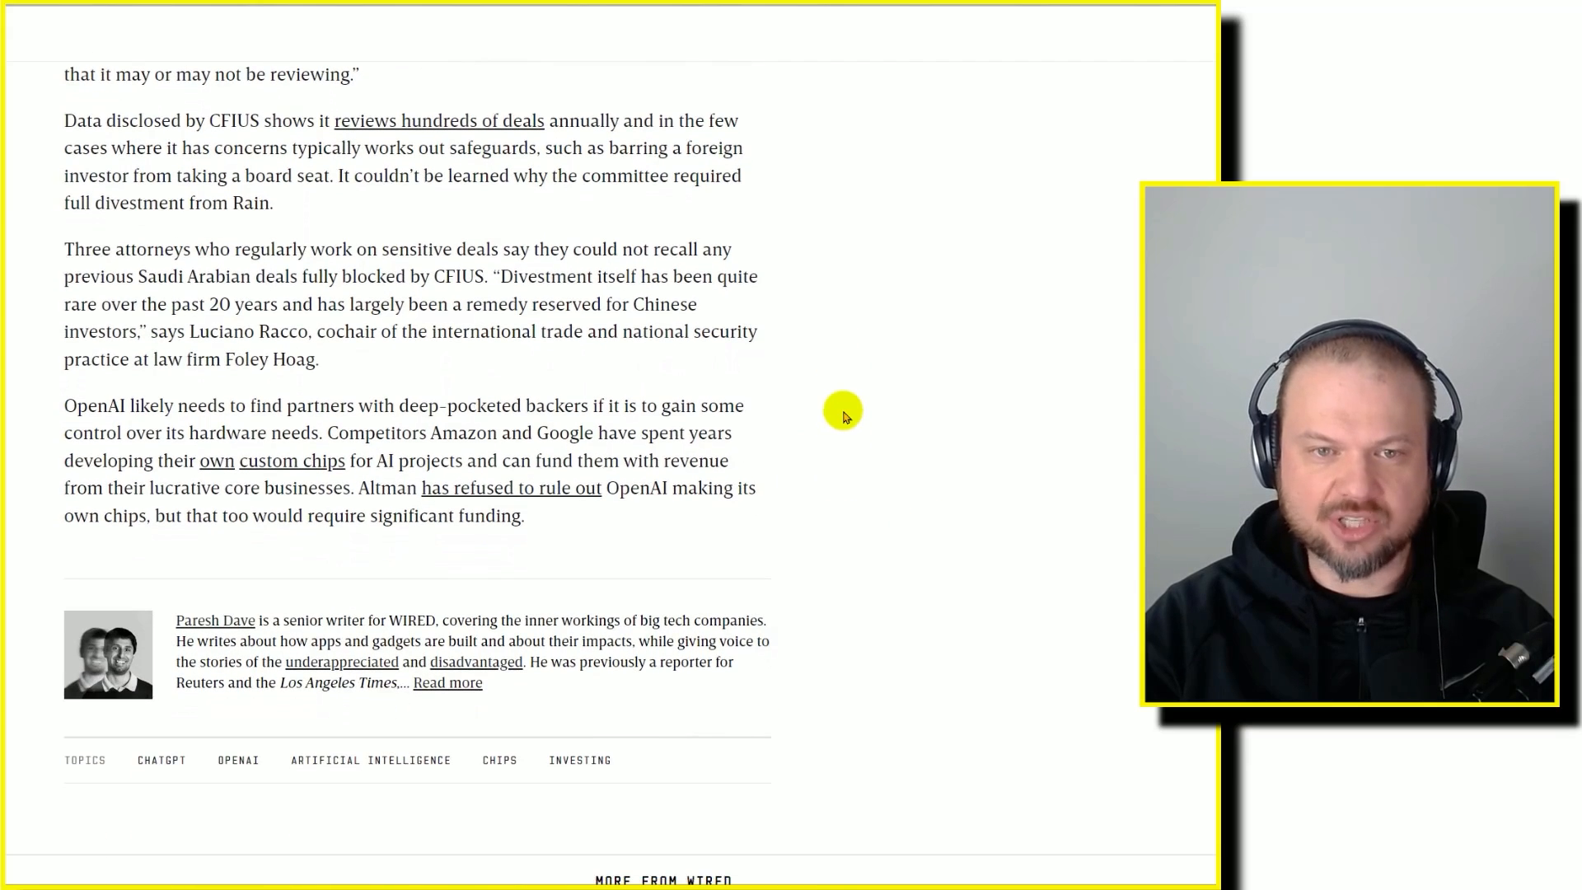
{"action": "mouse_move", "coordinate": [177, 310]}
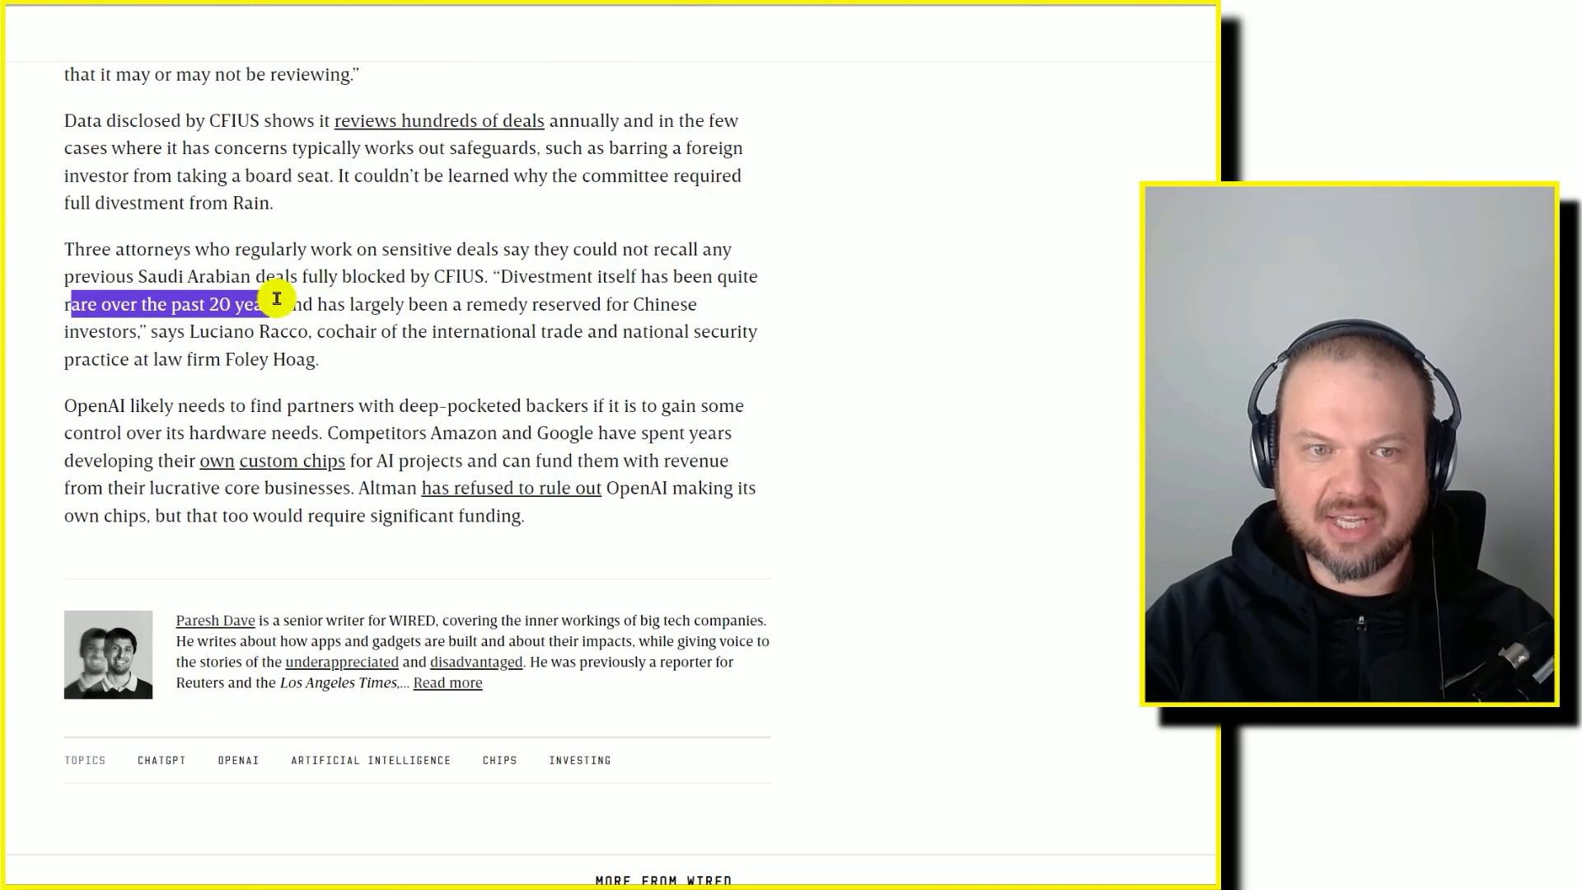
{"action": "mouse_move", "coordinate": [883, 358]}
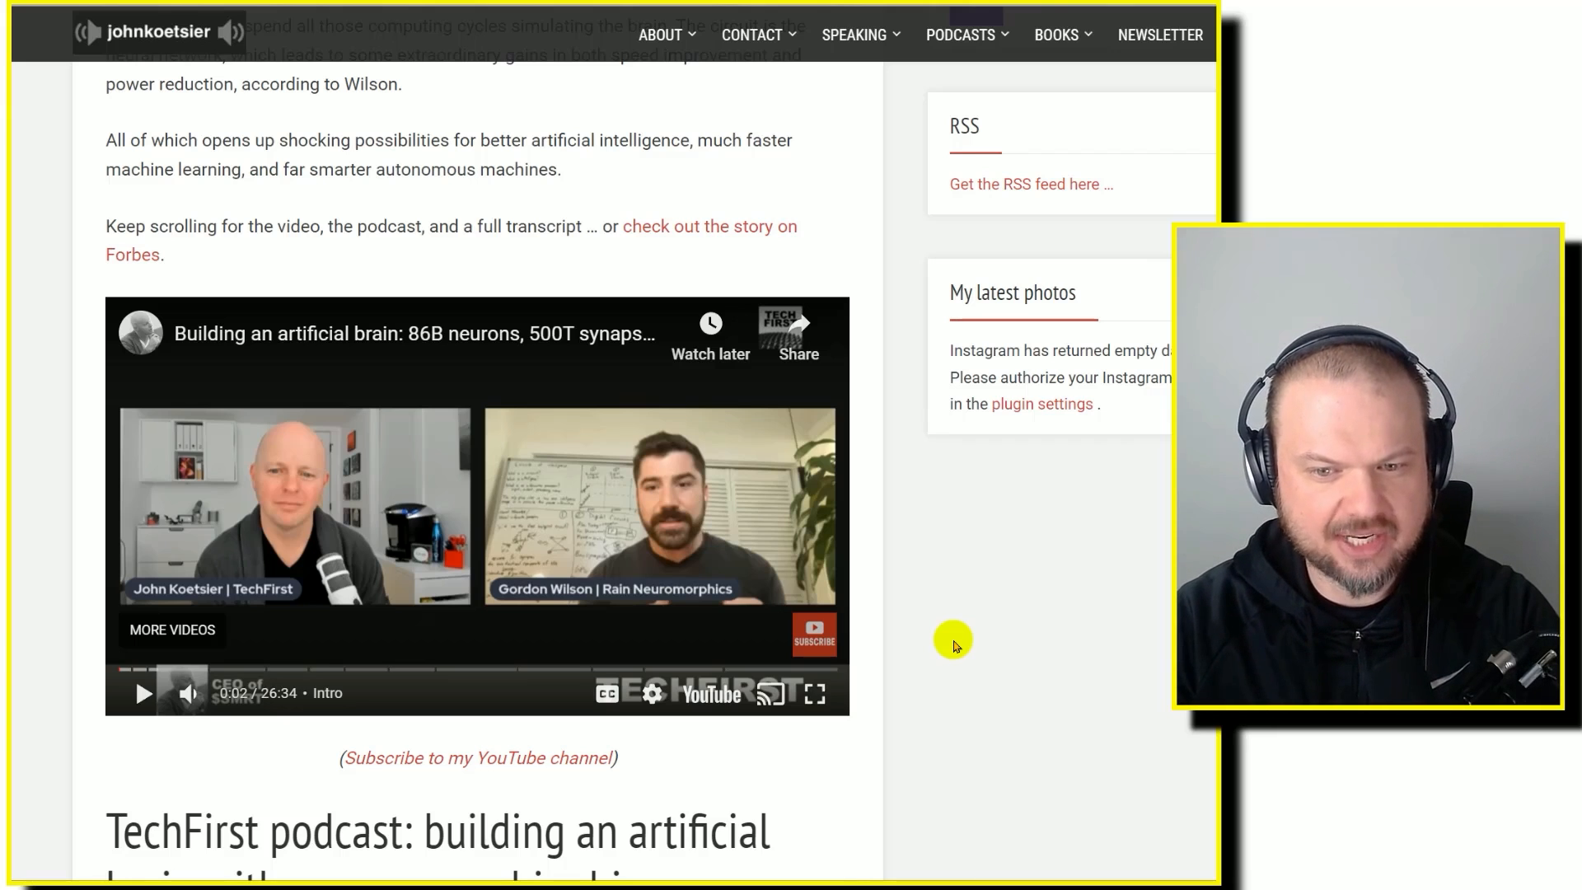
- Scroll through the post's video, podcast and transcript sections, then return to the headline
{"action": "scroll", "scroll_direction": "down", "scroll_amount": 3}
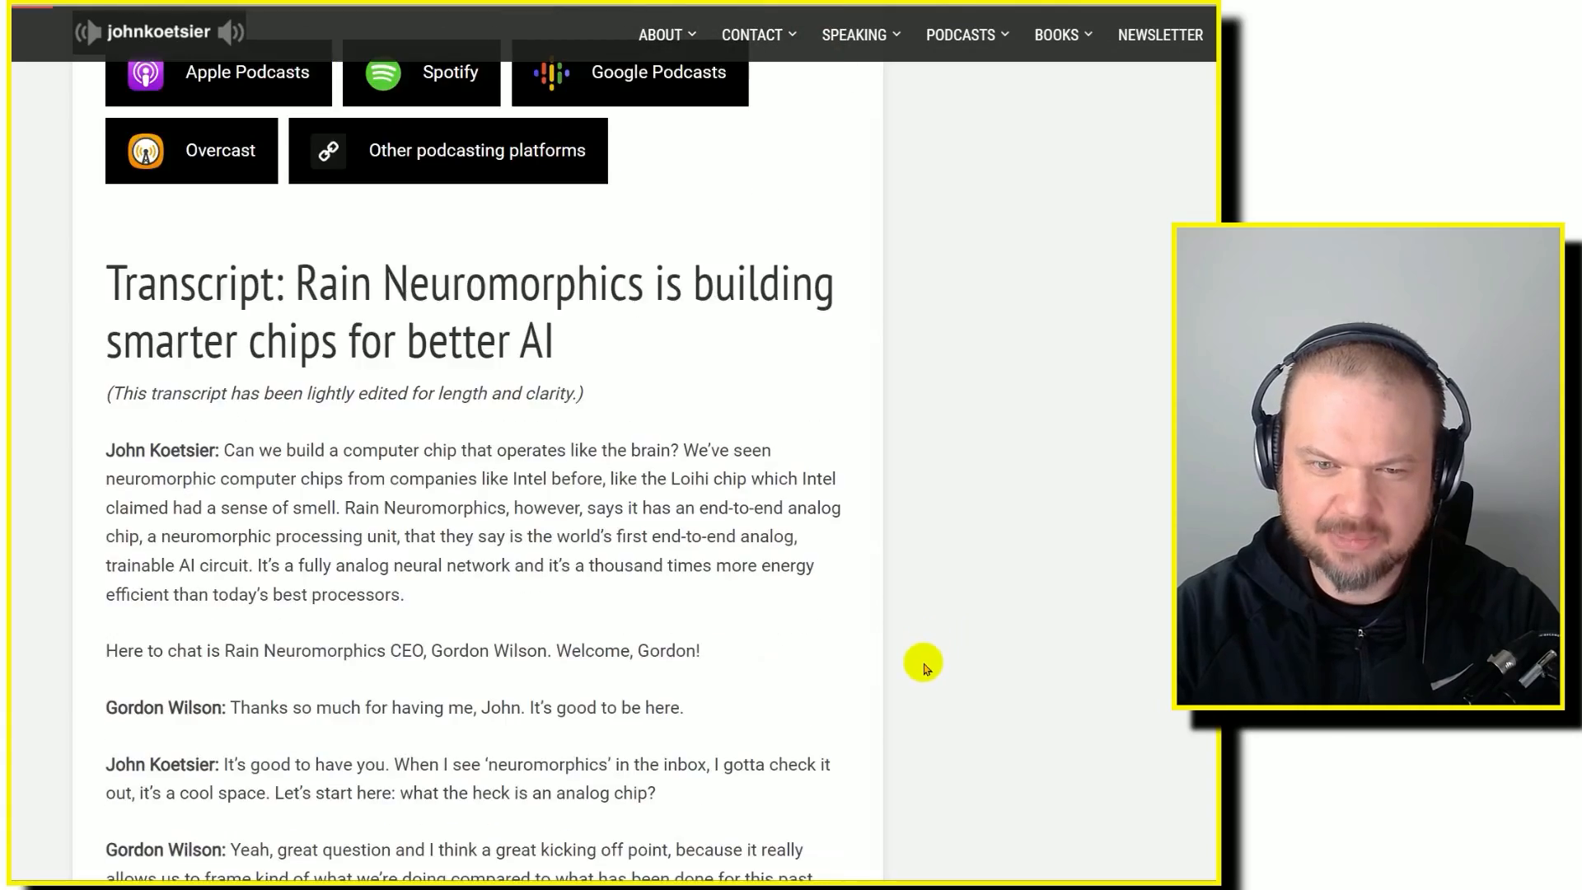
{"action": "scroll", "scroll_direction": "up", "scroll_amount": 3}
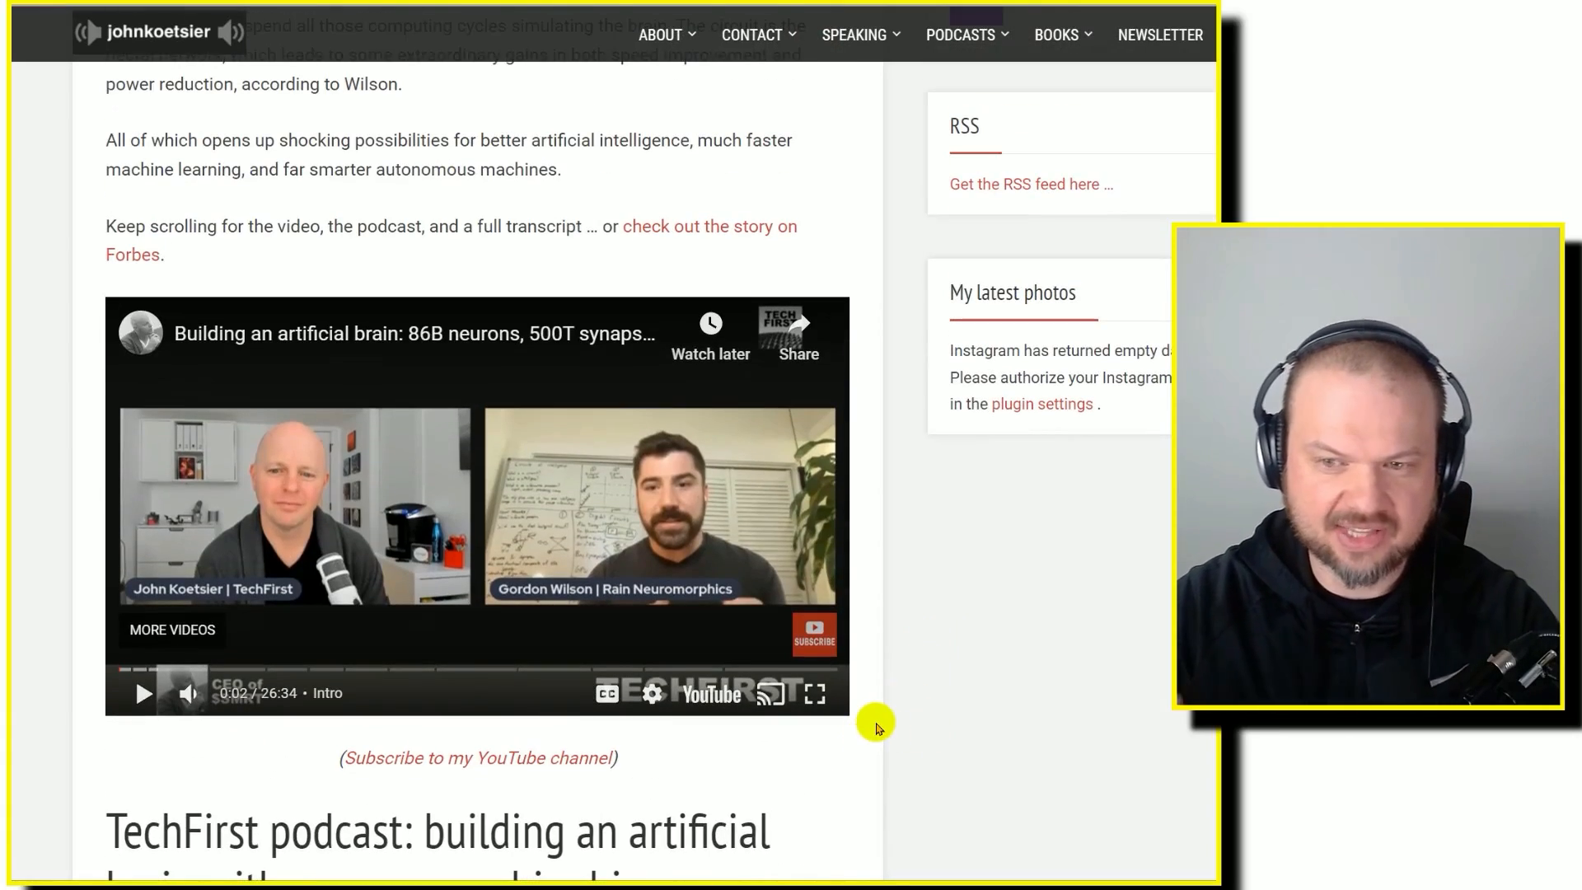
{"action": "scroll", "scroll_direction": "down", "scroll_amount": 3}
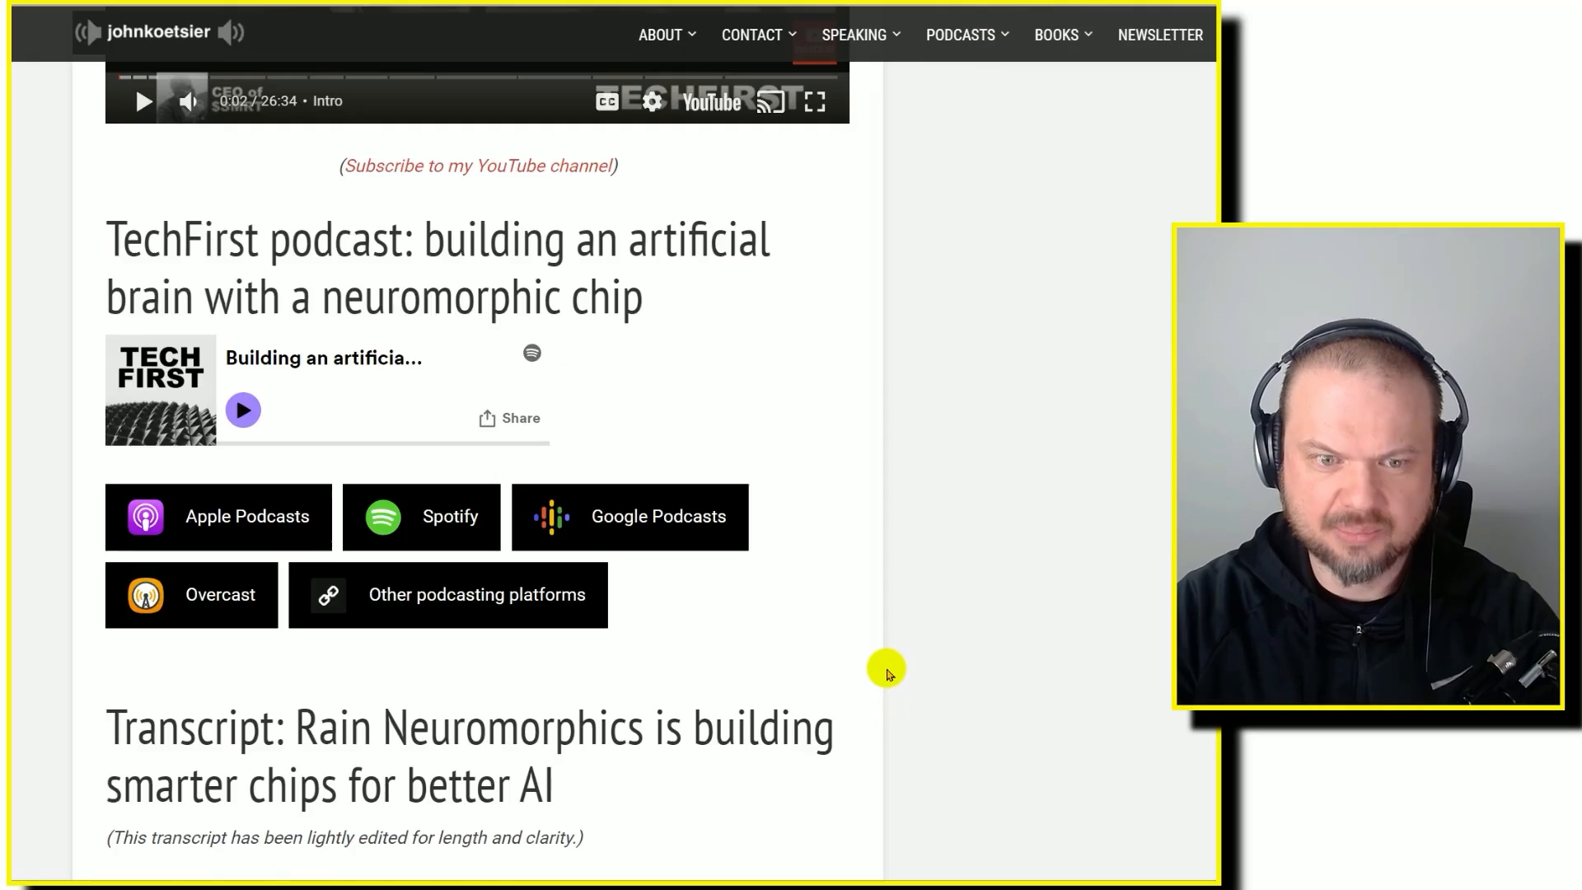
{"action": "scroll", "scroll_direction": "up", "scroll_amount": 3}
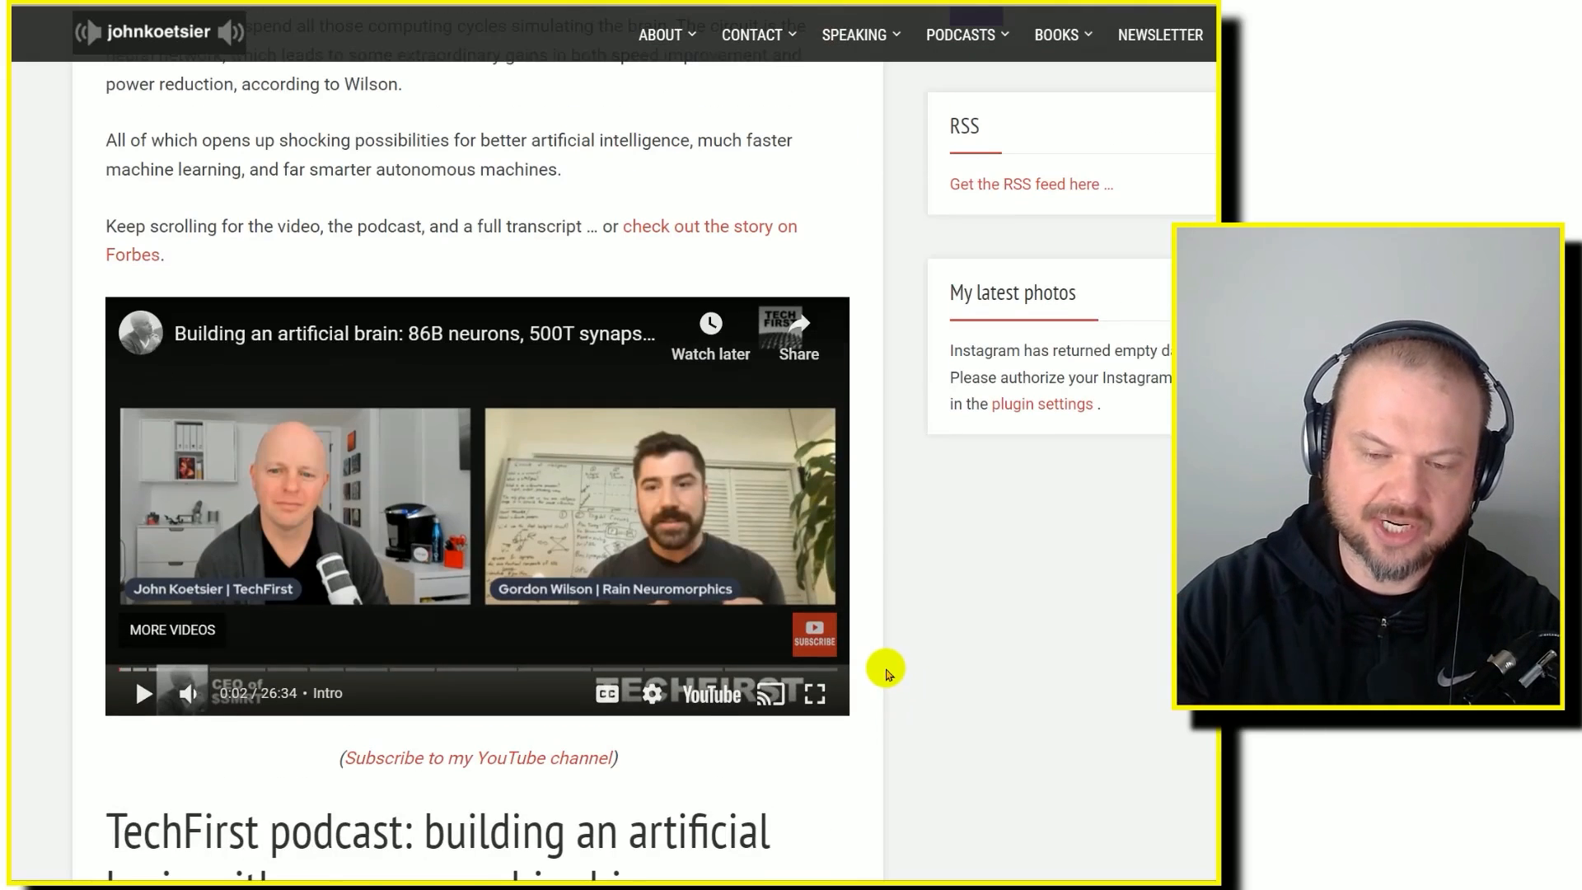
{"action": "scroll", "scroll_direction": "down", "scroll_amount": 3}
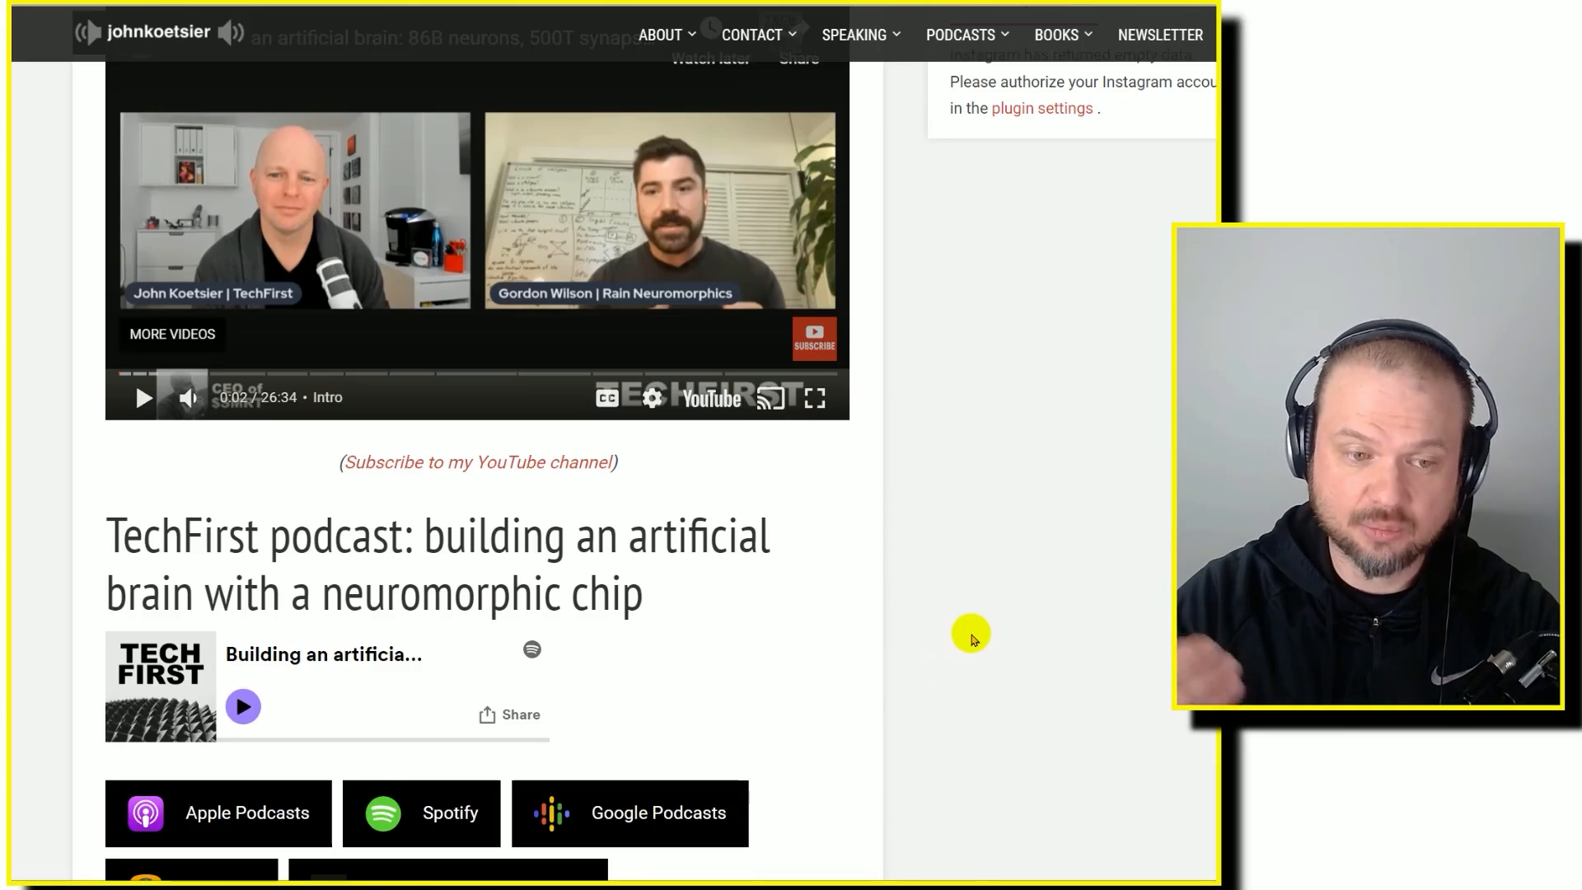
{"action": "scroll", "scroll_direction": "up", "scroll_amount": 3}
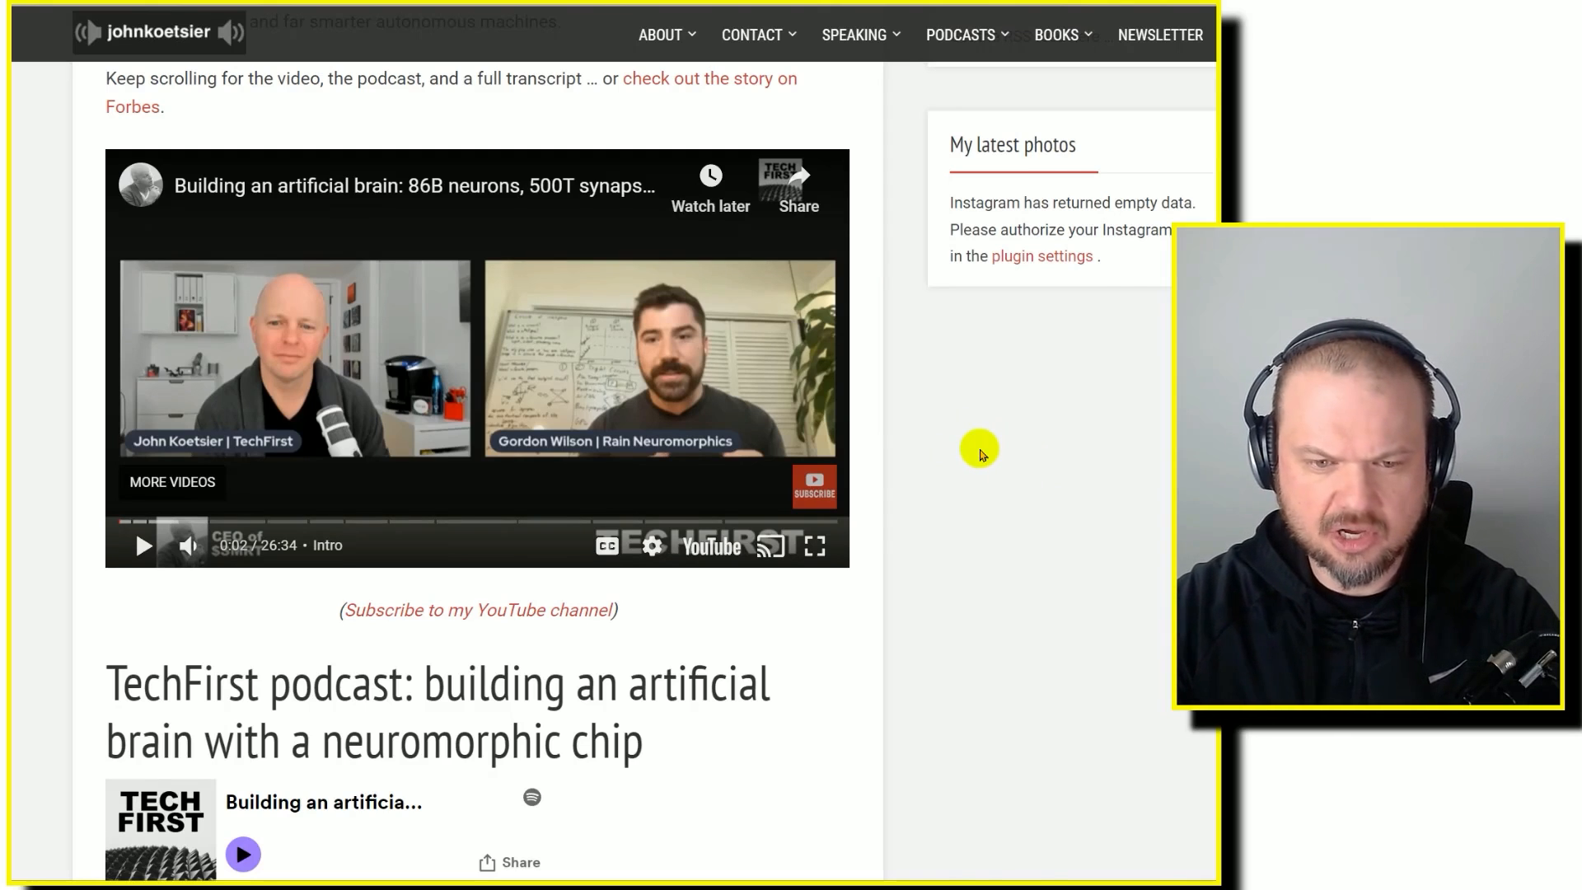
{"action": "scroll", "scroll_direction": "up", "scroll_amount": 3}
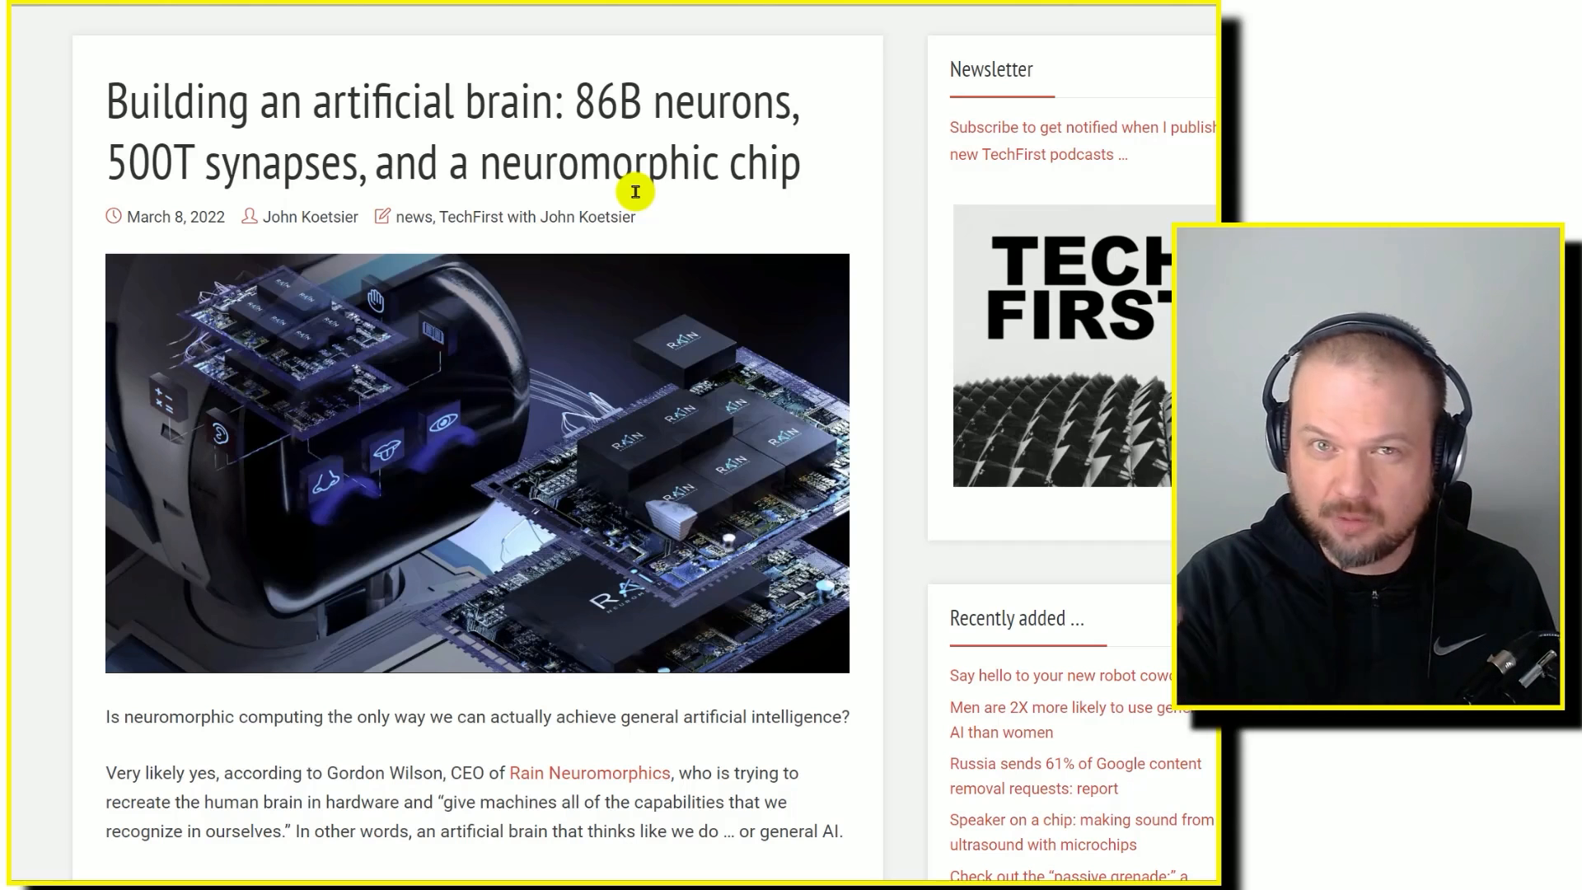
- Scroll down past the Rain Neuromorphics lower- and upper-layer chip images to 'Dendrite connections'
{"action": "scroll", "scroll_direction": "down", "scroll_amount": 3}
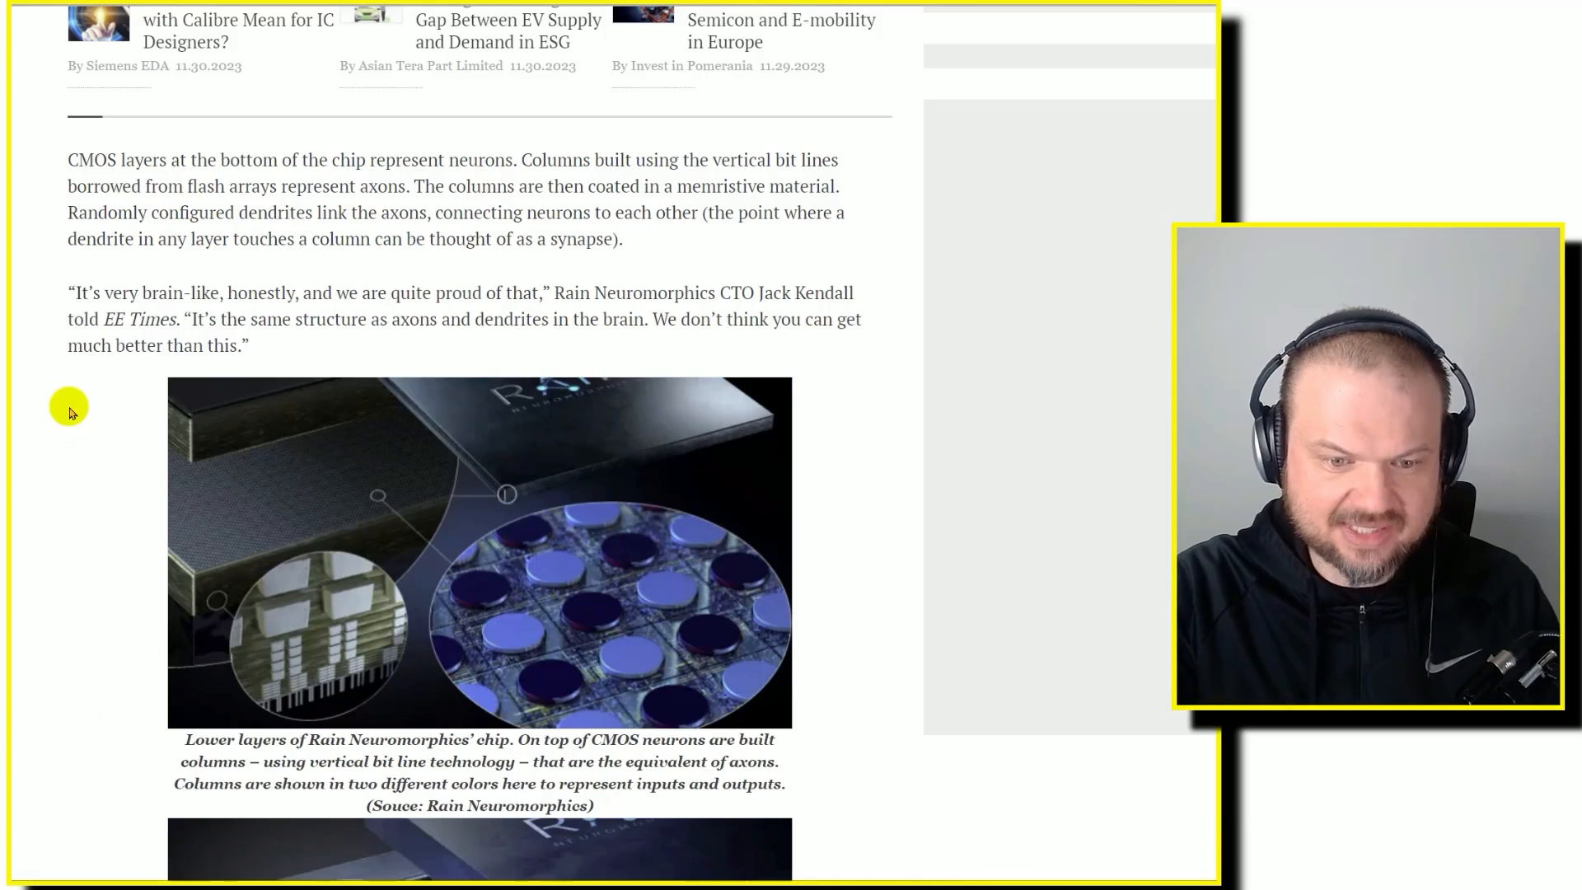
{"action": "mouse_move", "coordinate": [74, 425]}
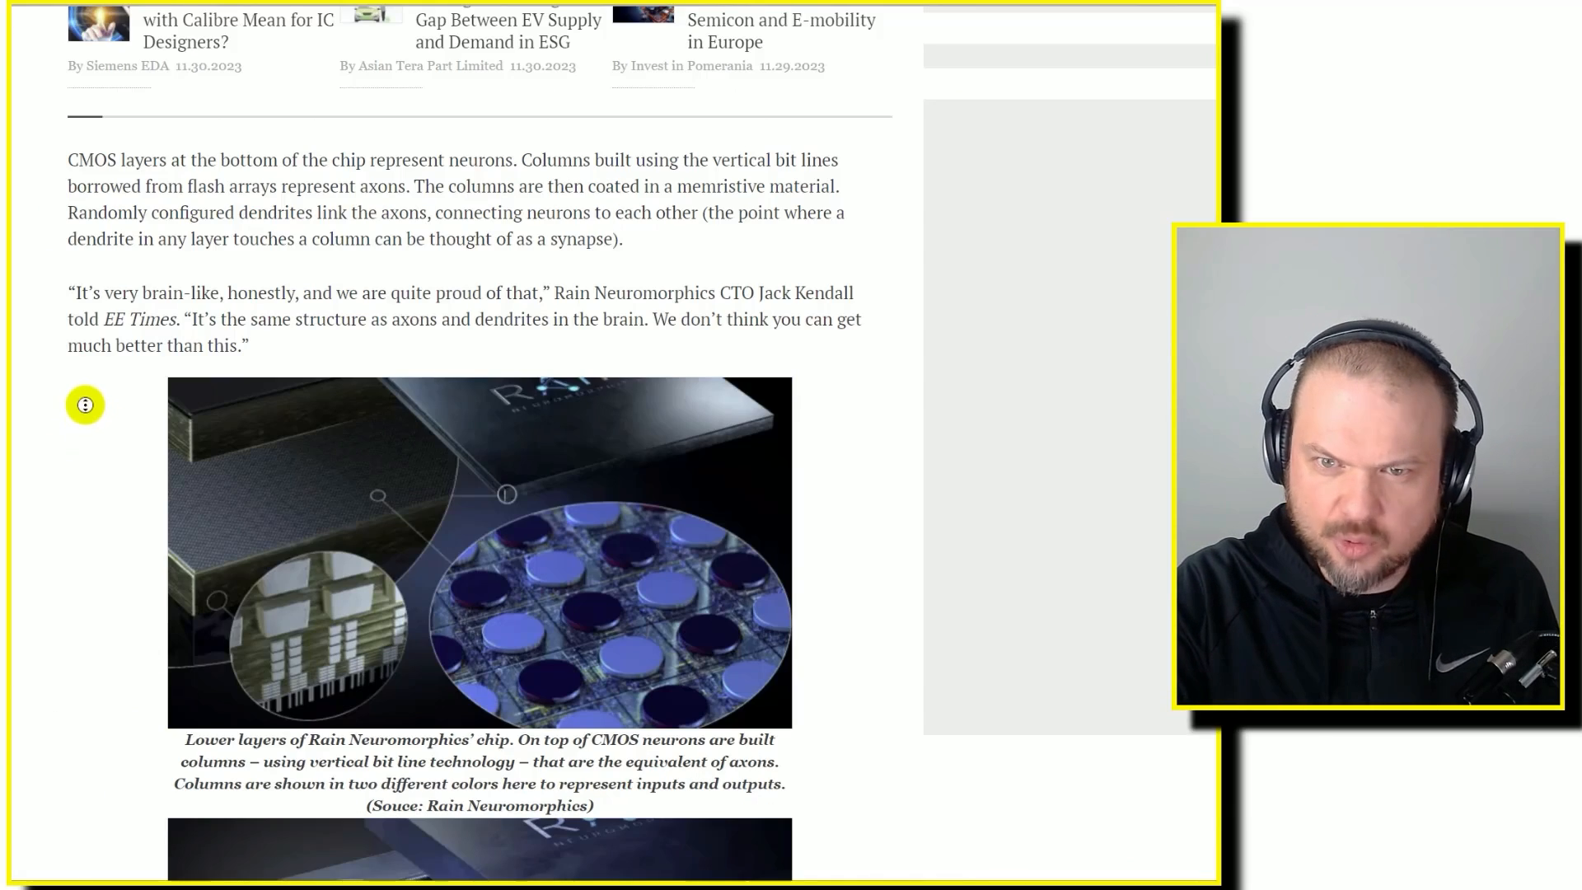
{"action": "scroll", "scroll_direction": "down", "scroll_amount": 3}
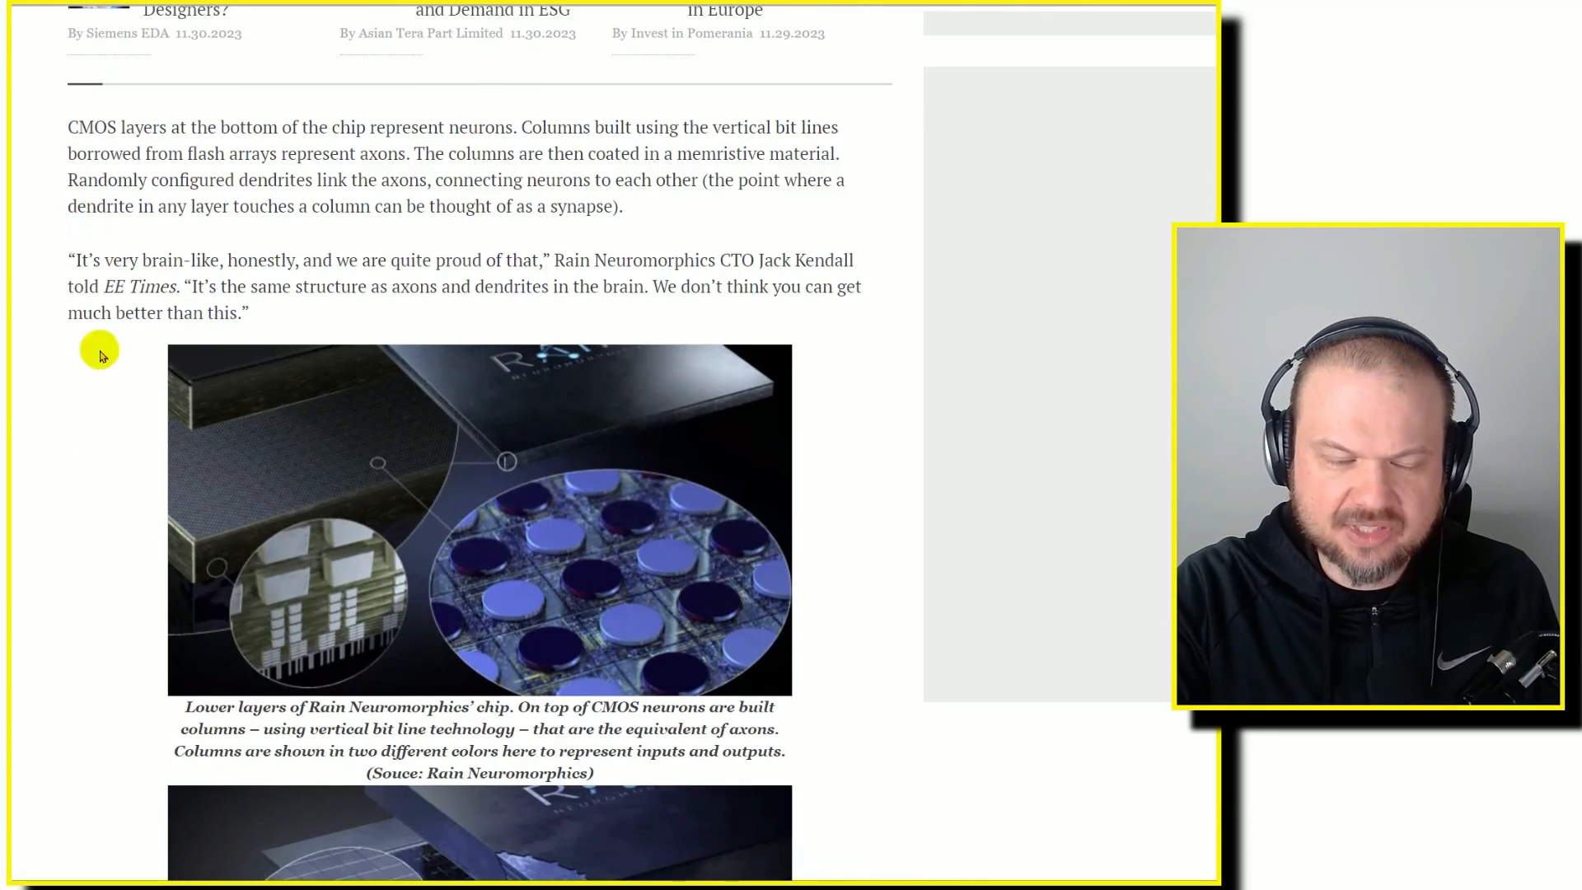
{"action": "mouse_move", "coordinate": [354, 290]}
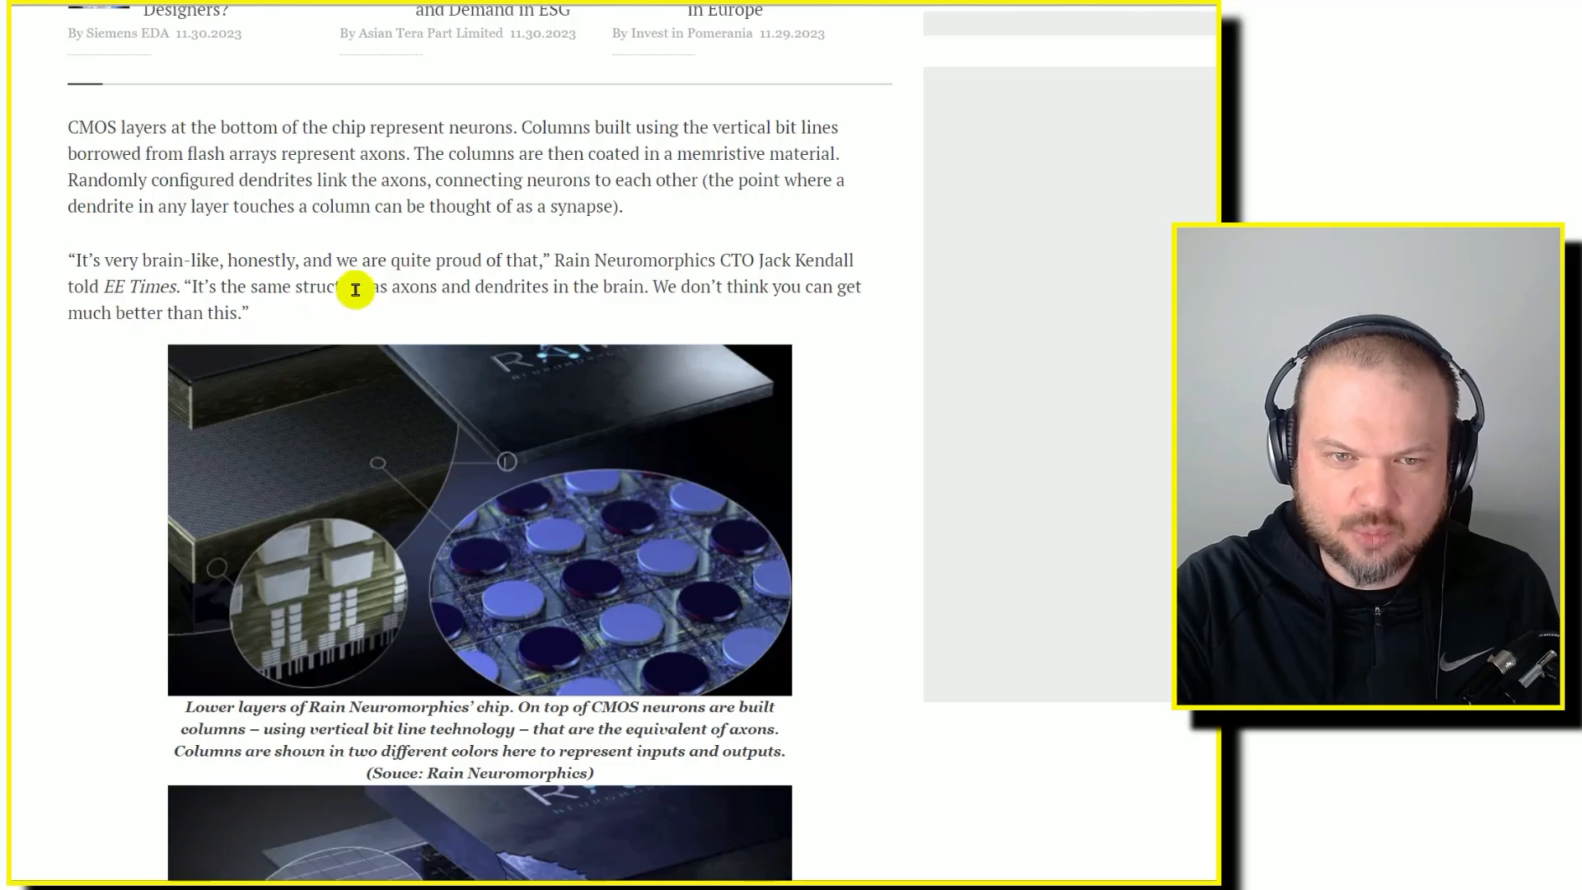
{"action": "mouse_move", "coordinate": [537, 287]}
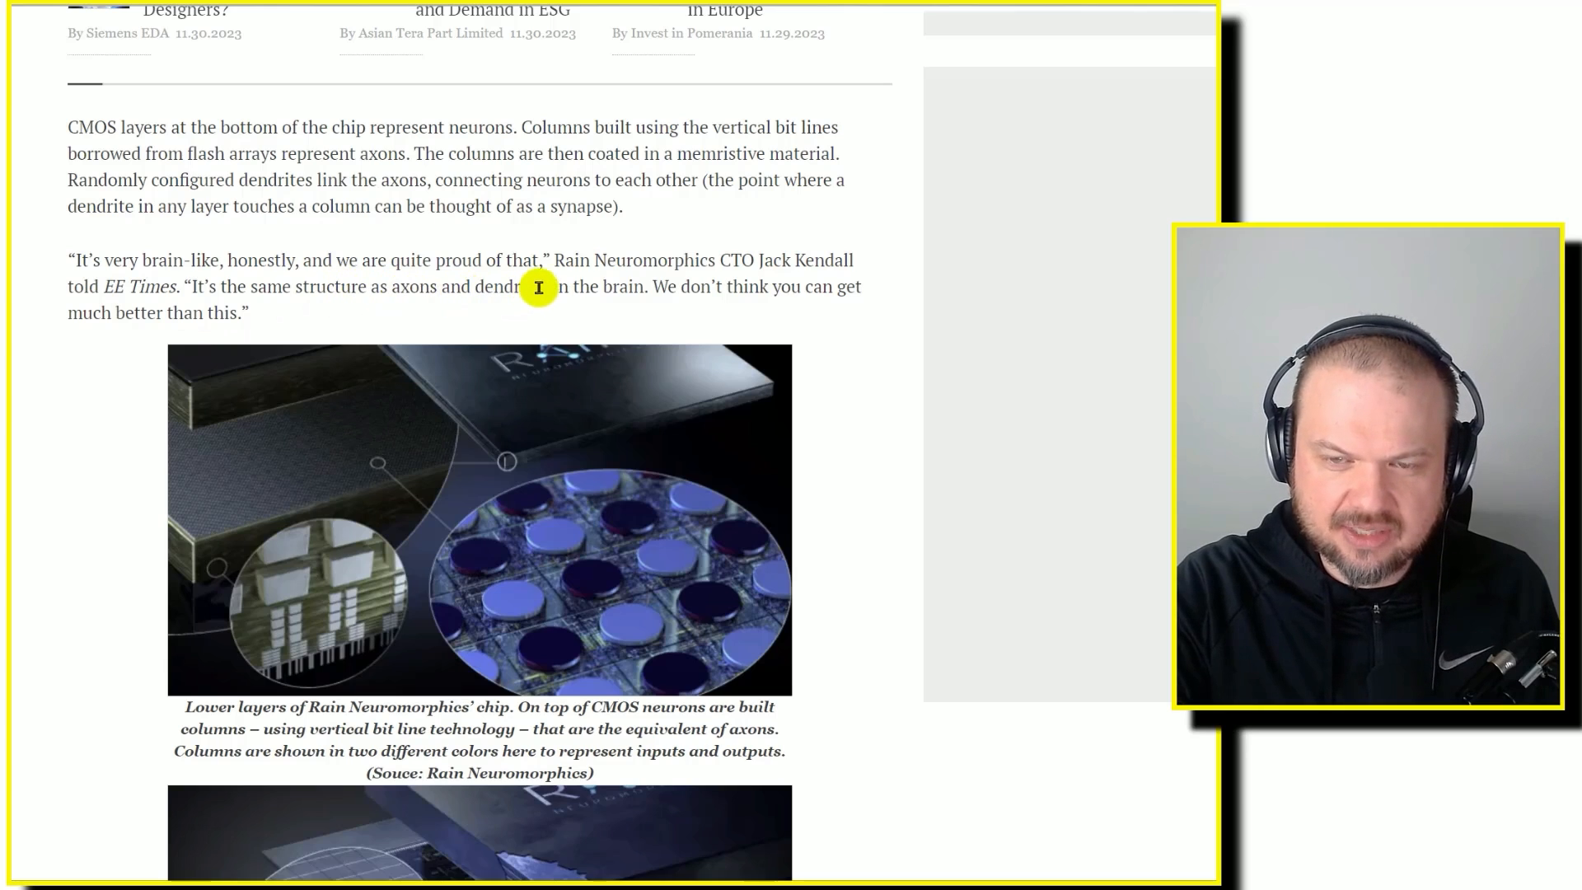
{"action": "mouse_move", "coordinate": [572, 198]}
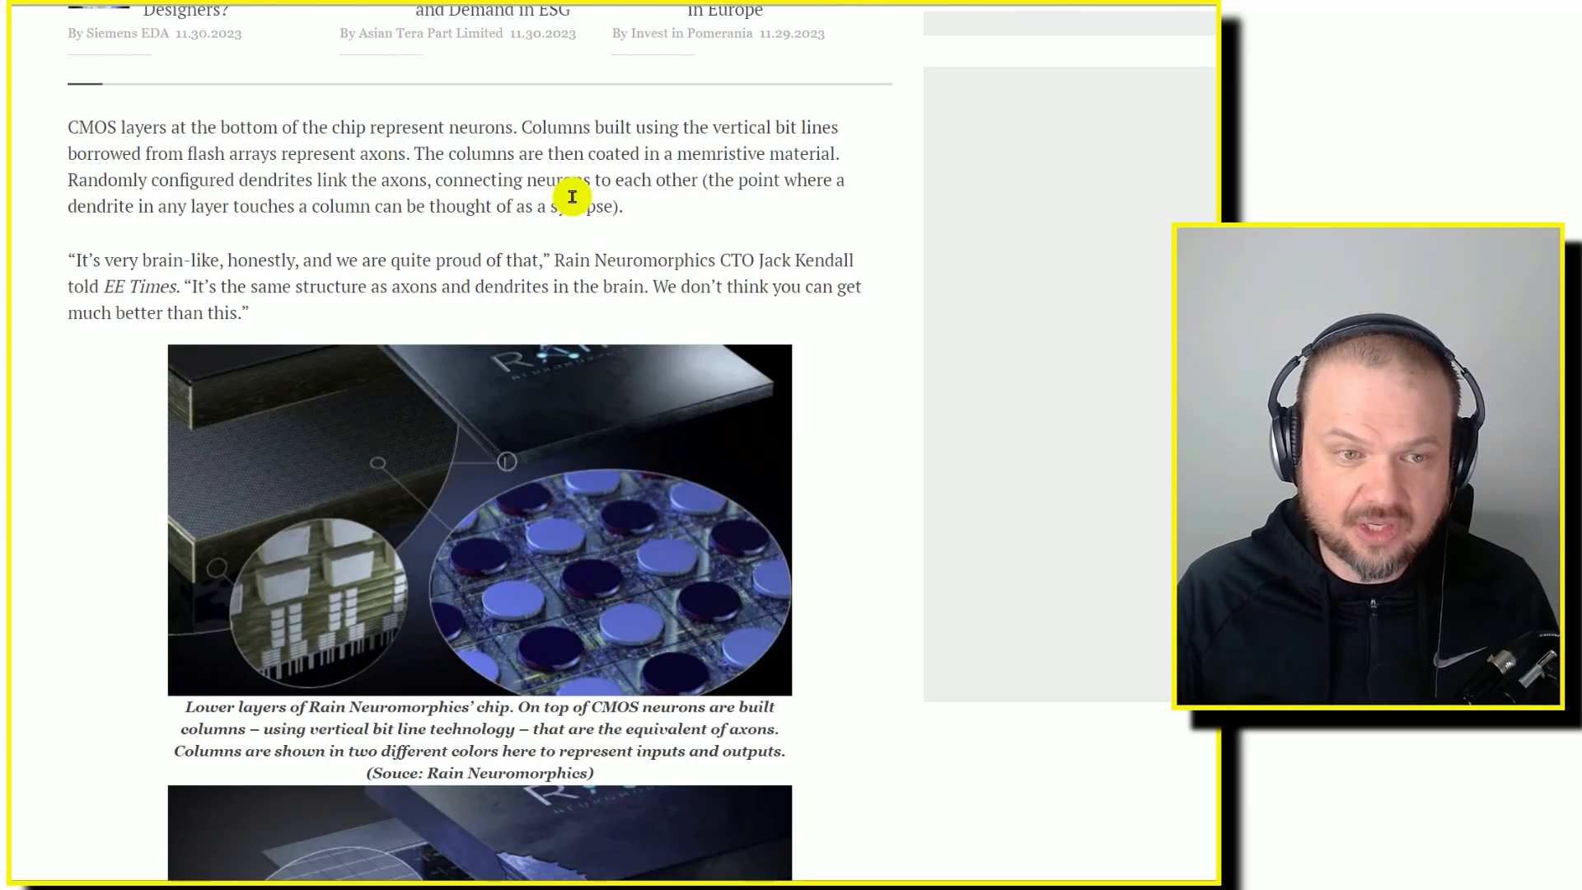
{"action": "scroll", "scroll_direction": "down", "scroll_amount": 3}
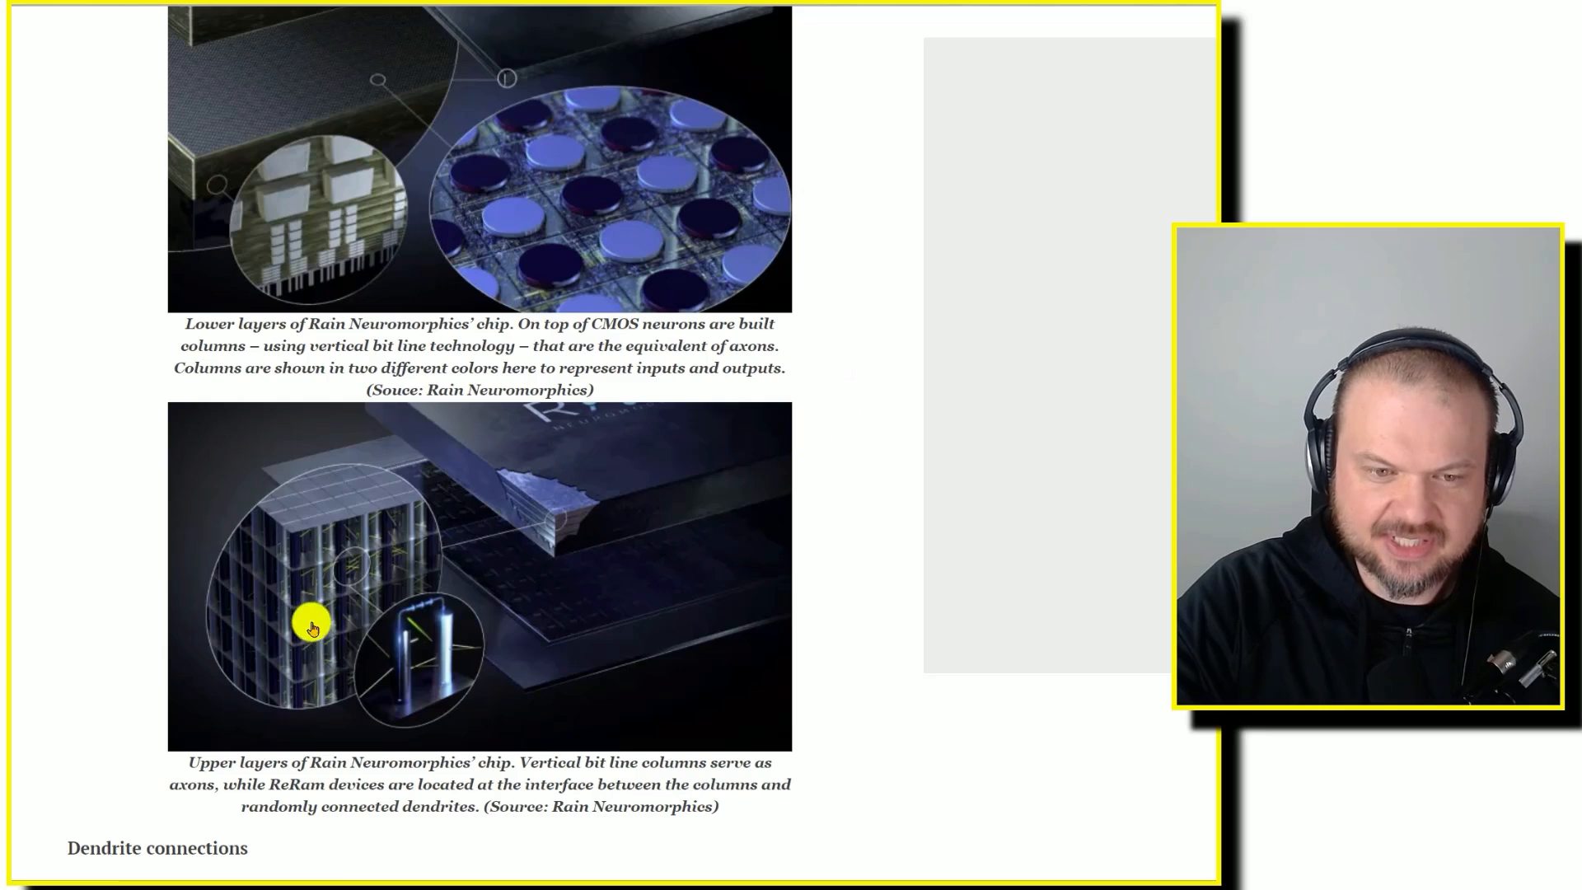
{"action": "mouse_move", "coordinate": [183, 534]}
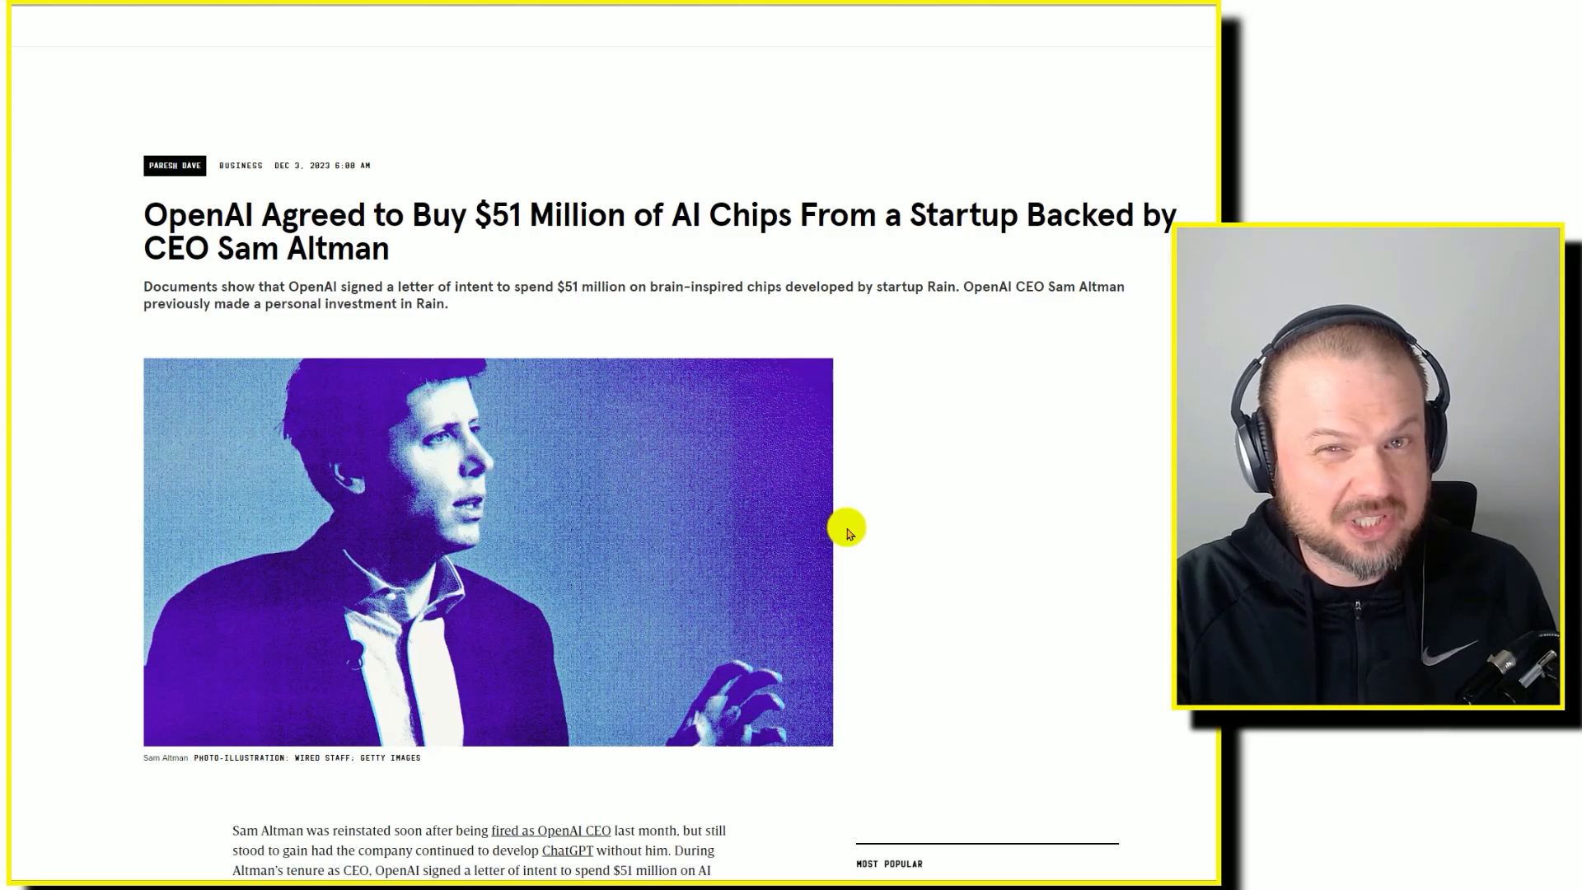
{"action": "mouse_move", "coordinate": [845, 452]}
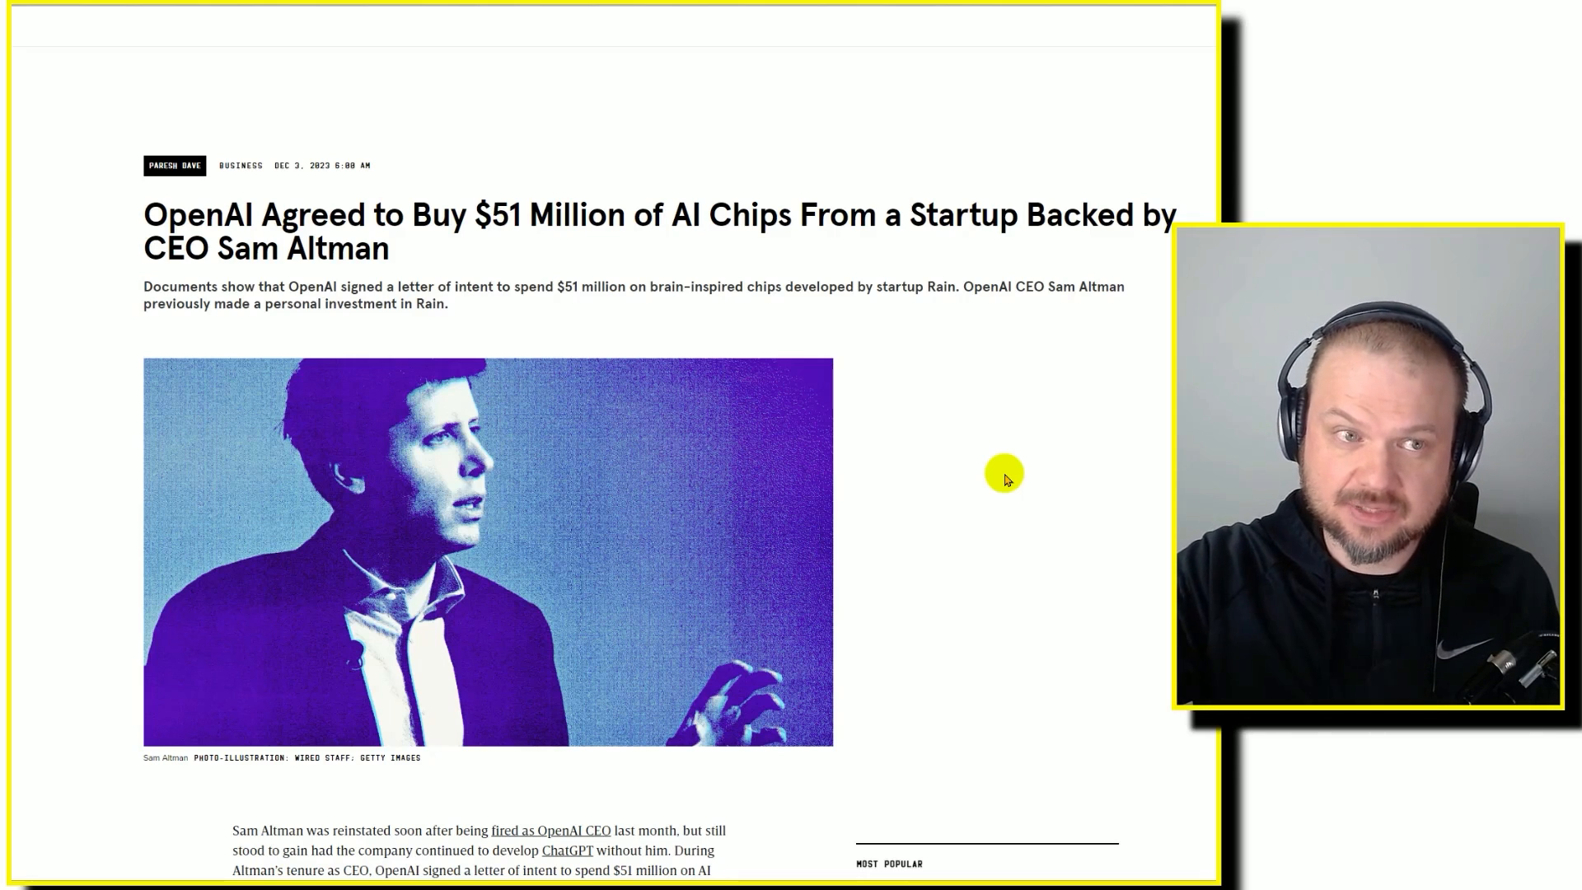
{"action": "mouse_move", "coordinate": [996, 404]}
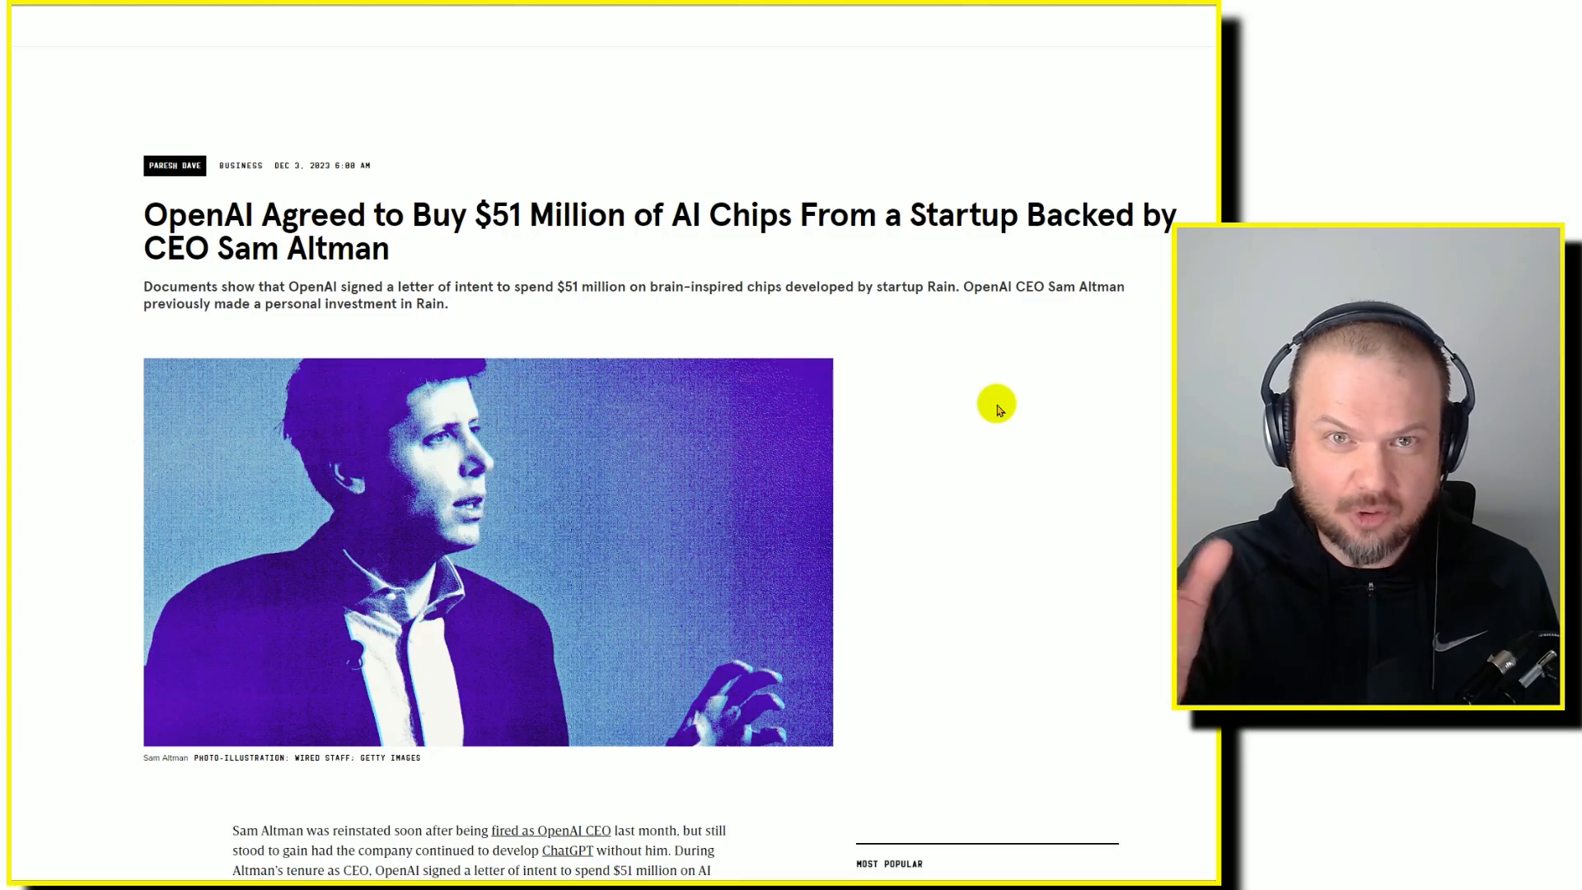
{"action": "mouse_move", "coordinate": [735, 149]}
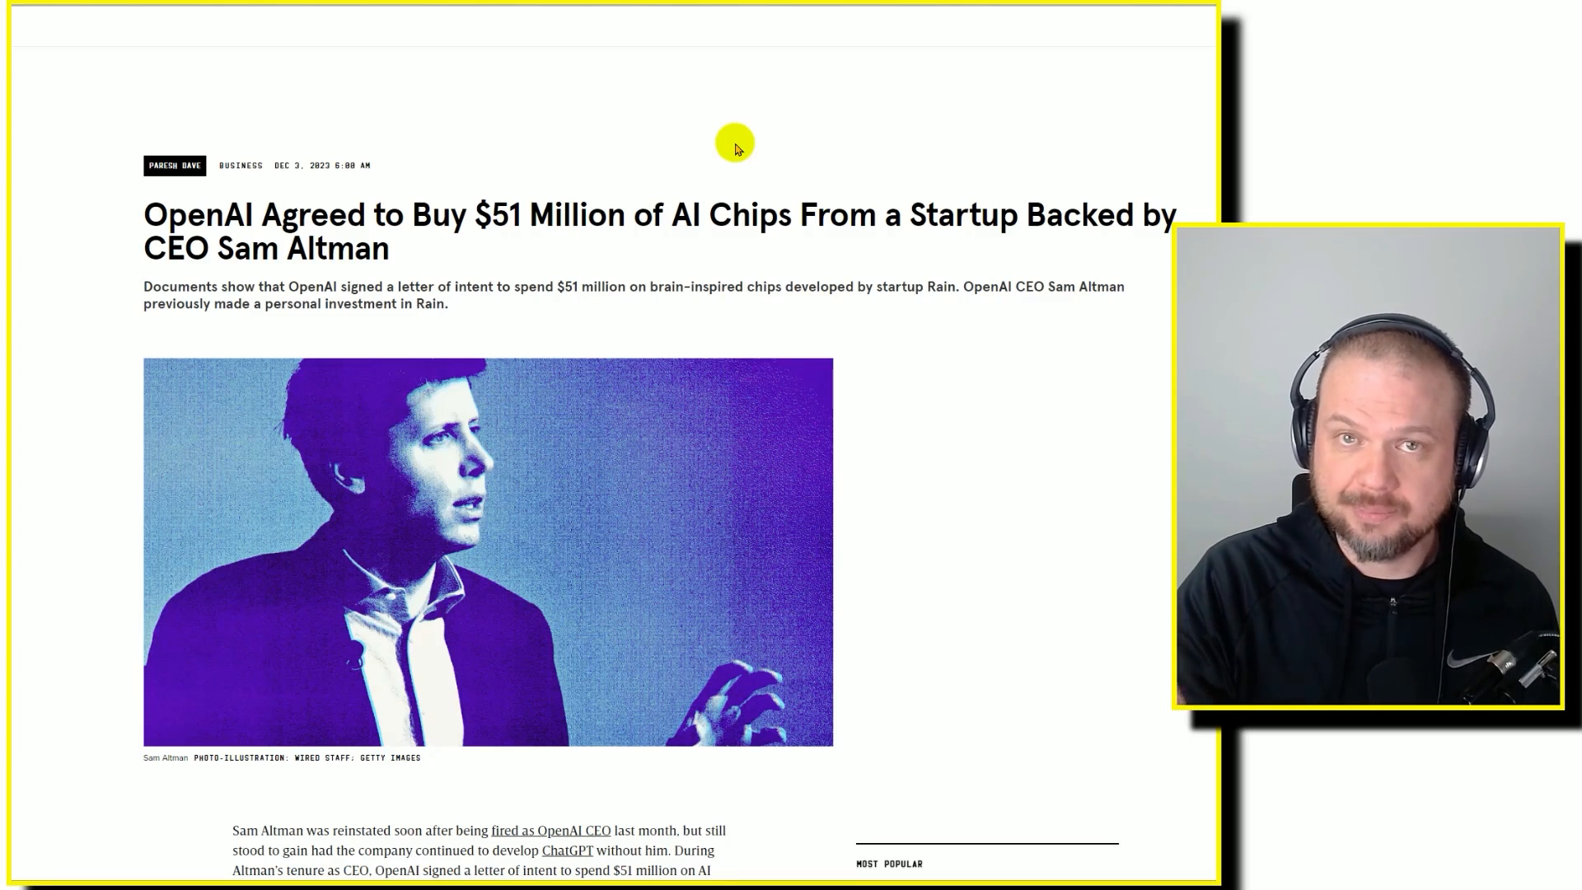
{"action": "mouse_move", "coordinate": [585, 505]}
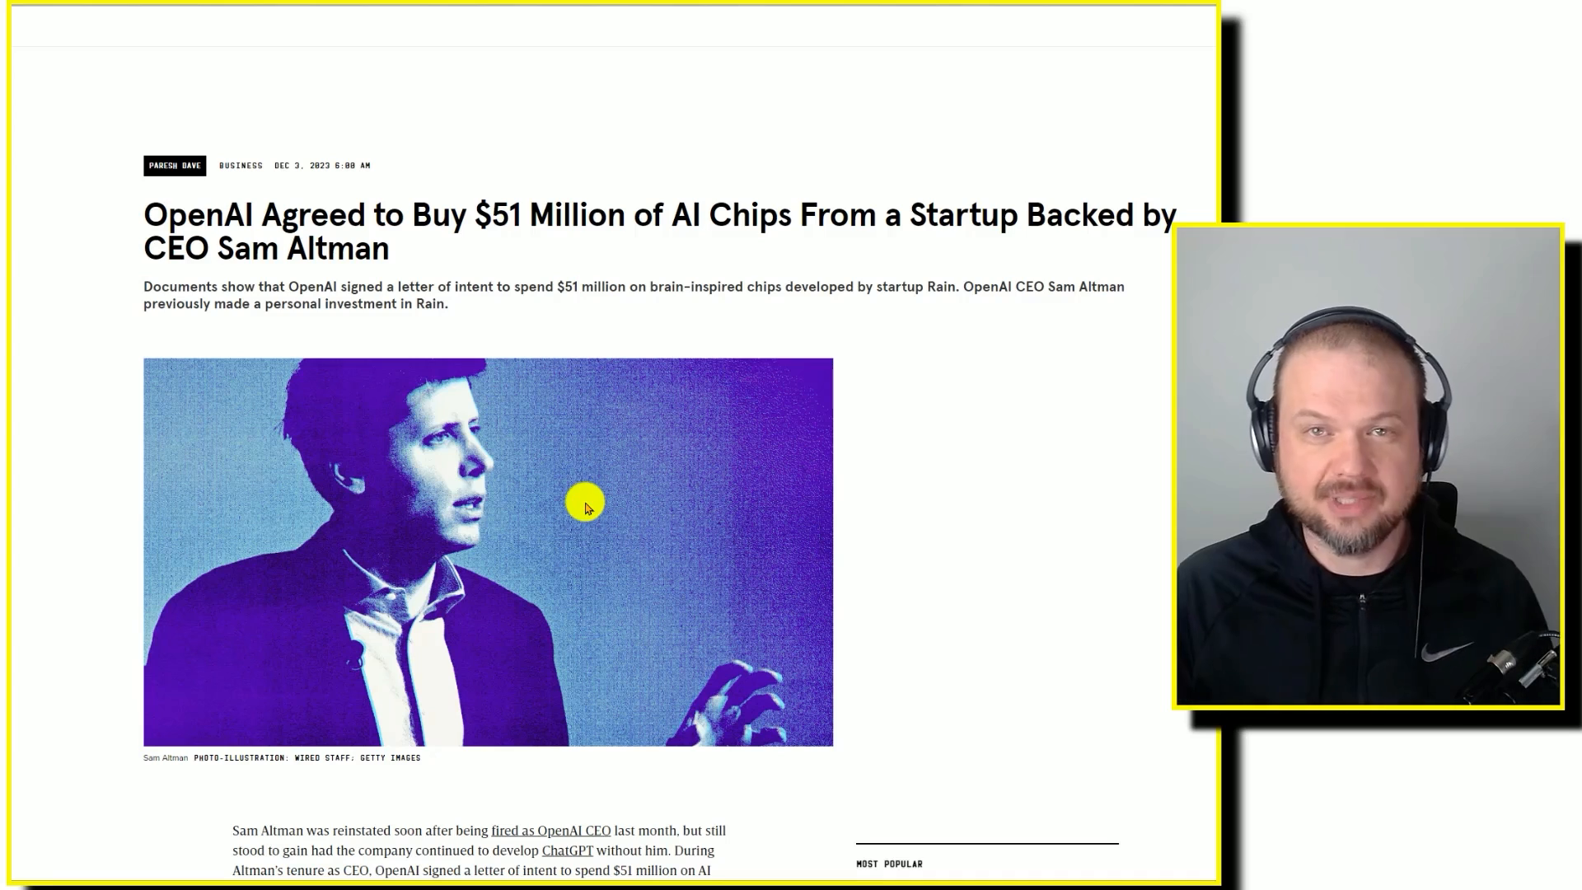